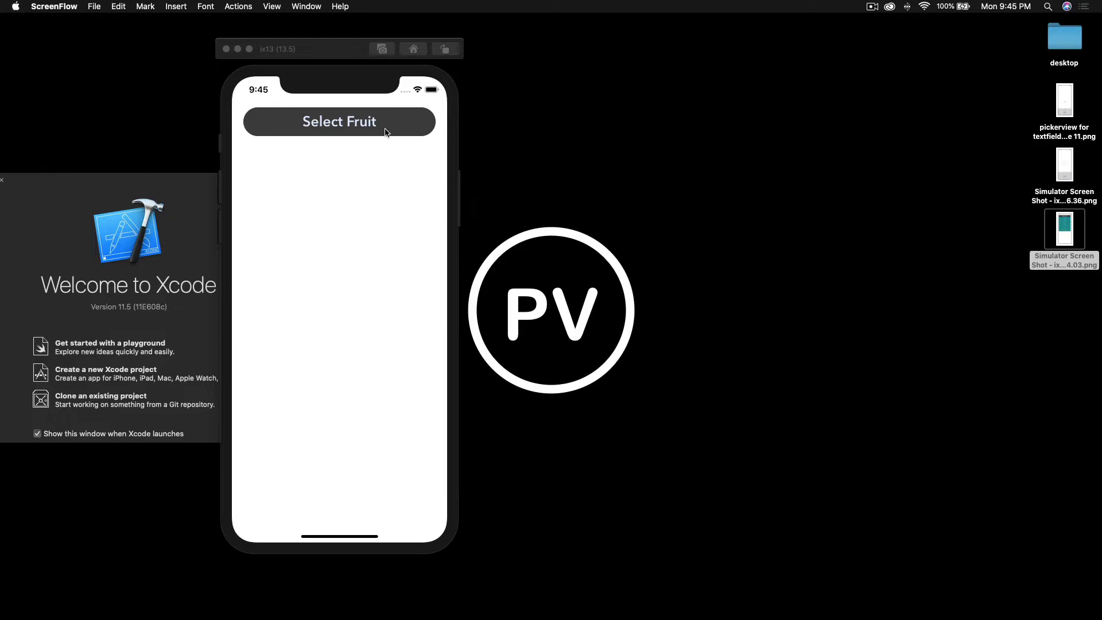
Tap Select Fruit to expand the teal list of seven fruits from Apple to Blueberry.
left_click(340, 121)
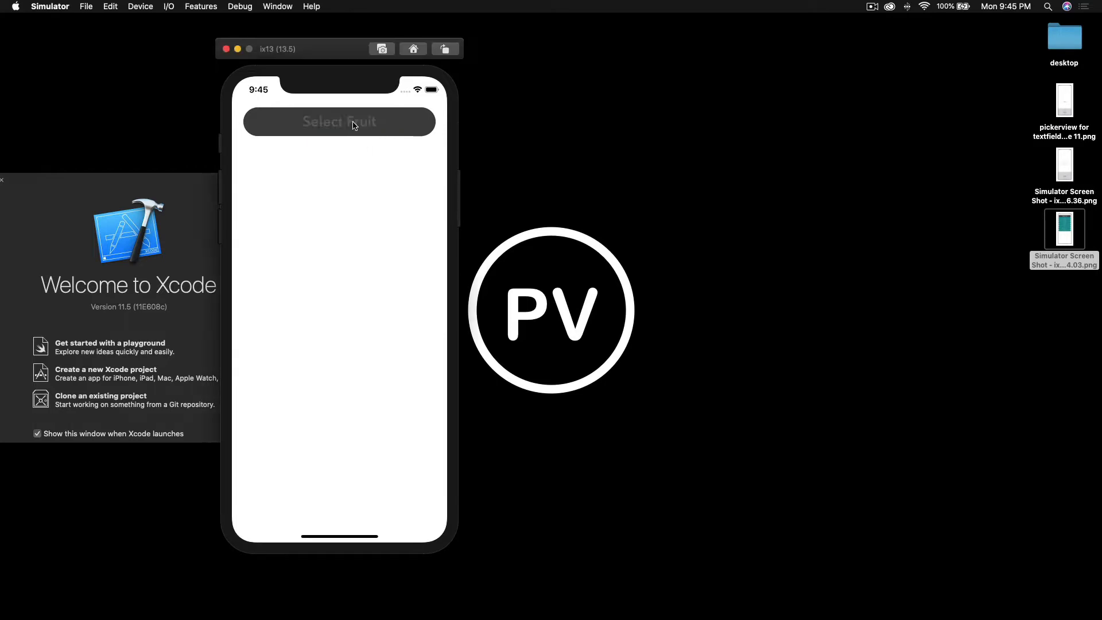
left_click(338, 121)
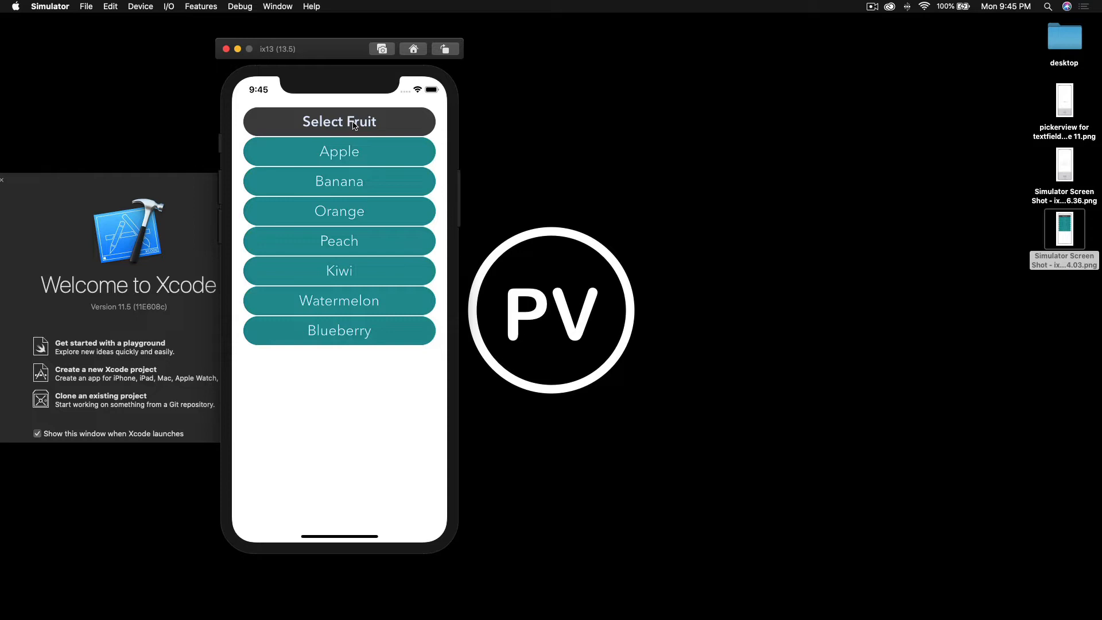
mouse_move(145, 198)
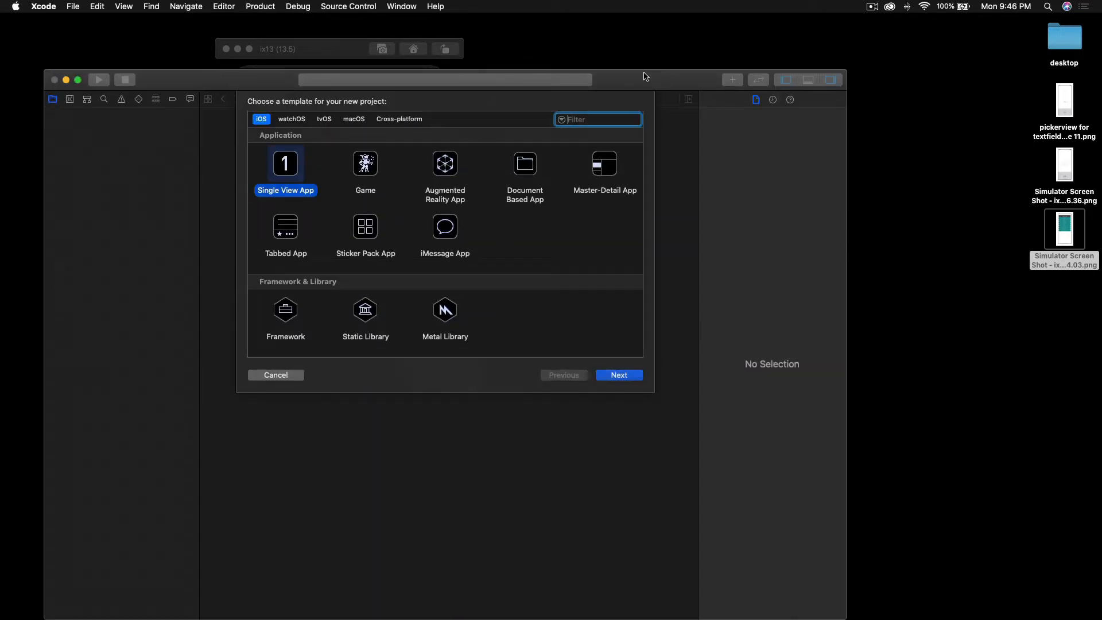
Create a Single View App project named CoolAnimatedDropDownMenu saved in the recording folder.
left_click(617, 374)
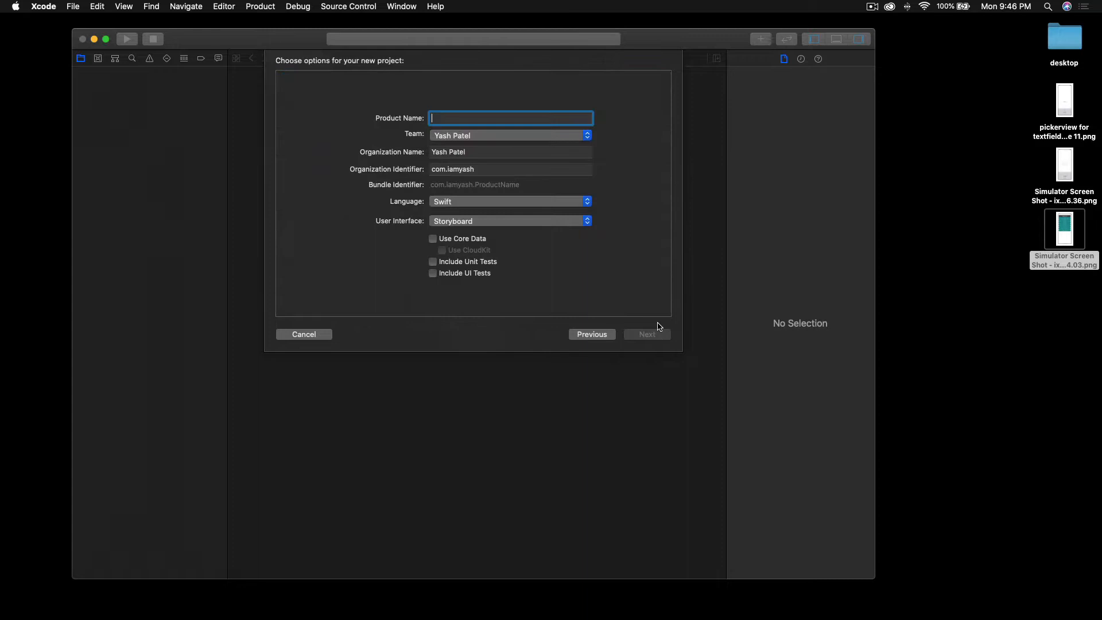
mouse_move(733, 128)
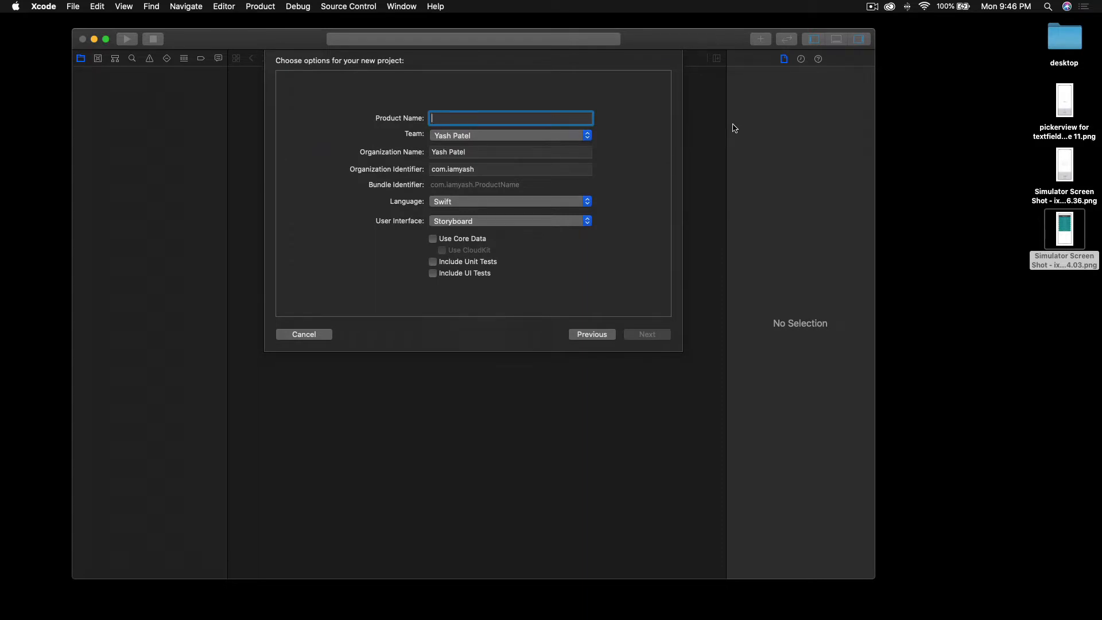
type("CoolAn")
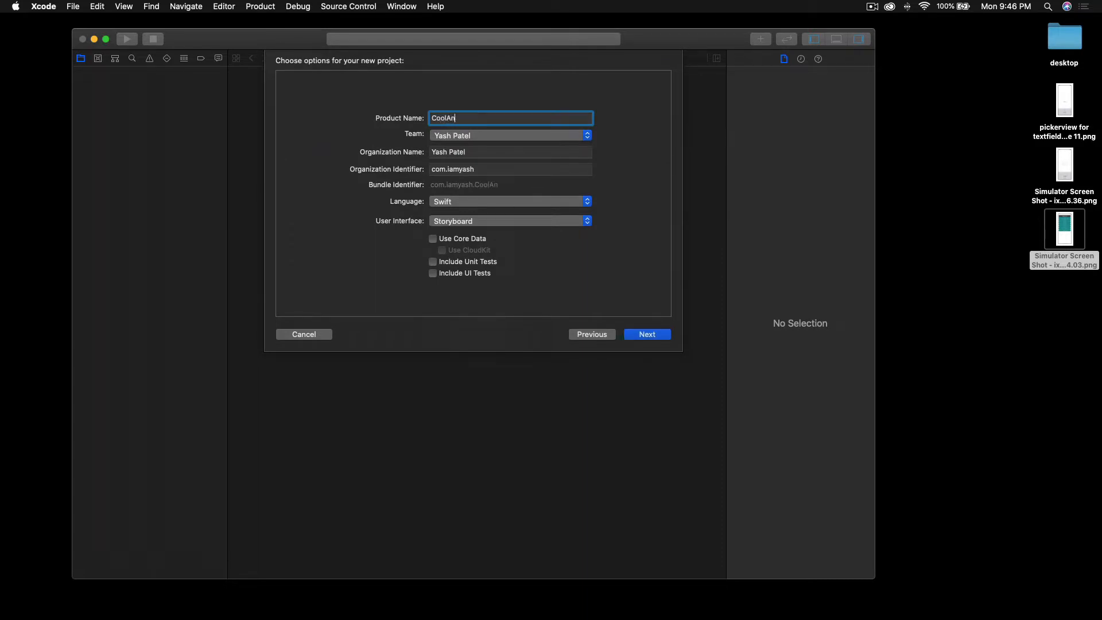
type("imated")
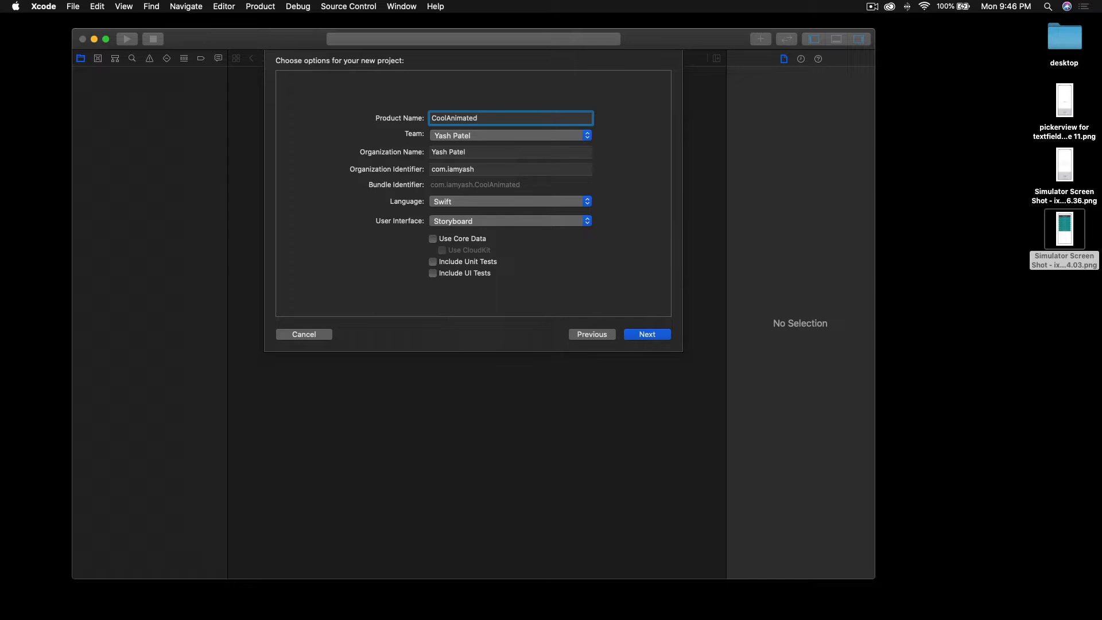
type("DropDownMenu")
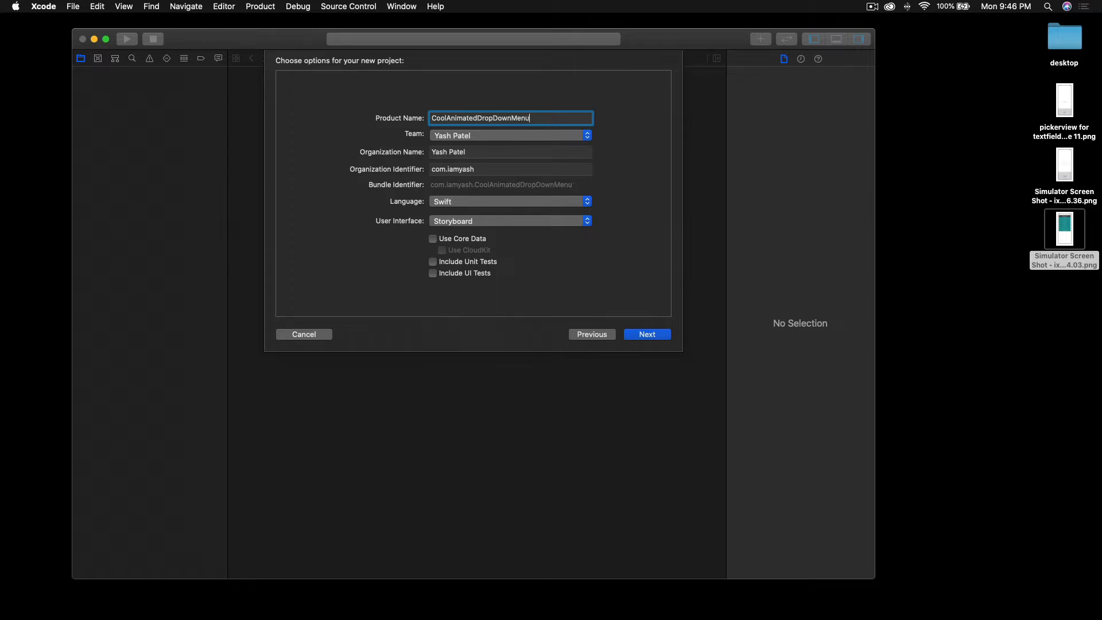
mouse_move(421, 223)
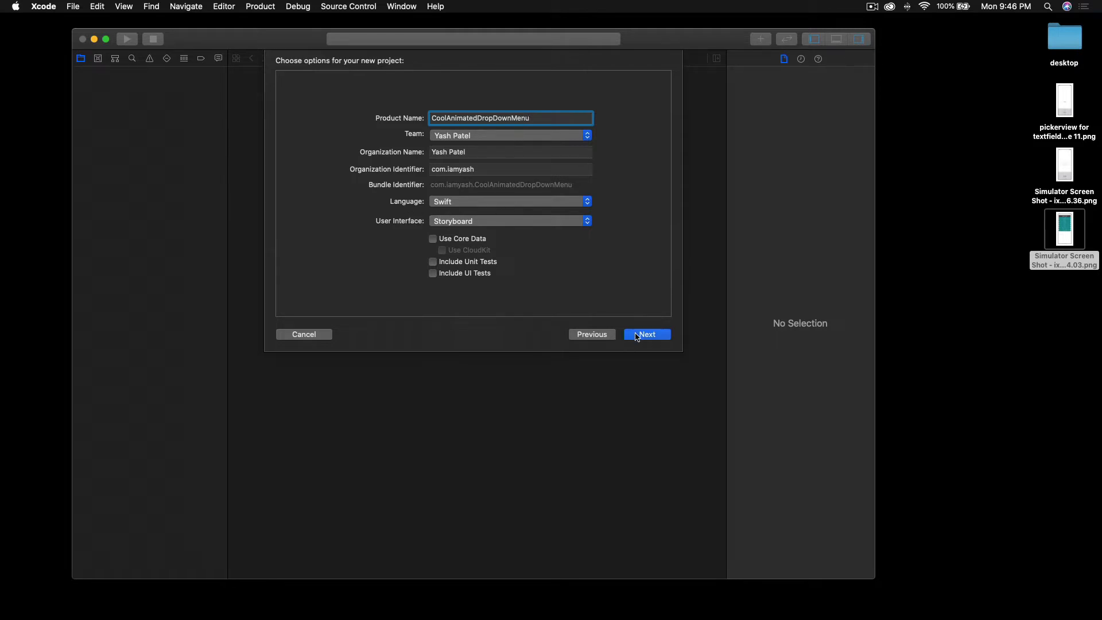
left_click(645, 334)
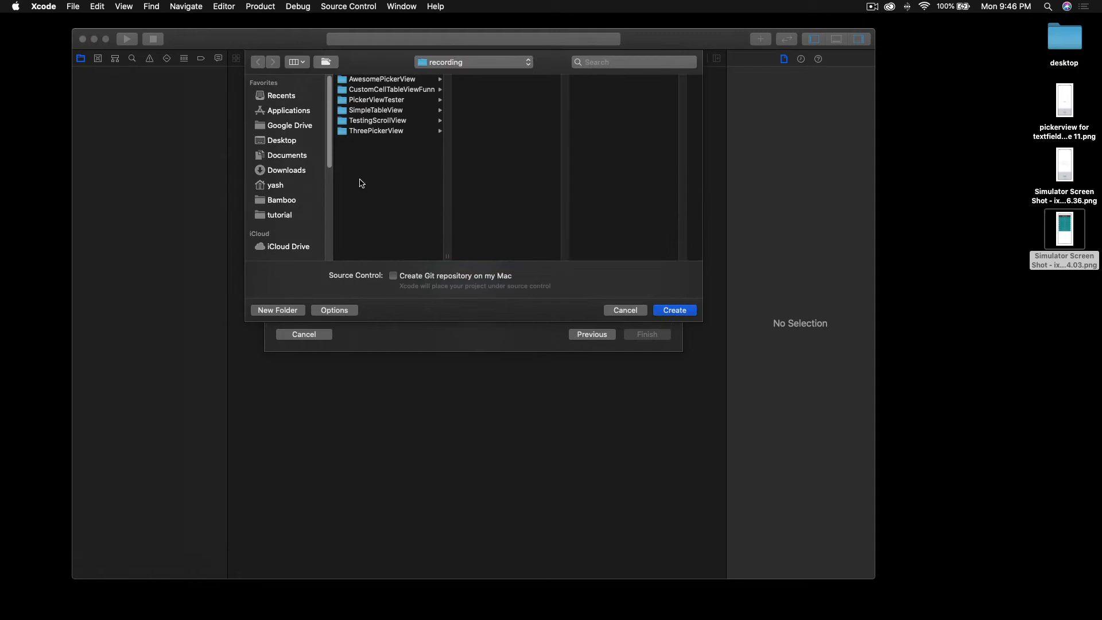
left_click(672, 310)
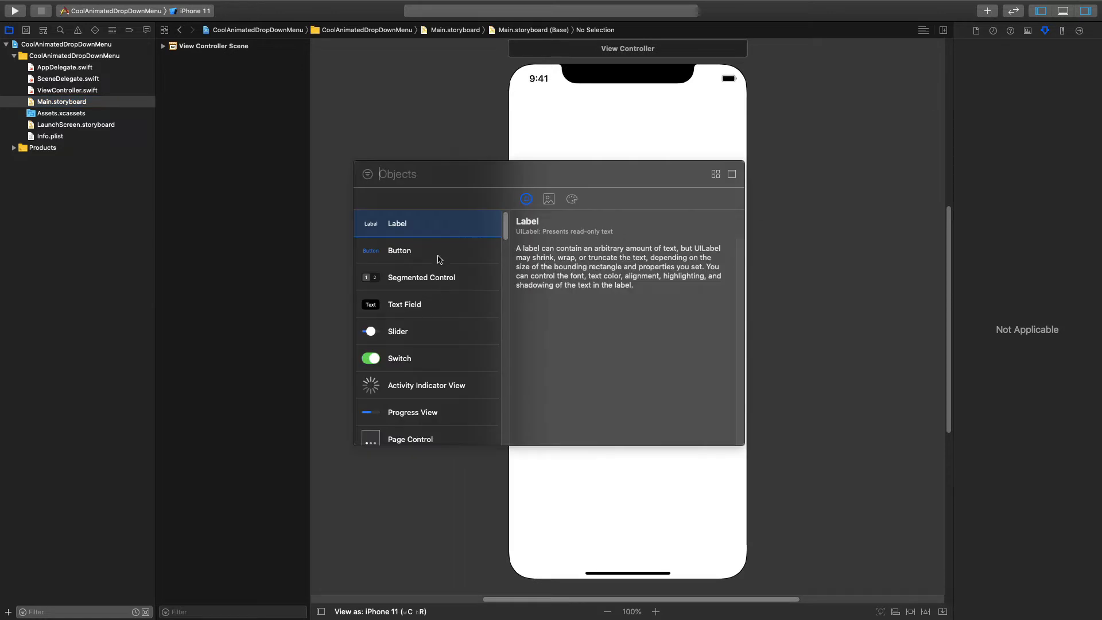
Place a button on the view, duplicate to eight, and embed them in a vertical stack view.
left_click_drag(398, 250, 605, 208)
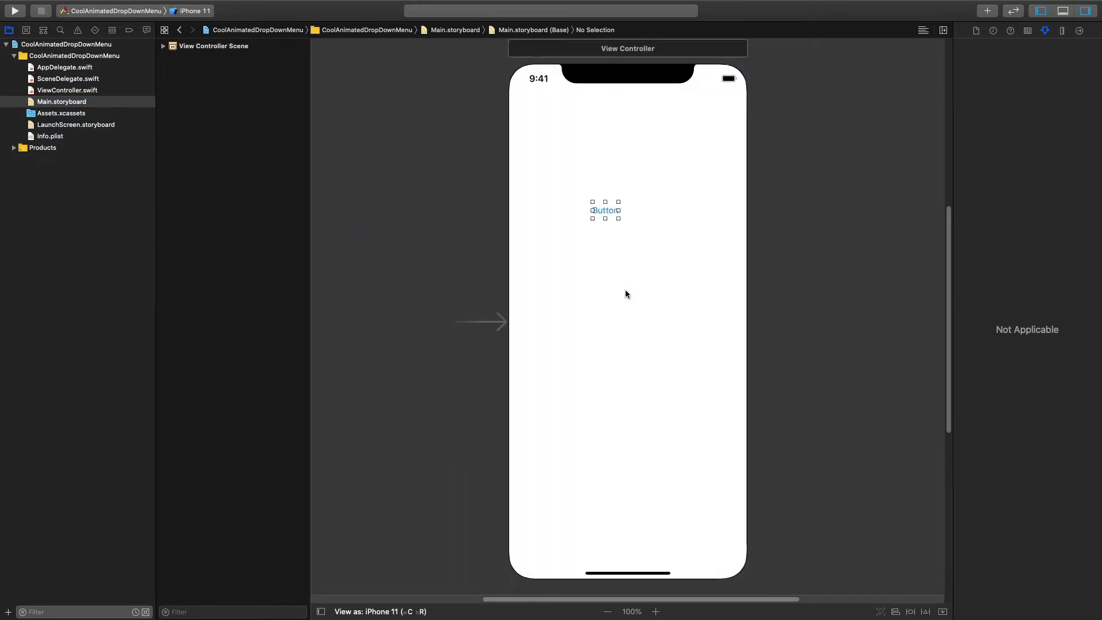
left_click(603, 210)
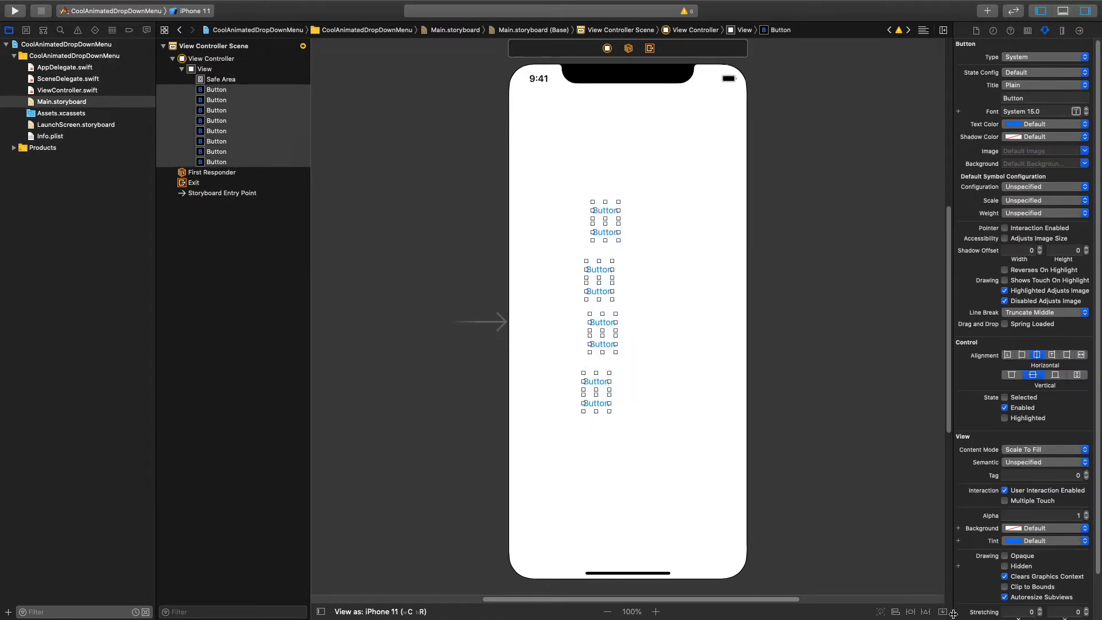
mouse_move(937, 587)
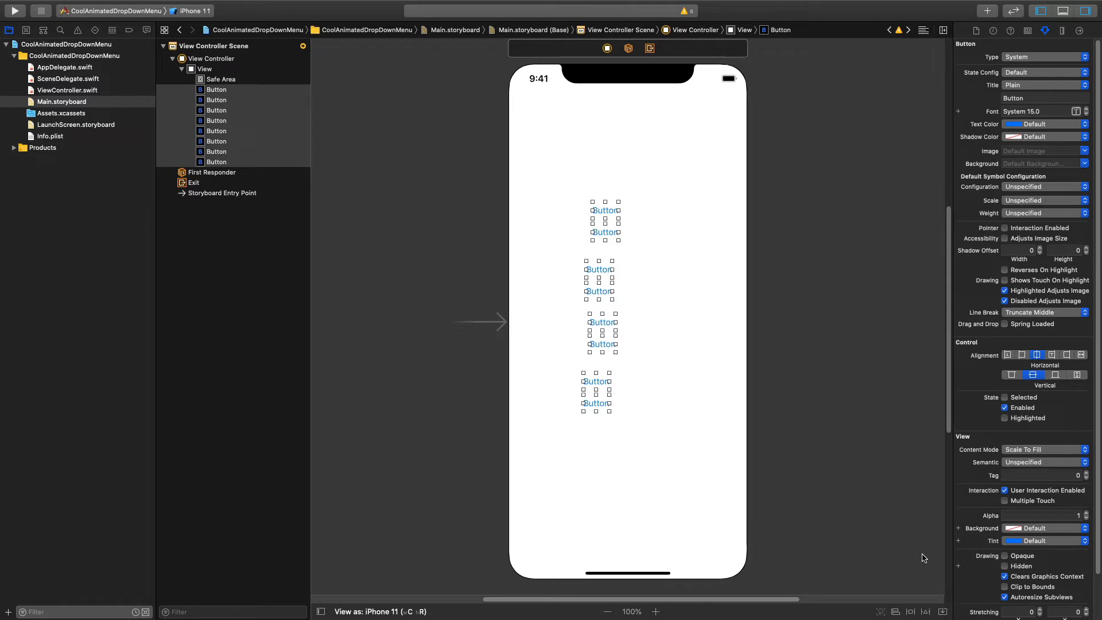
left_click(943, 610)
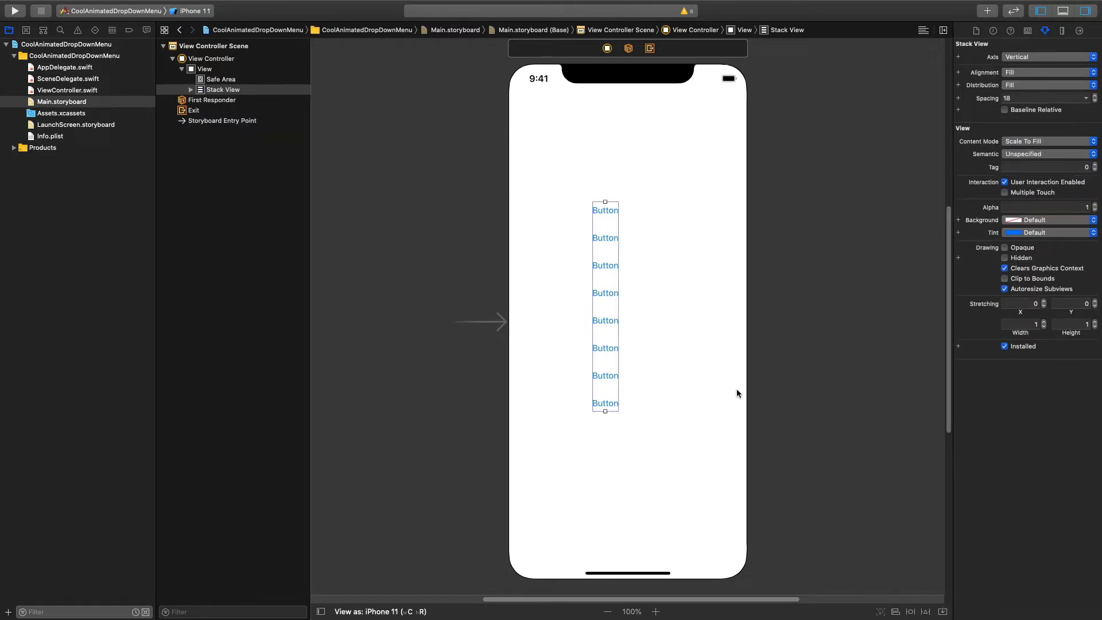
left_click(204, 68)
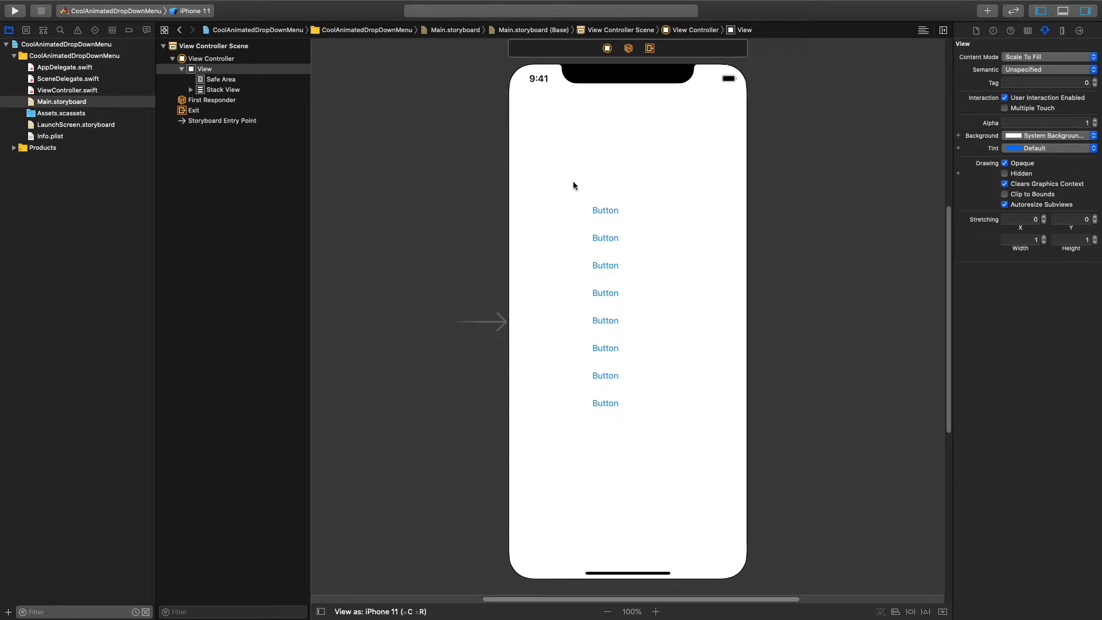
Pin the stack view to the top, left and right edges of the screen.
left_click(224, 89)
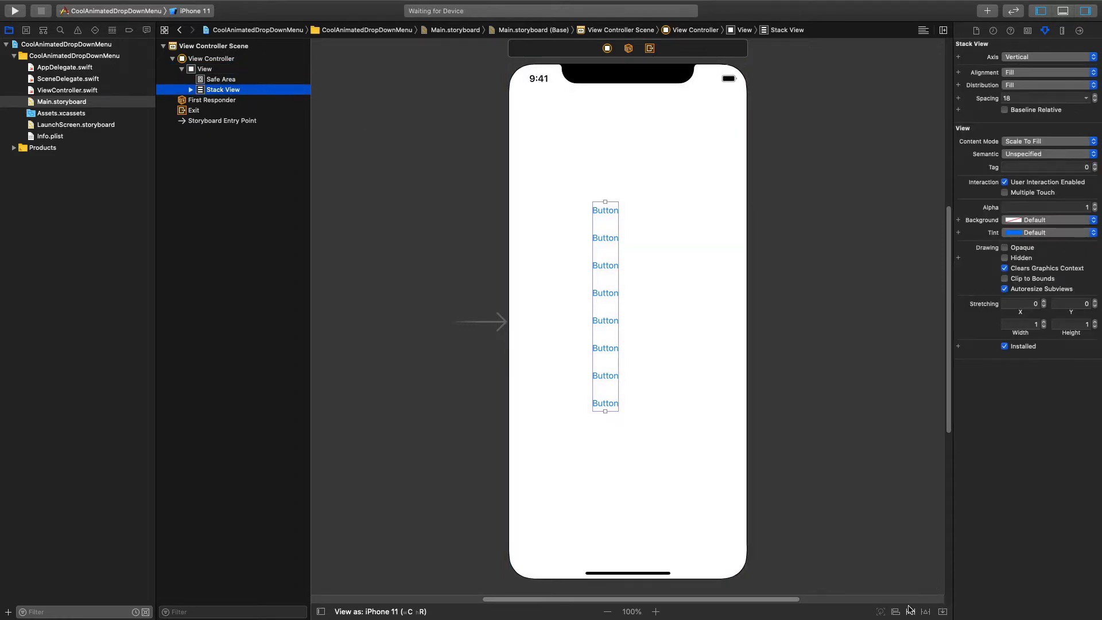
left_click(909, 610)
type("20")
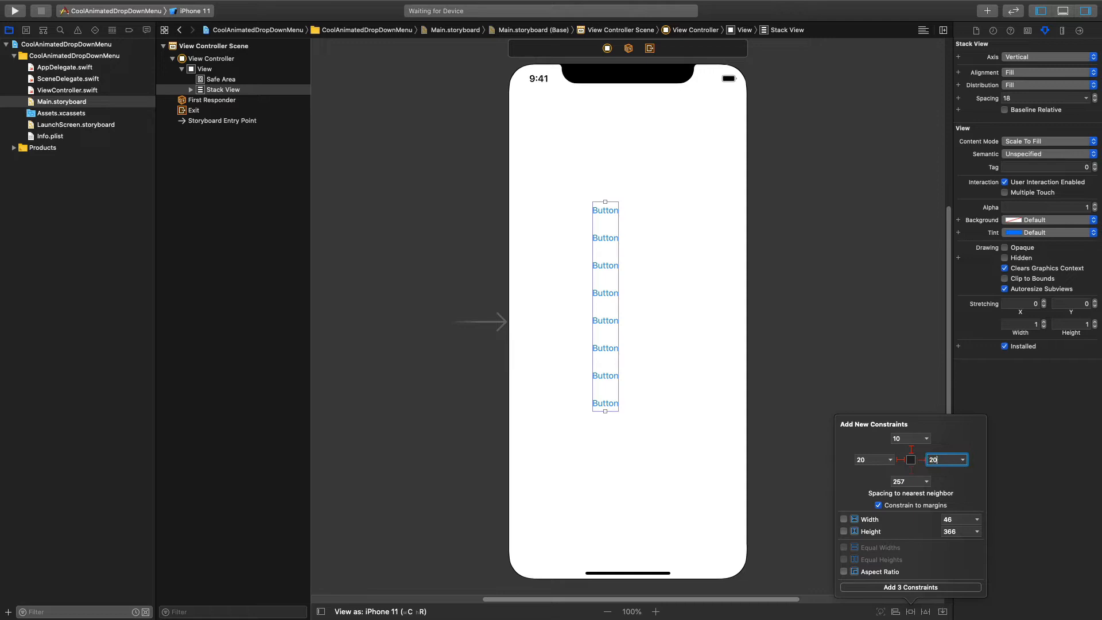
mouse_move(912, 574)
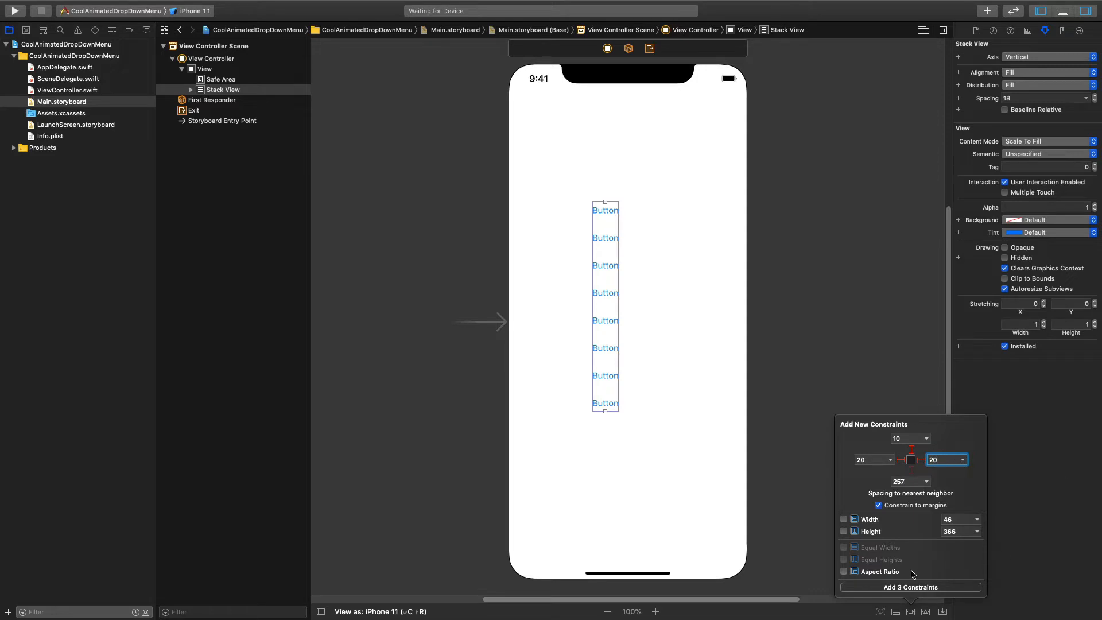
left_click(909, 587)
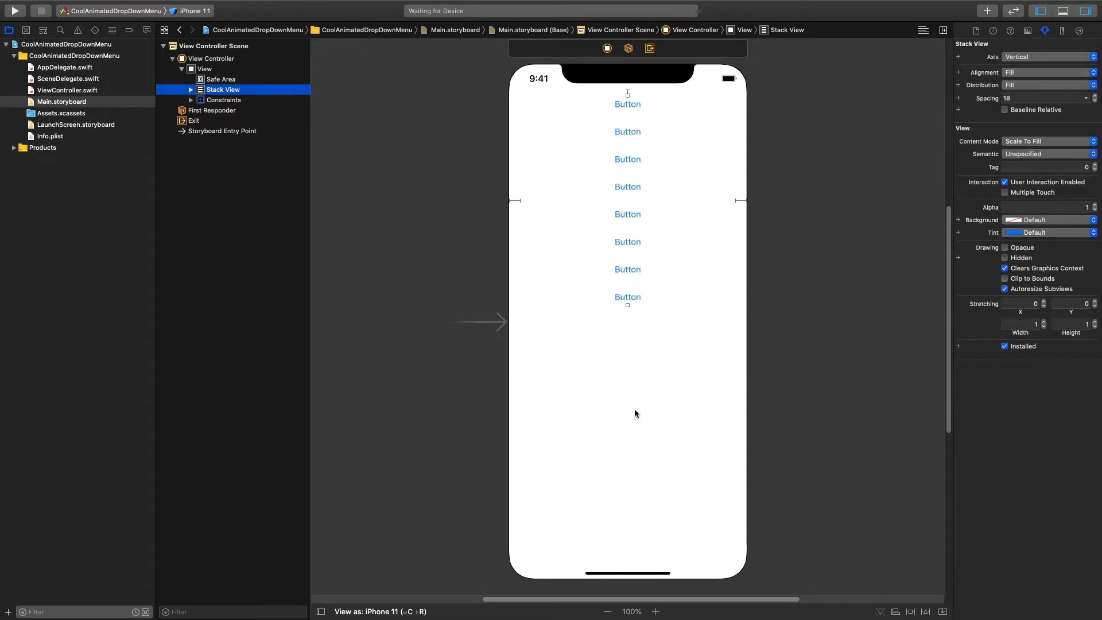
mouse_move(628, 344)
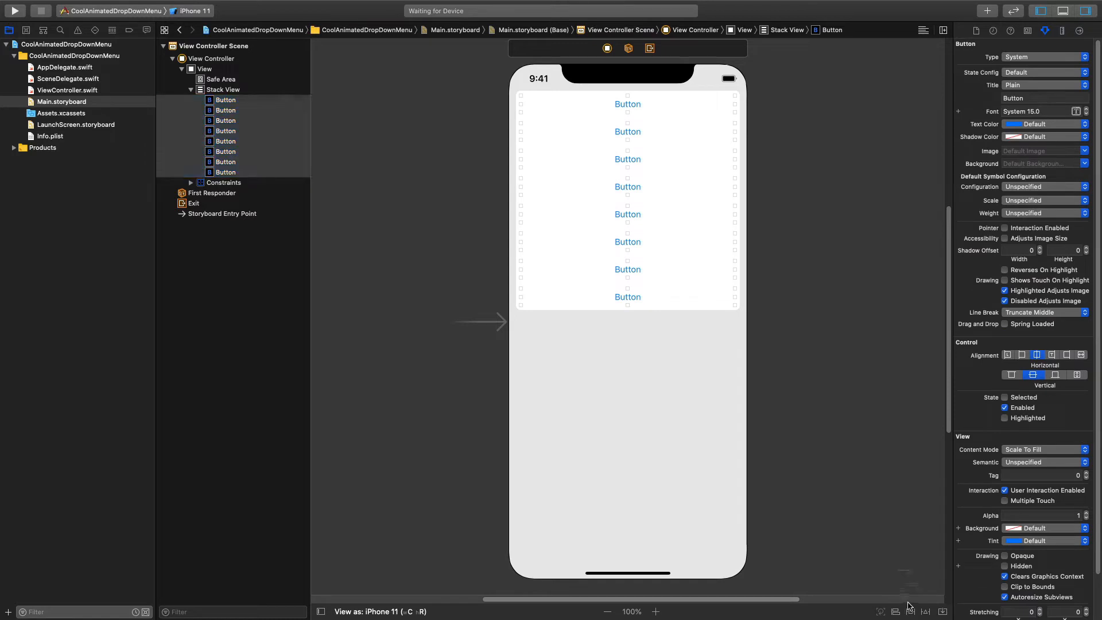
Give all eight buttons a fixed height constraint with a taller value.
left_click(910, 610)
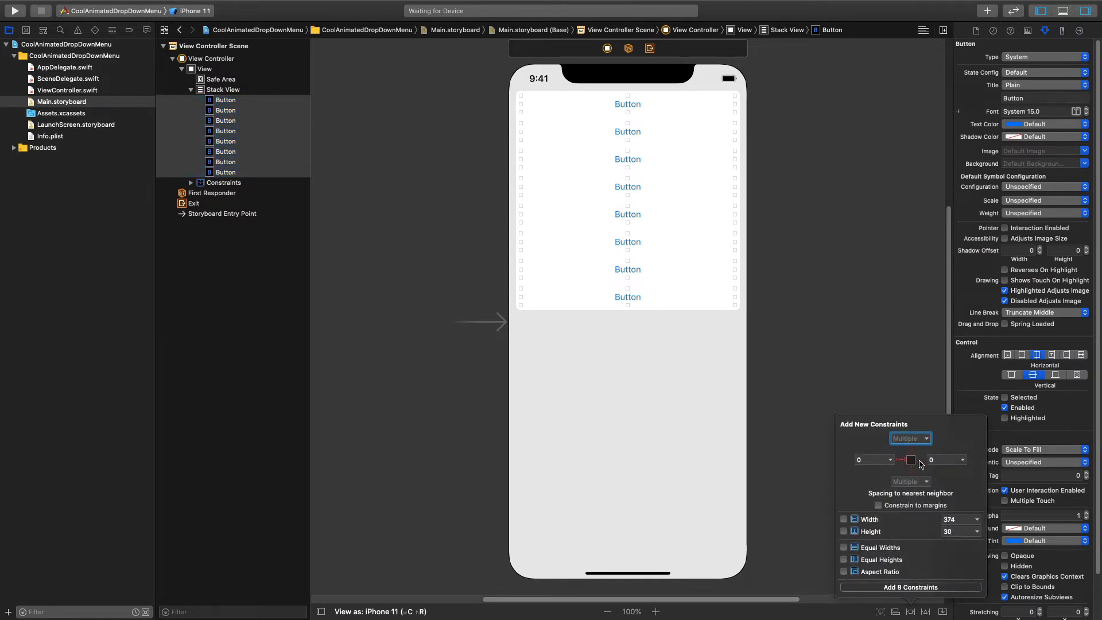
left_click(843, 531)
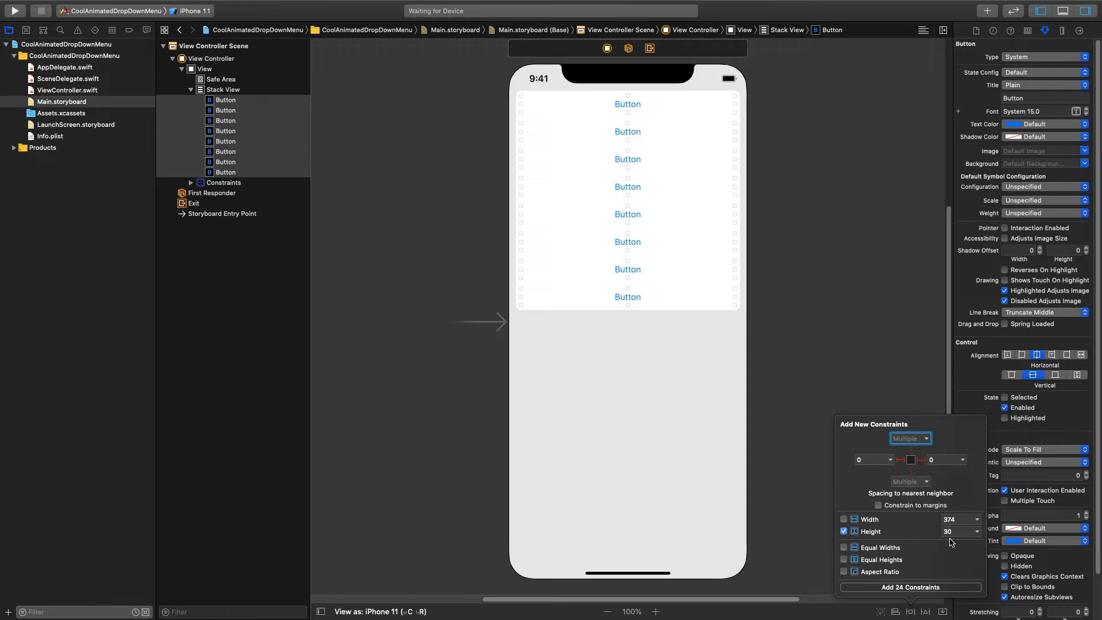
left_click(957, 530)
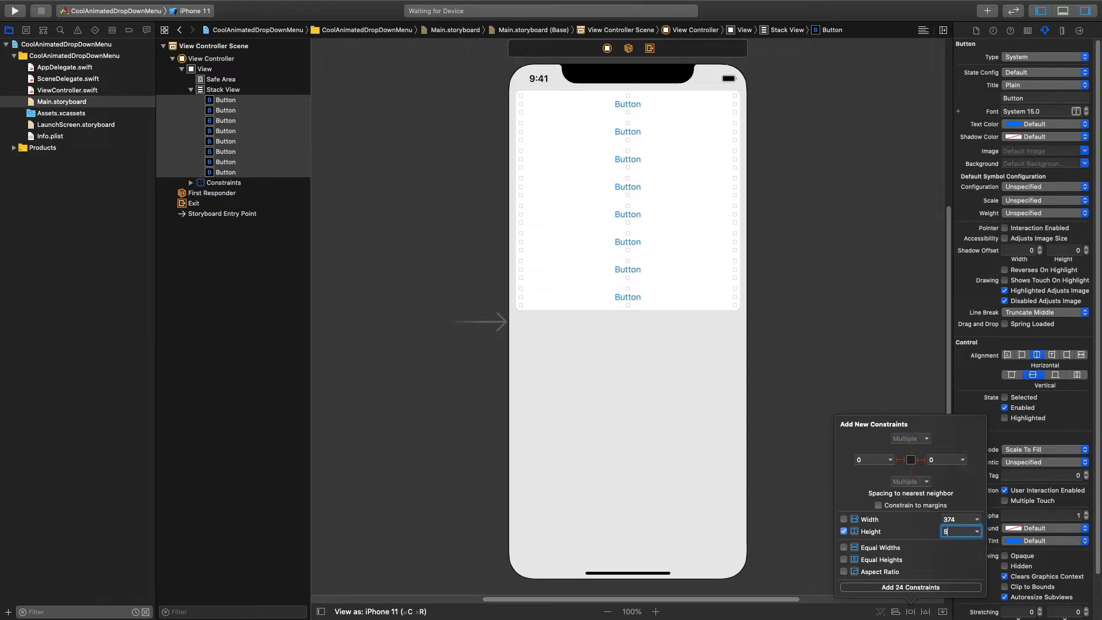
type("0")
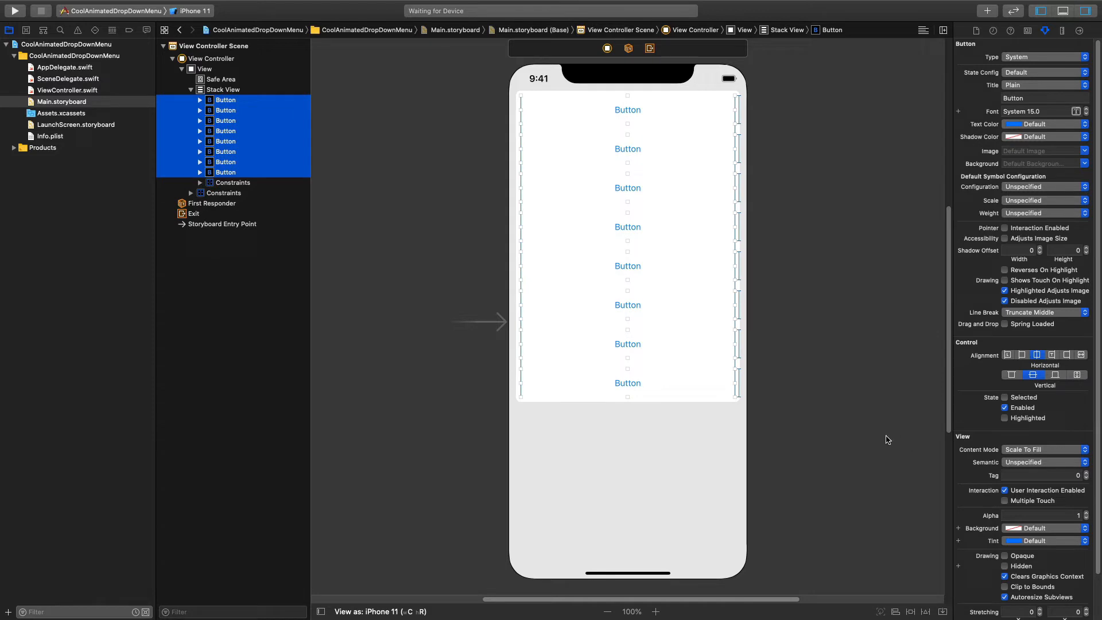
mouse_move(676, 228)
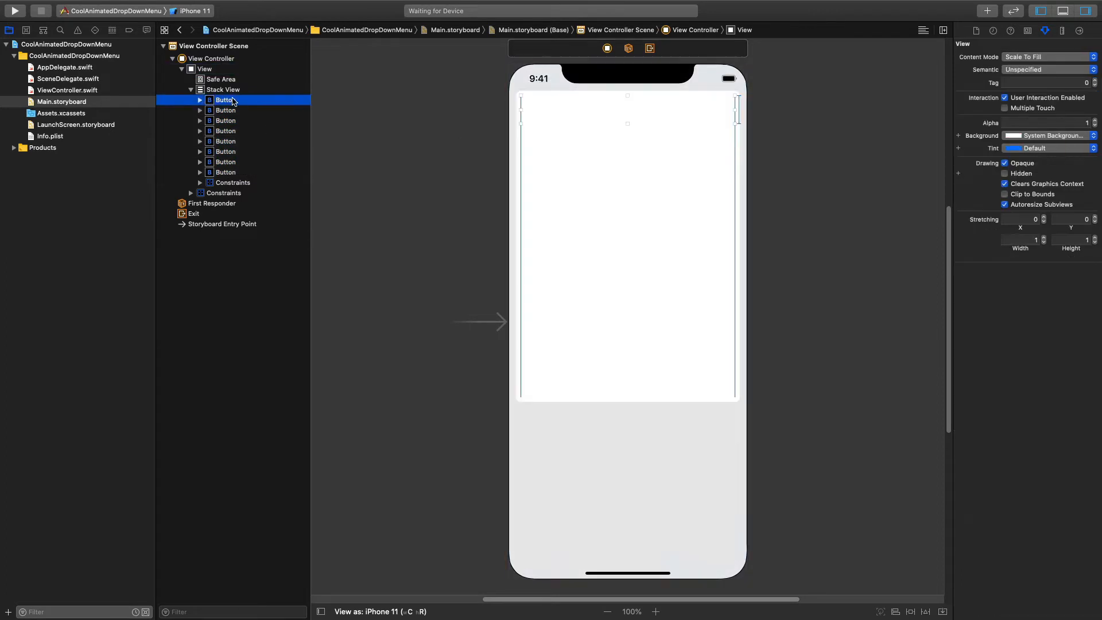
Make the top button dark grey and the seven lower buttons teal with white titles.
left_click(226, 100)
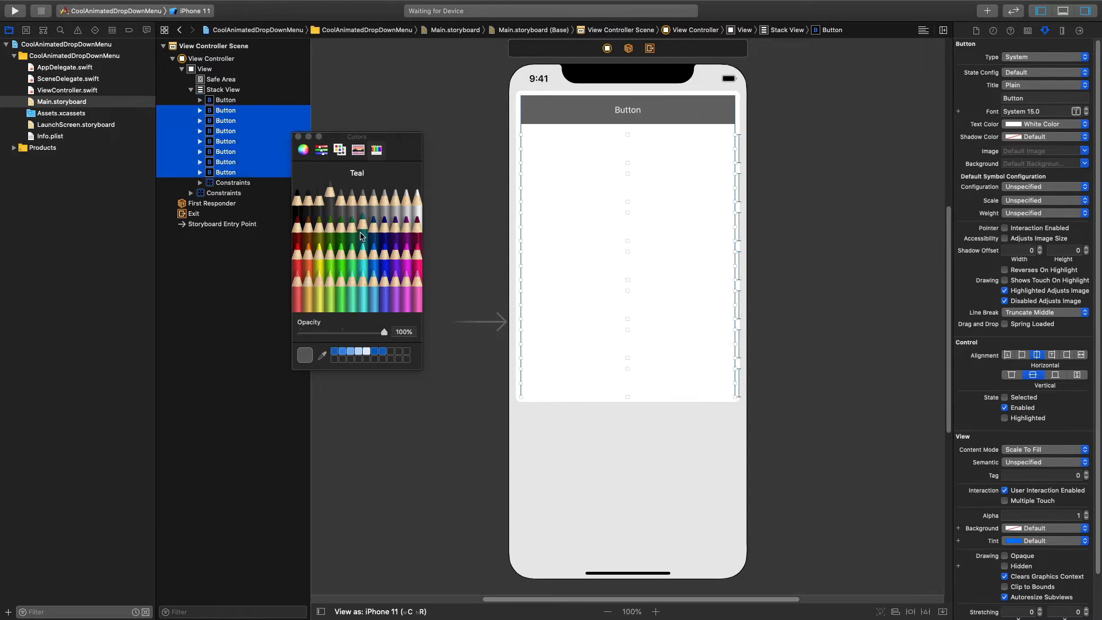
left_click(345, 224)
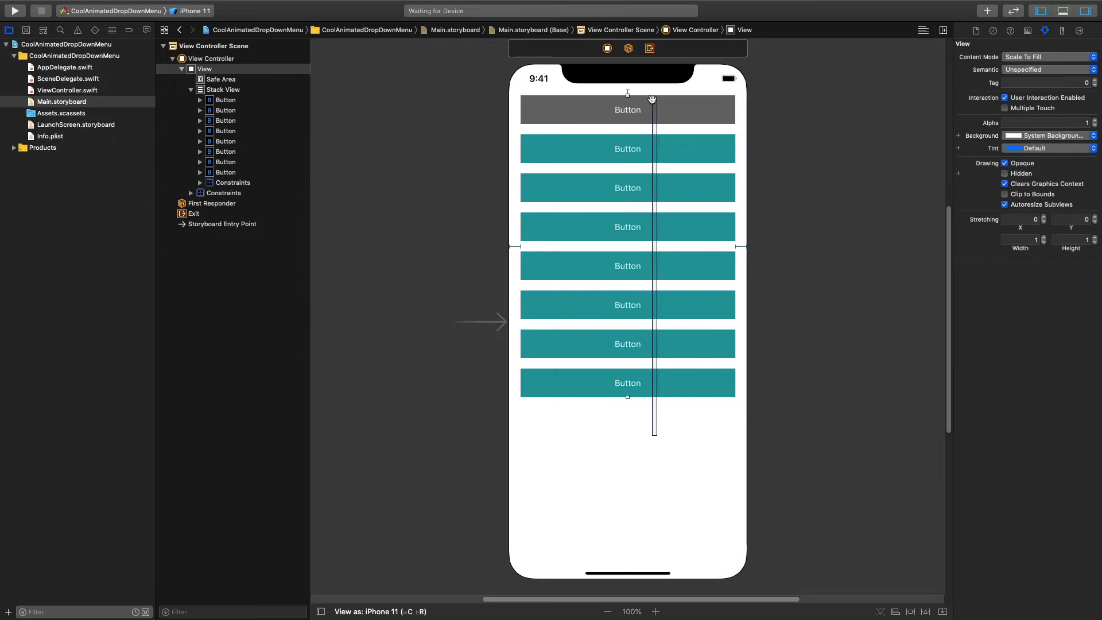
Set all button titles to a larger Avenir Next font, the top one Demi Bold.
left_click(224, 89)
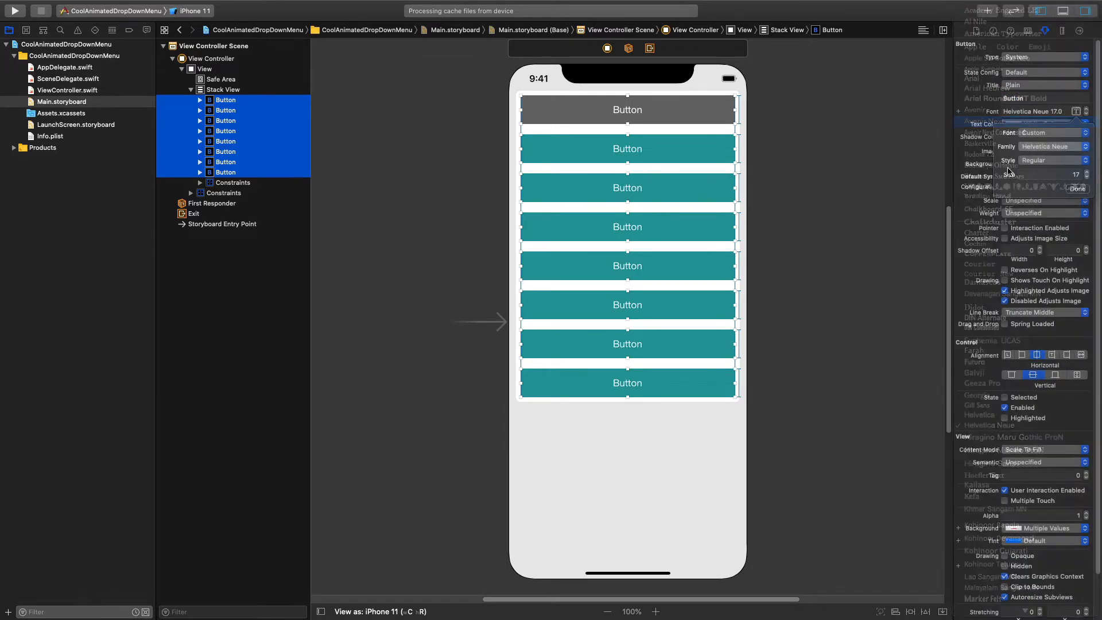
left_click(983, 120)
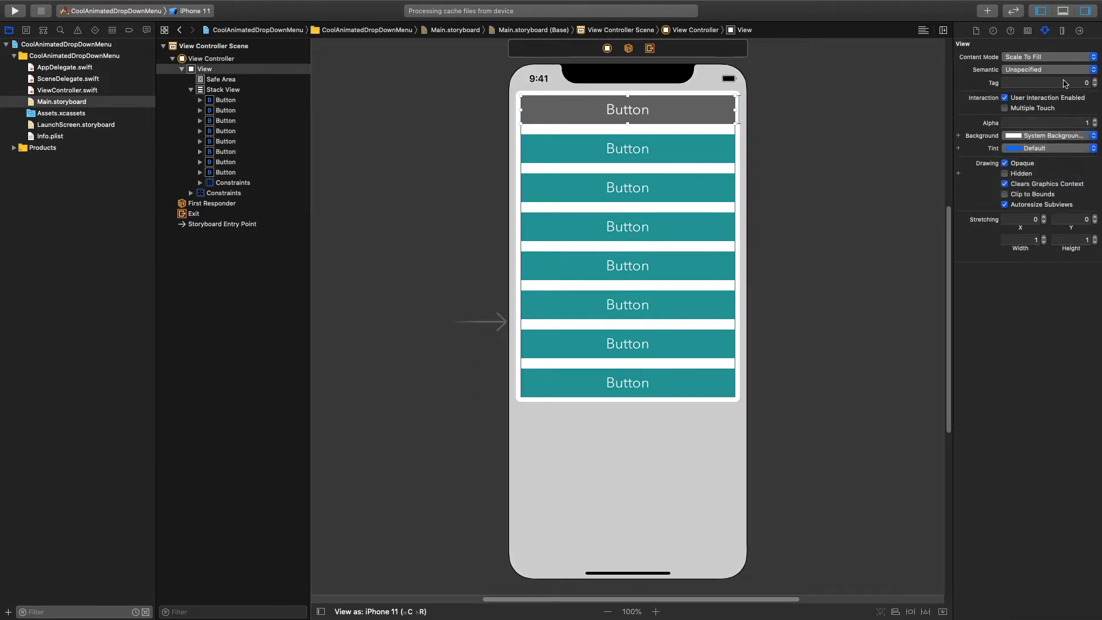
left_click(227, 100)
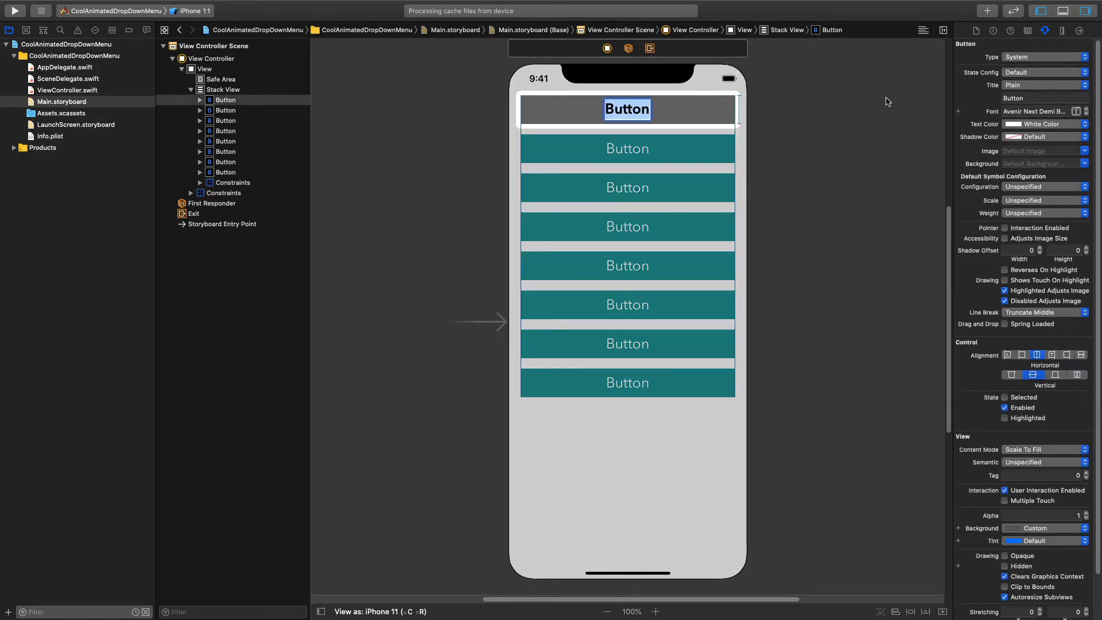
Title the top button Select Fruit and the next buttons Apple, Banana, Kiwi, Orange.
type("Select")
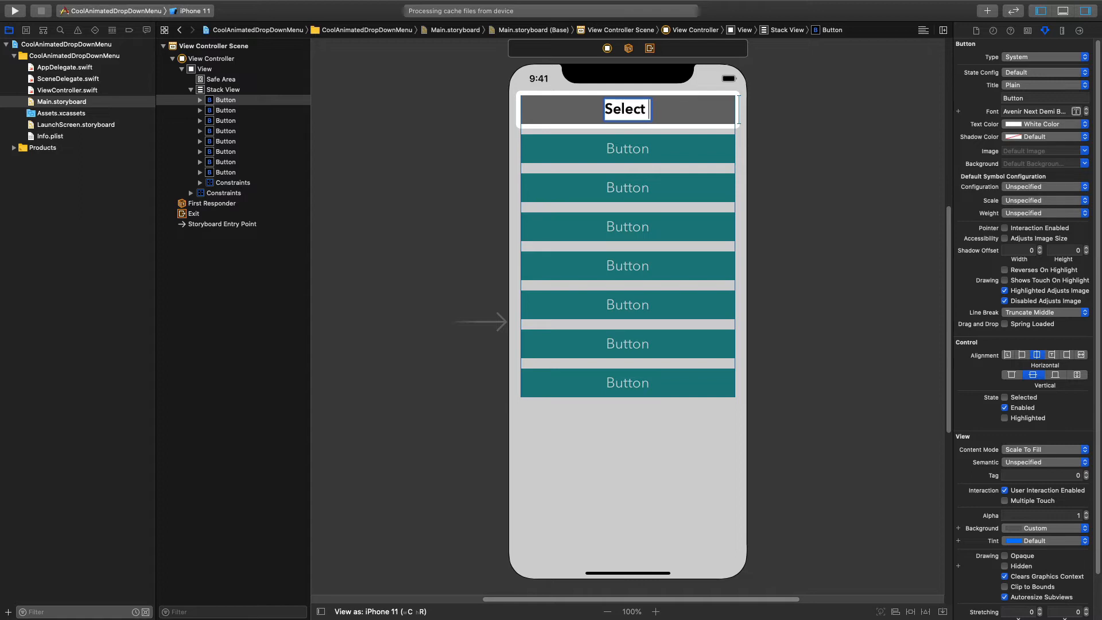
type("Select Fruit")
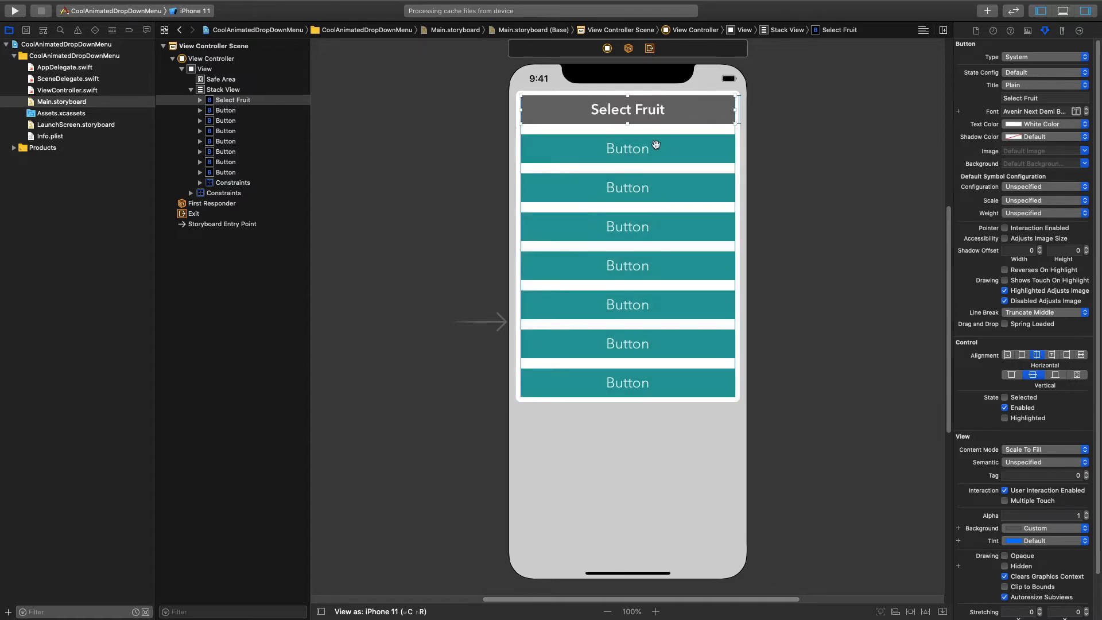
double_click(626, 148)
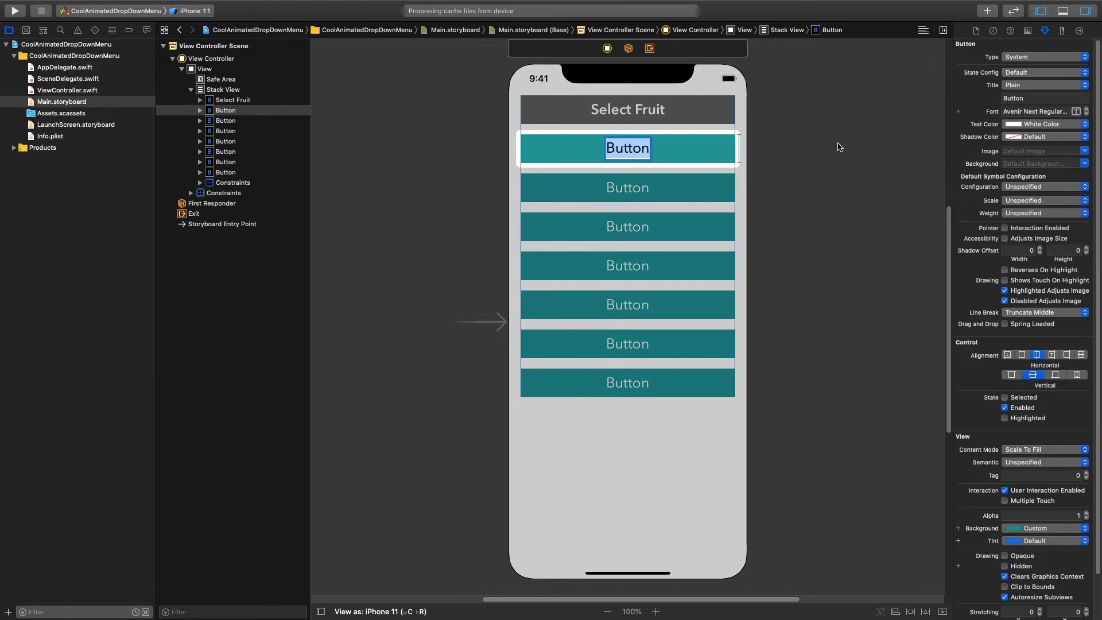
type("Apple")
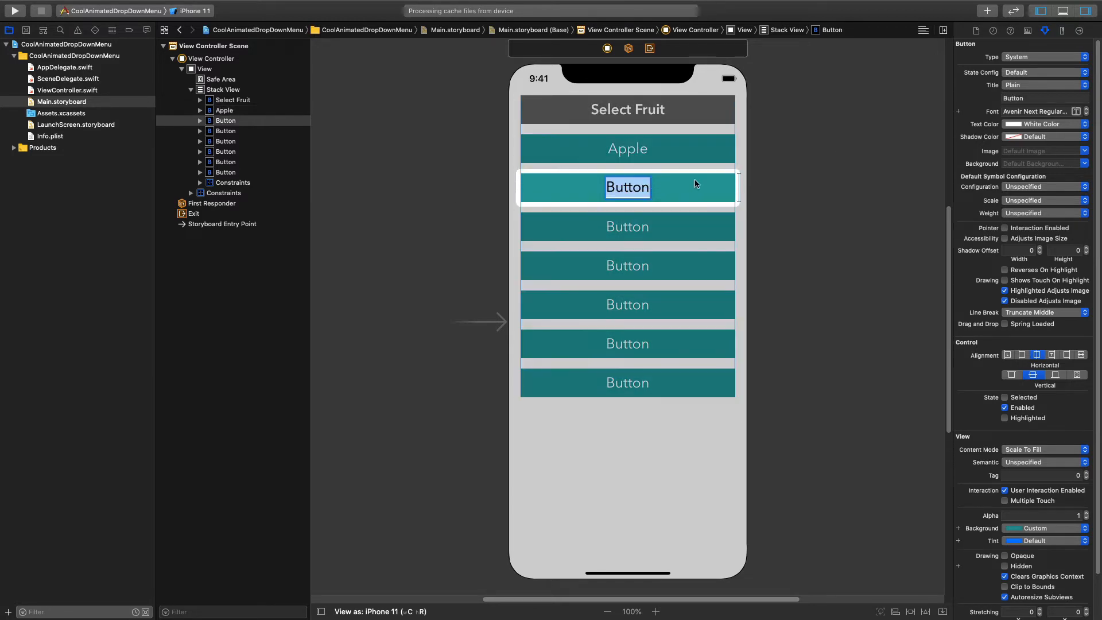
type("Banana")
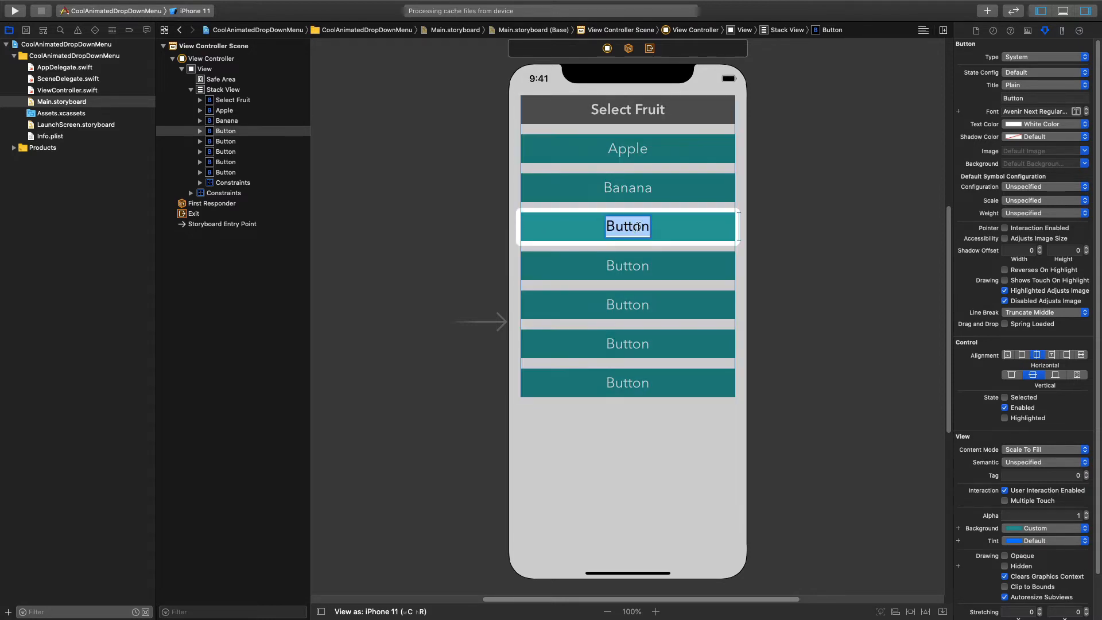
type("Kiwi")
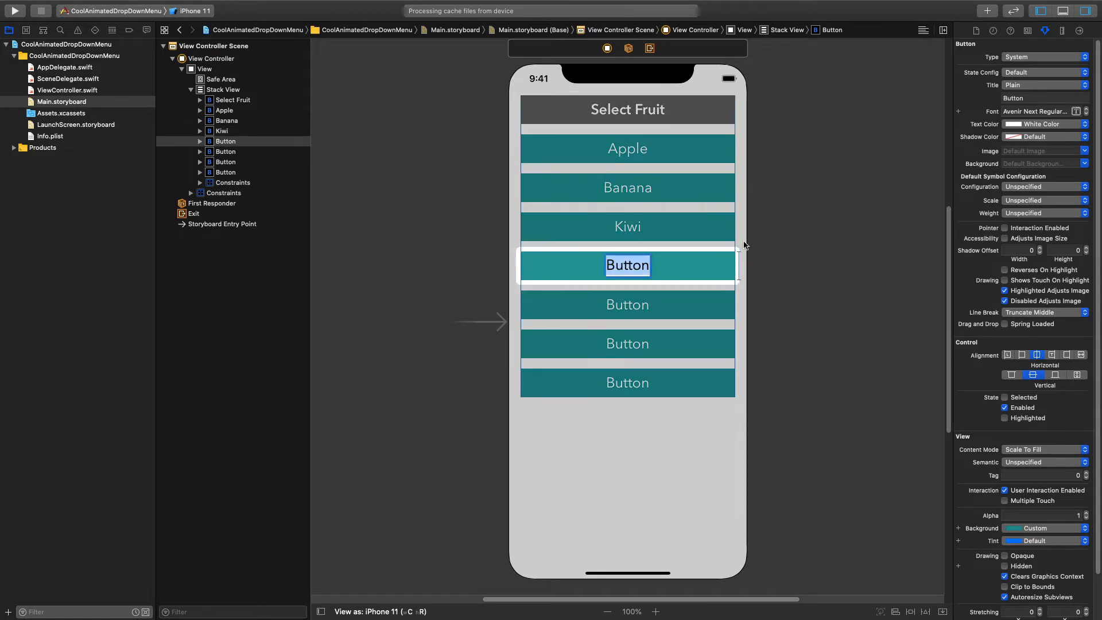
type("Orange")
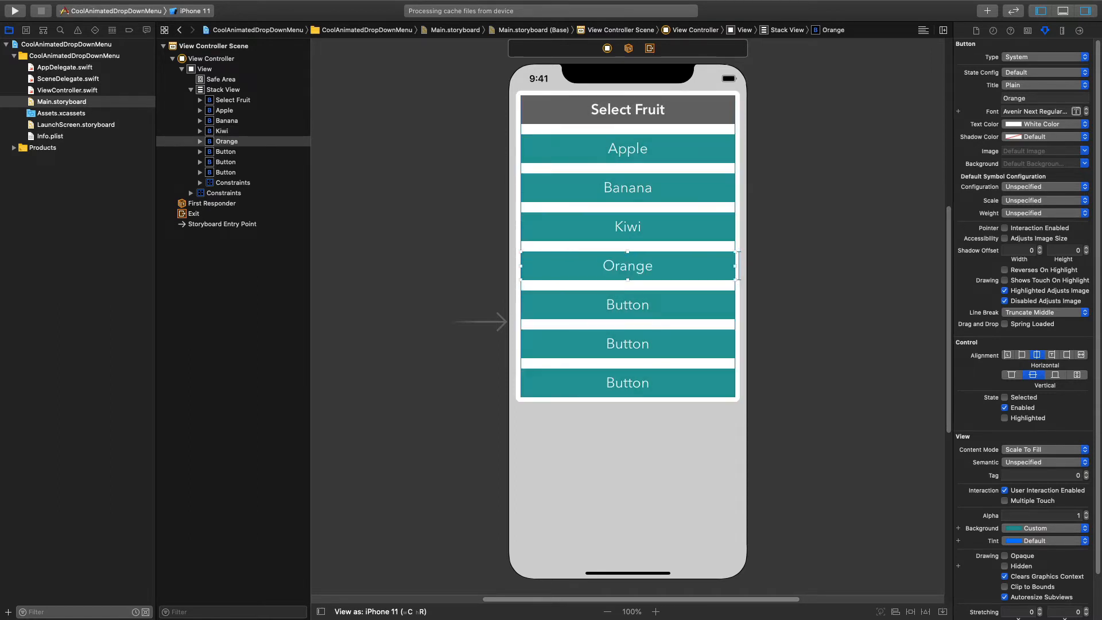
Title the remaining teal buttons Blueberry, Peach and Guava.
left_click(626, 304)
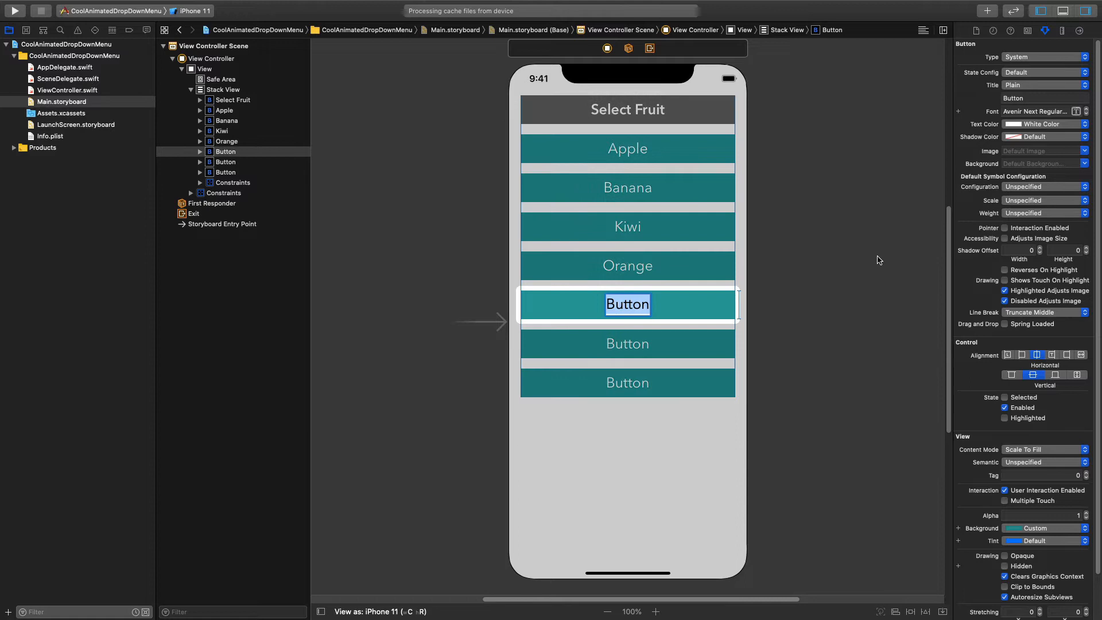
type("Blueberry")
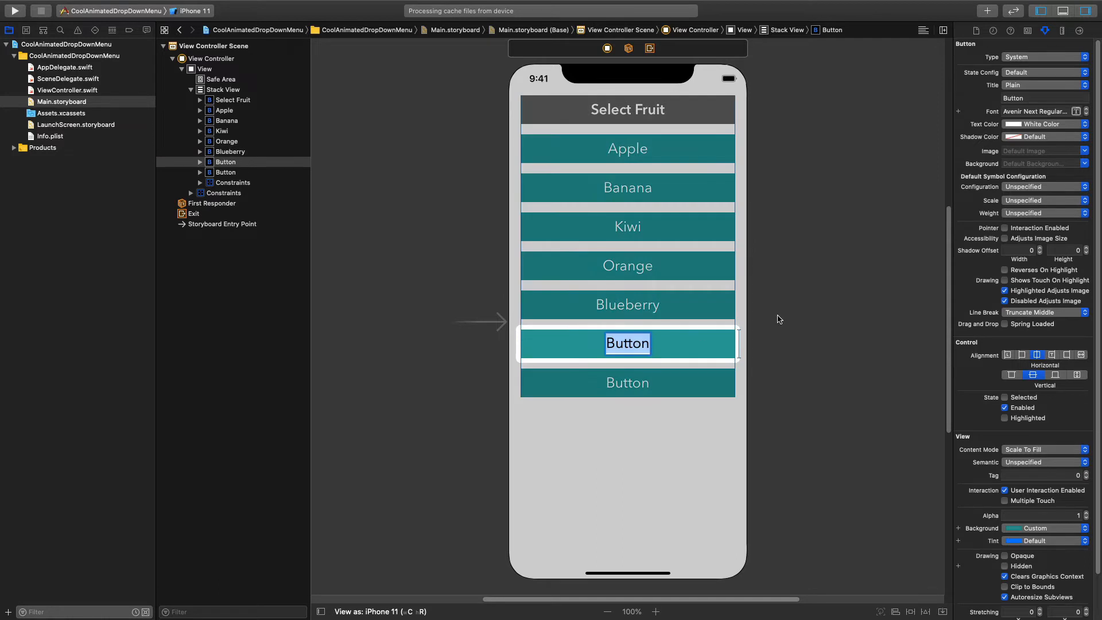
type("Peach")
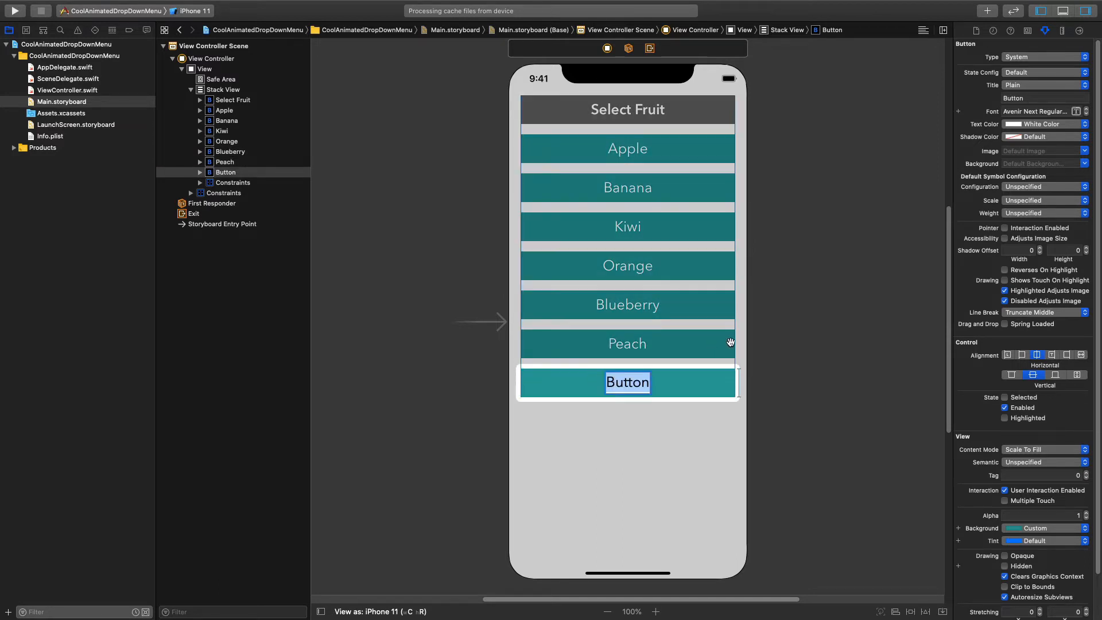
type("Guava")
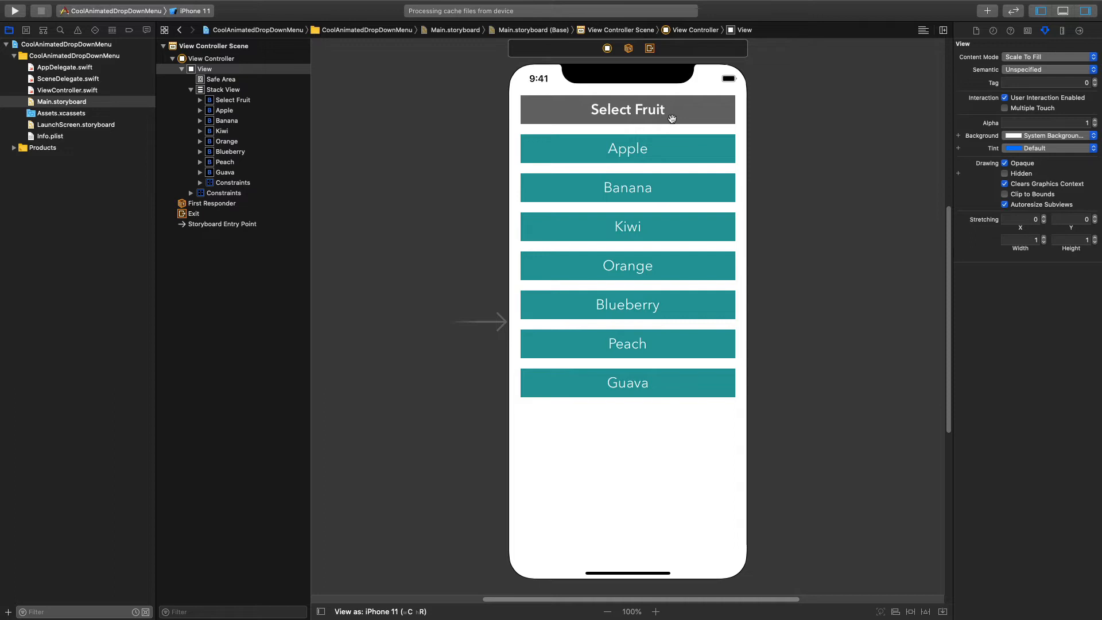
mouse_move(258, 113)
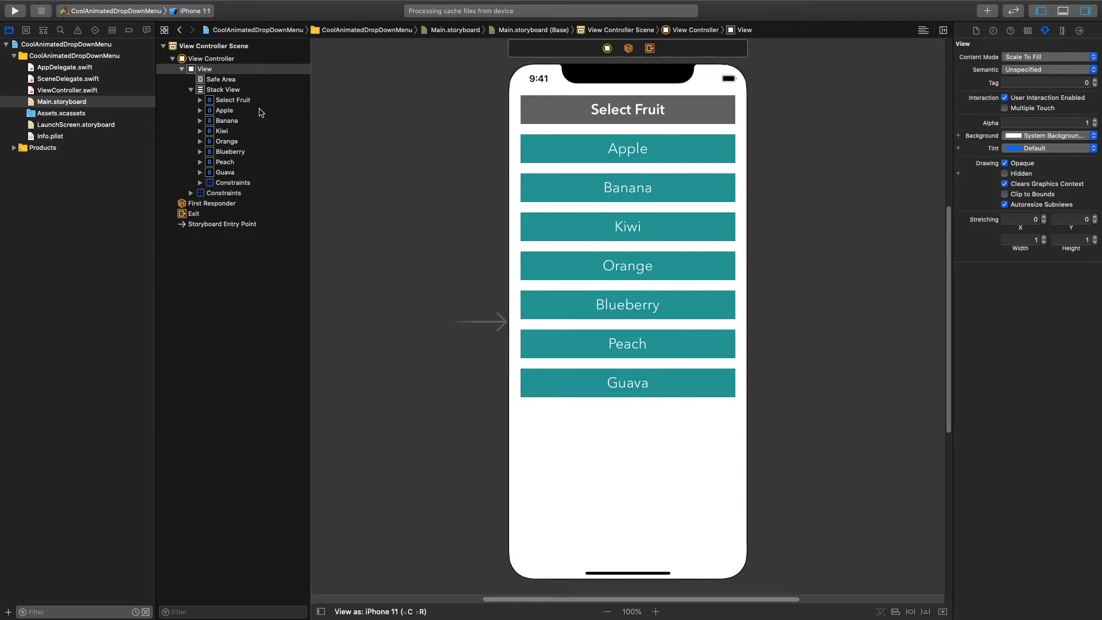
Set the stack view's spacing to 2 so the buttons sit tightly packed.
left_click(224, 89)
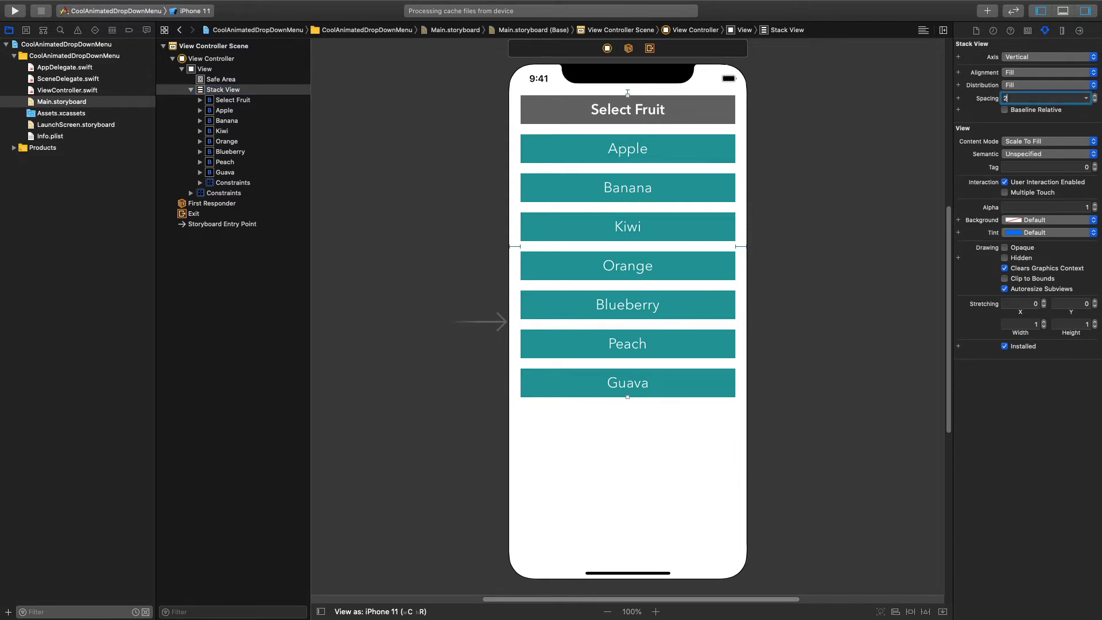
type("2")
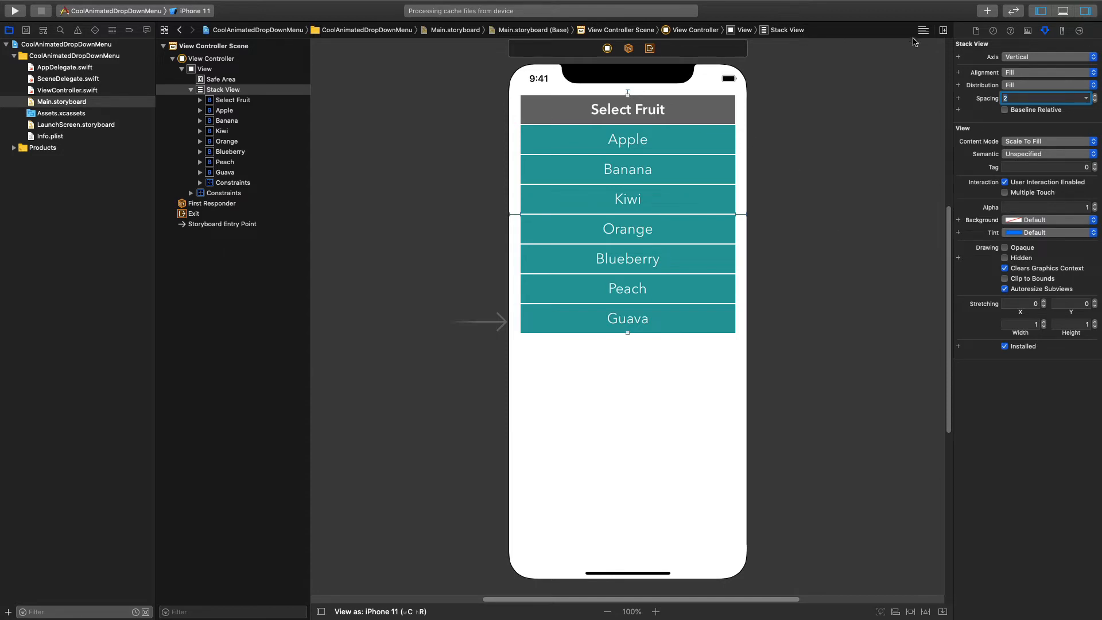
left_click(922, 30)
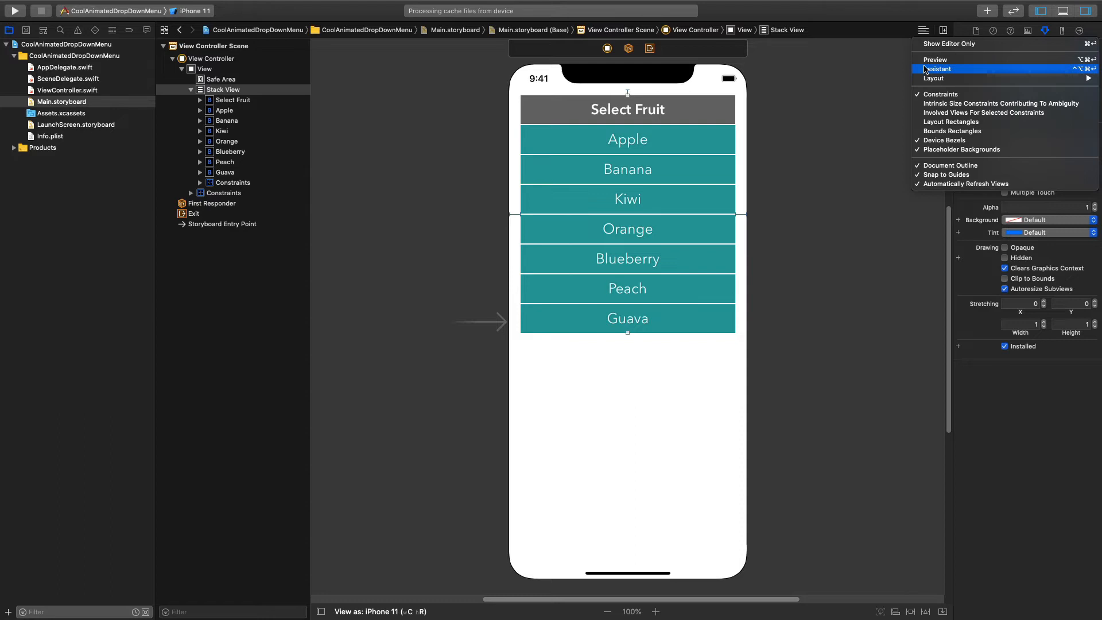
Connect the Select Fruit button to a selectFruitPressed action with a UIButton sender in ViewController.swift.
left_click(938, 69)
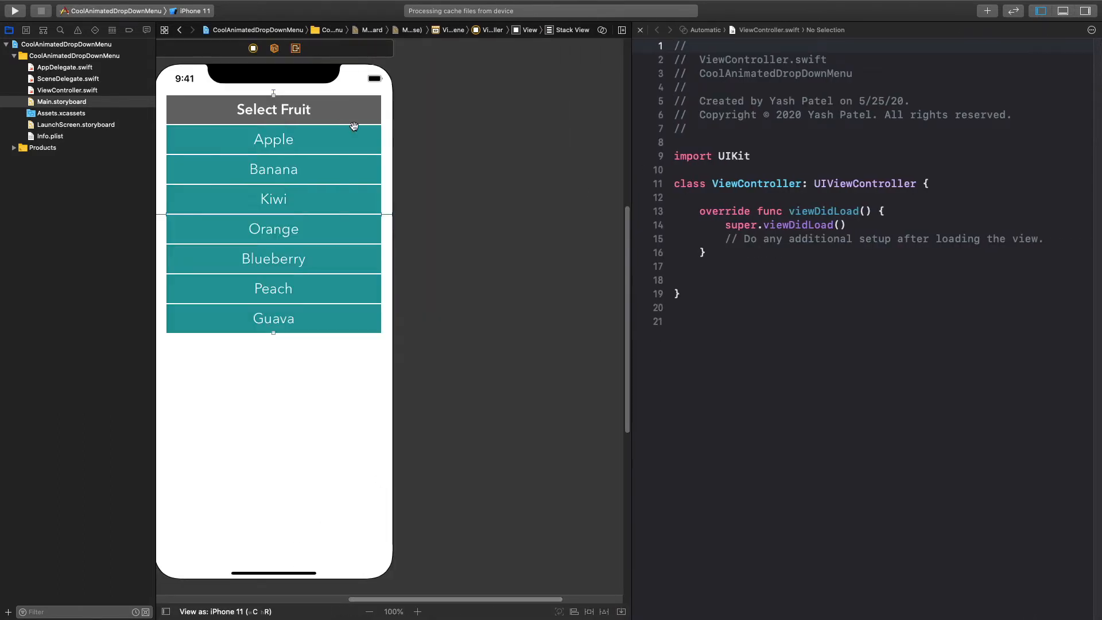
left_click_drag(330, 115, 755, 279)
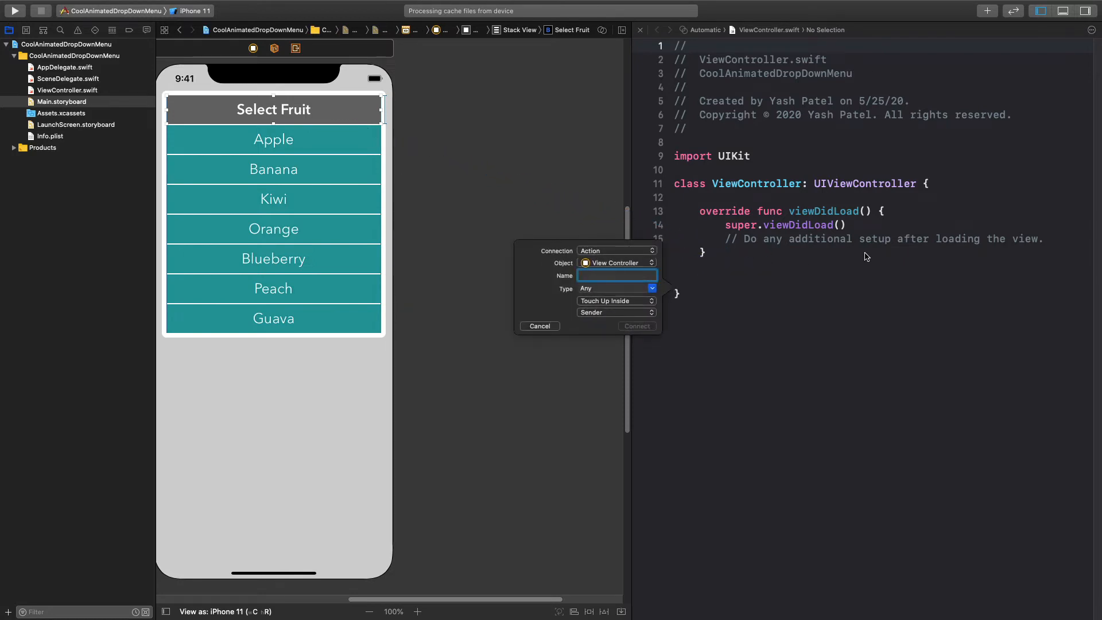
type("selectFruitPres")
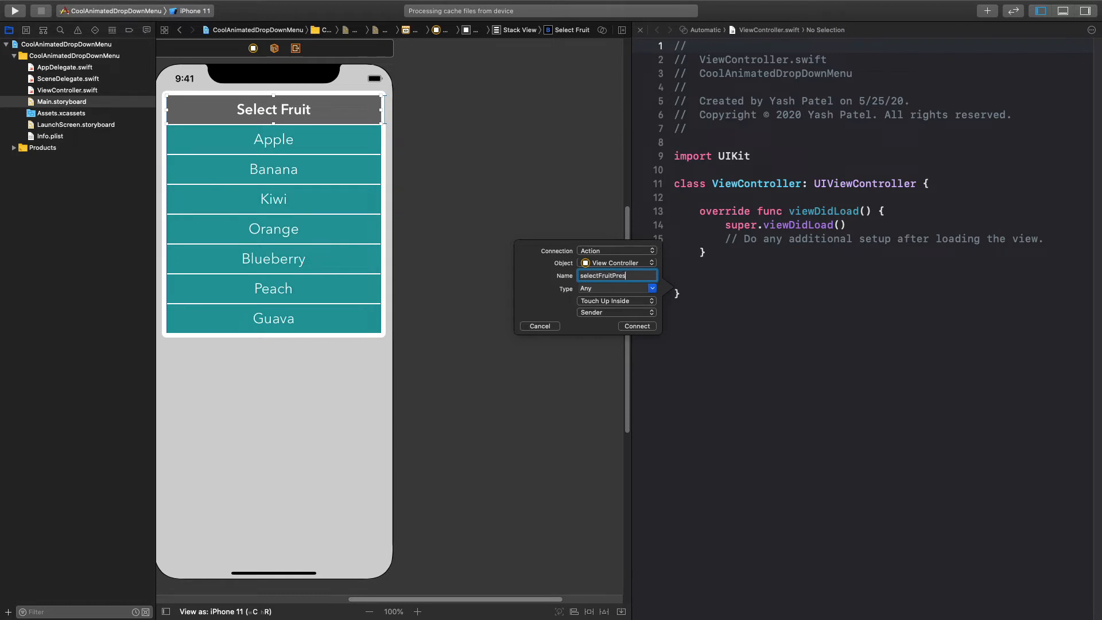
left_click(652, 288)
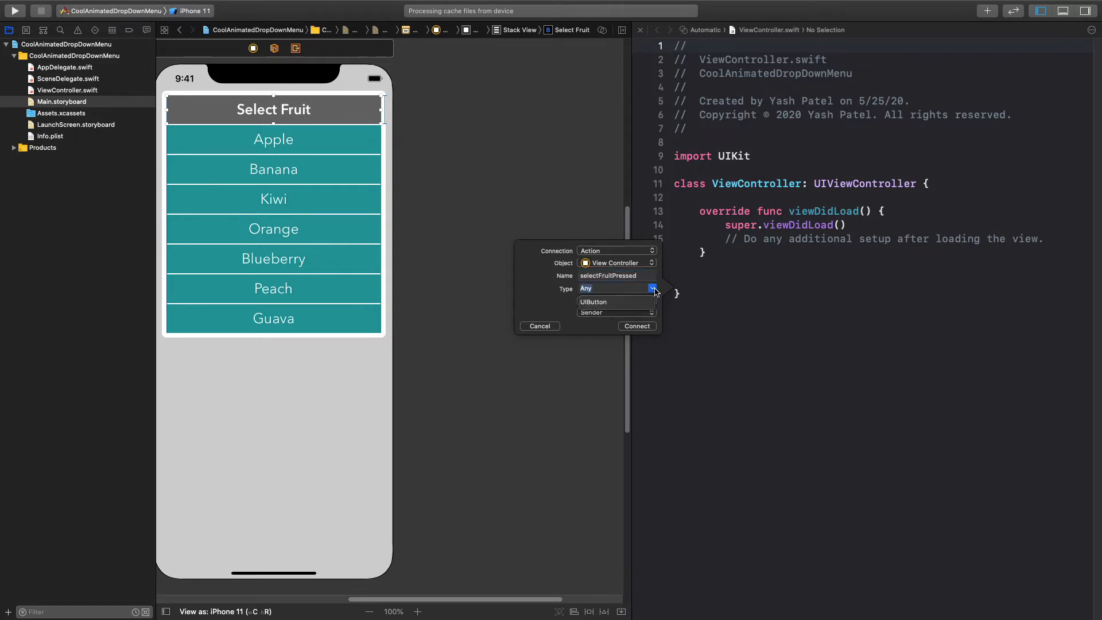
left_click(635, 325)
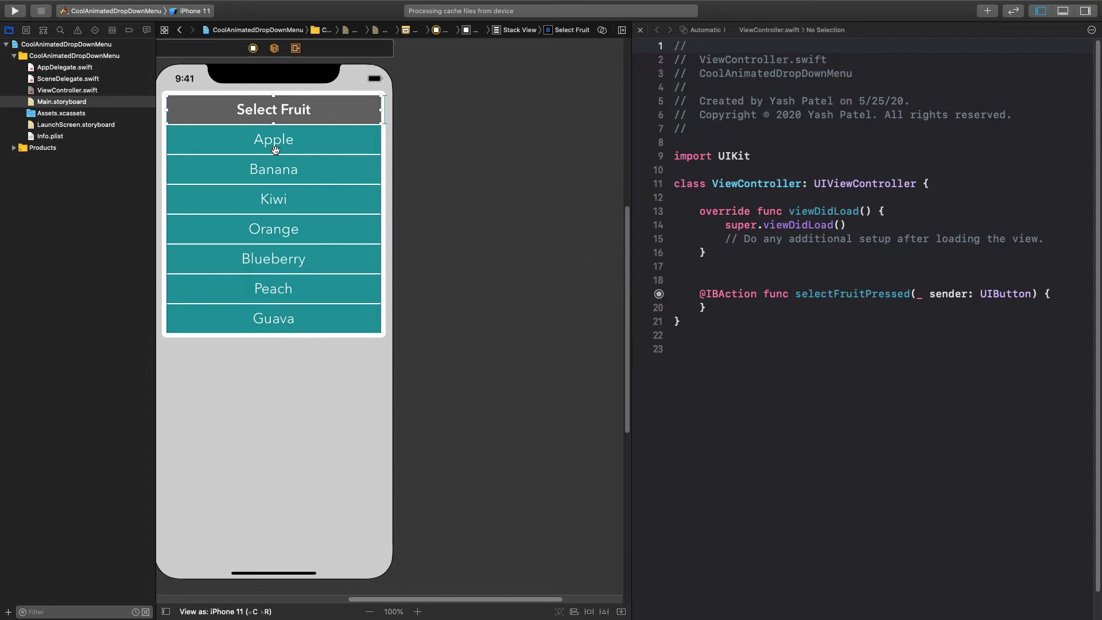
Connect the Apple button to a fruitPressed action with a UIButton sender.
left_click(274, 139)
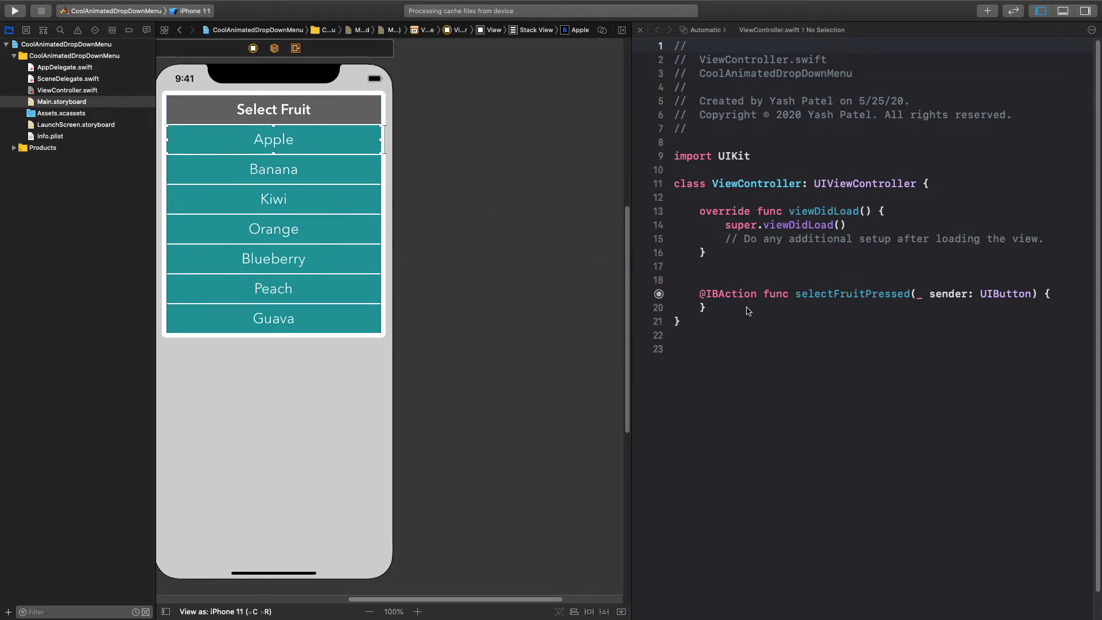
type("fruitSele")
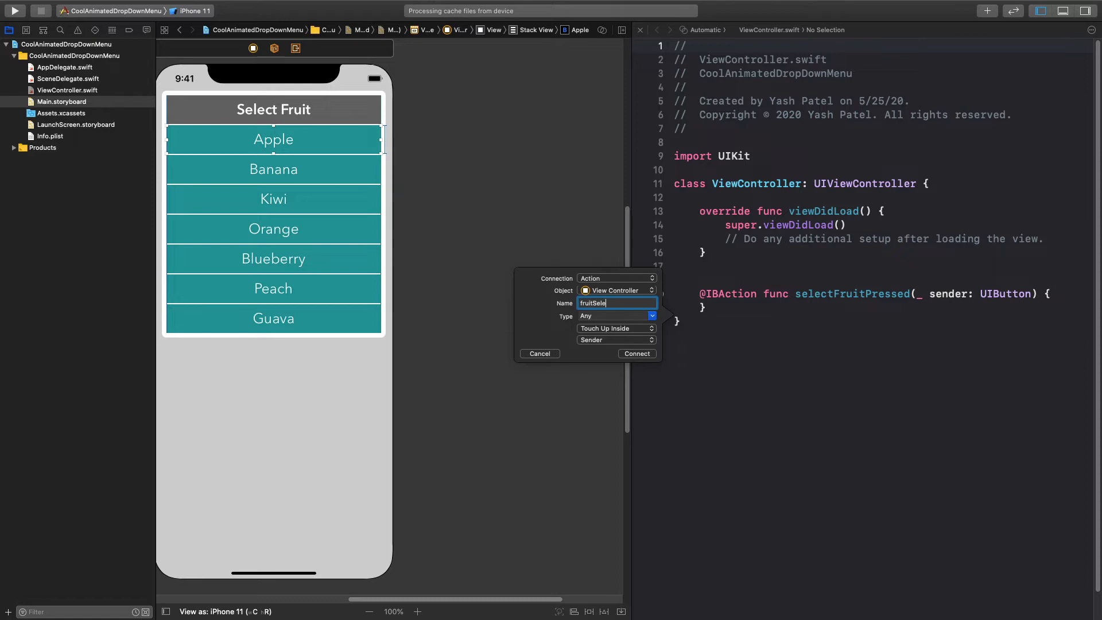
key("Backspace")
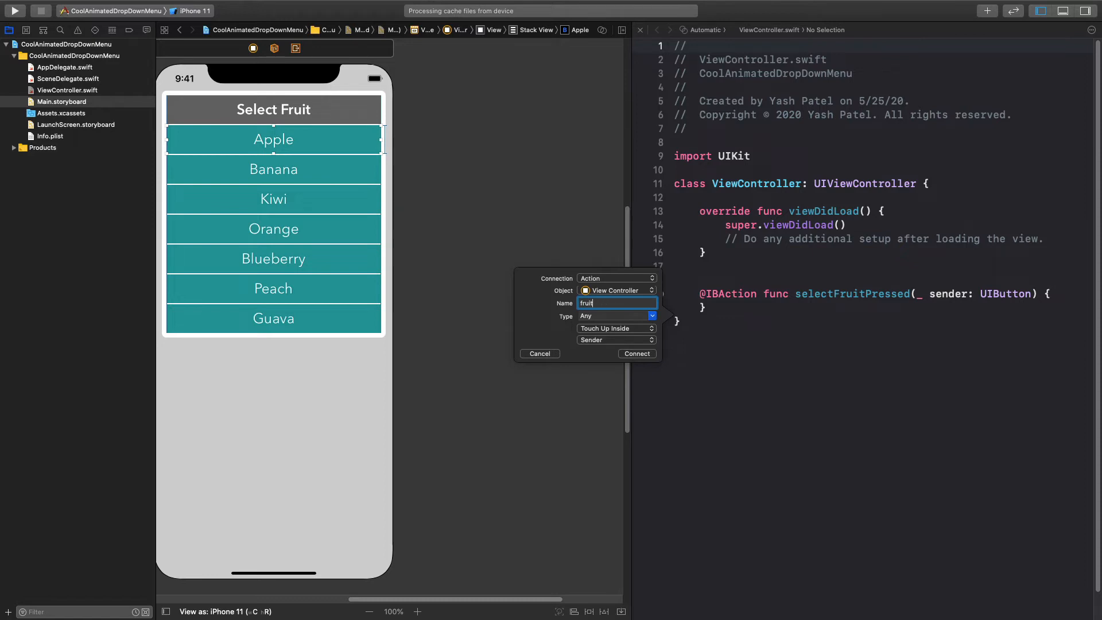
type("Pressed")
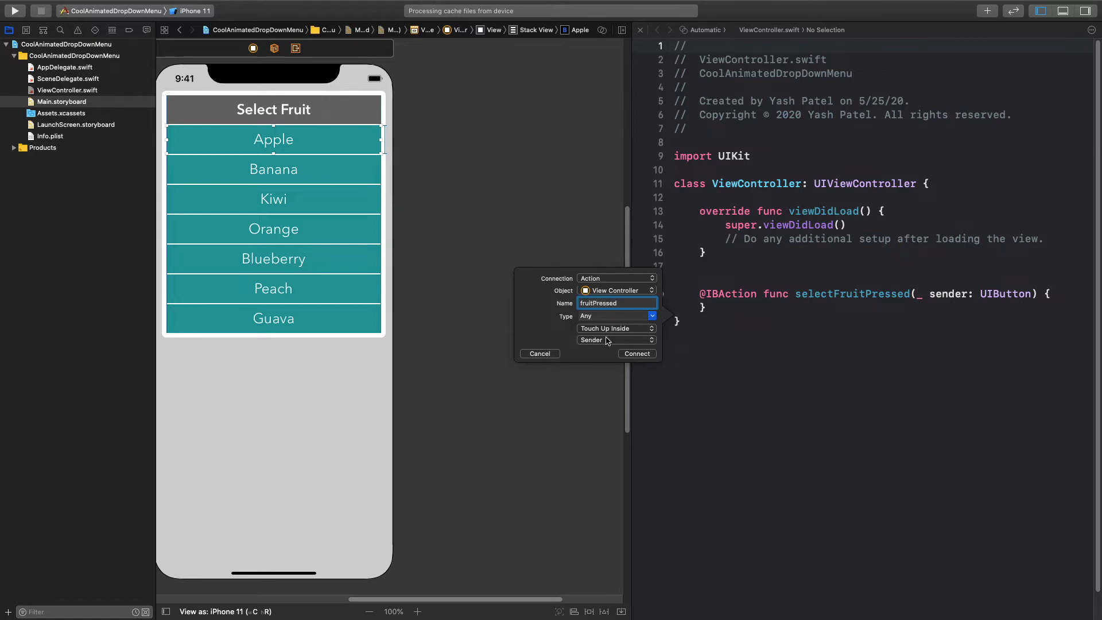
left_click(616, 316)
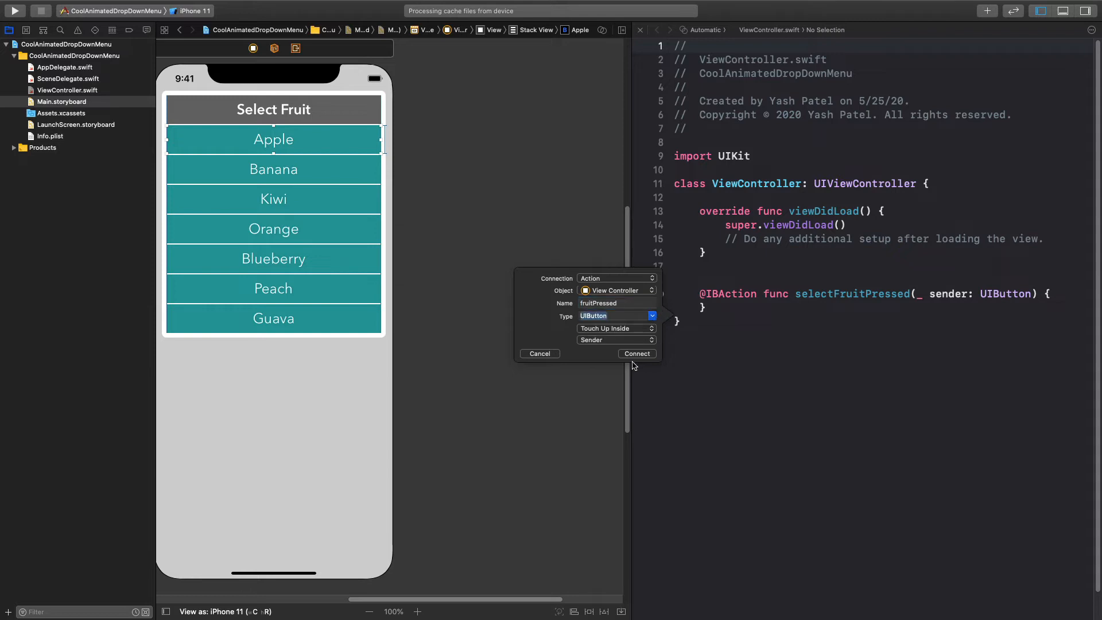
left_click(634, 353)
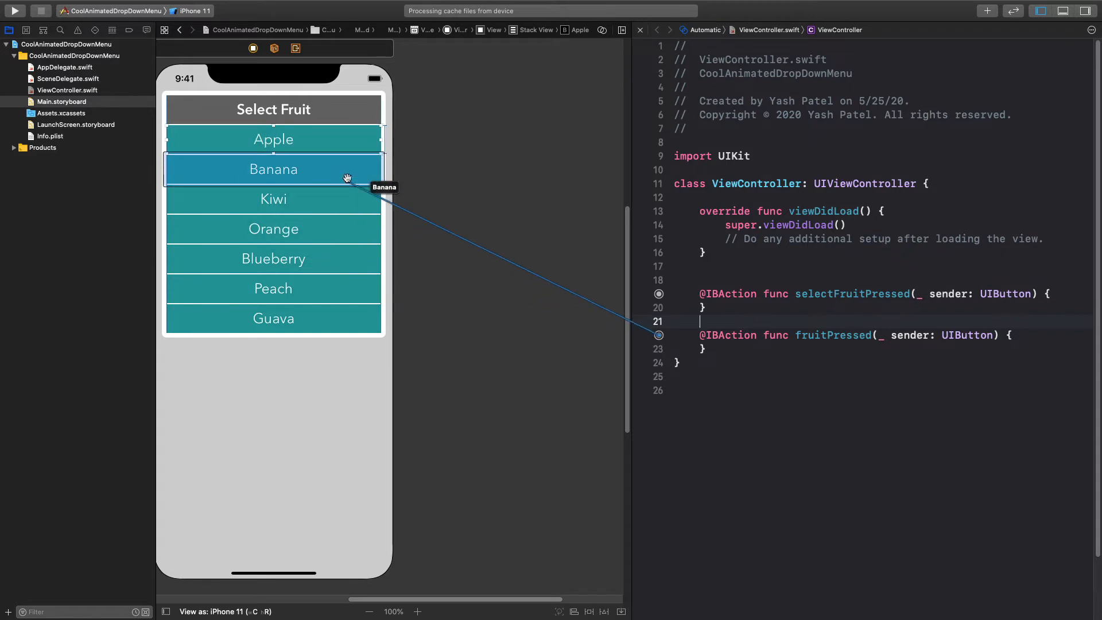
mouse_move(344, 208)
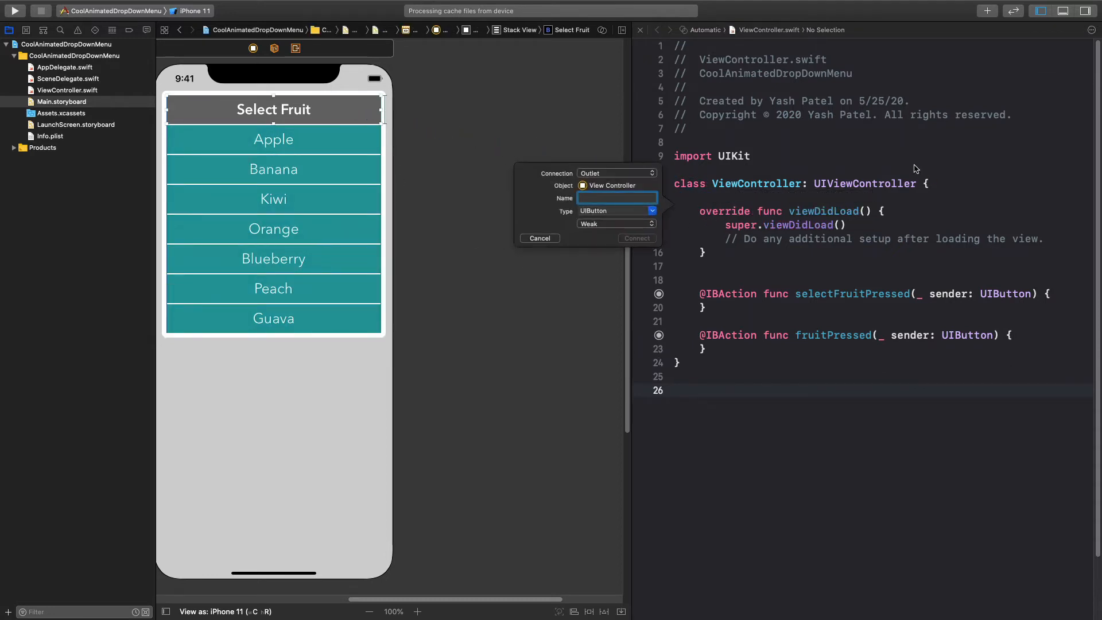
Create a selectFruitBtn outlet for the Select Fruit button.
type("selectFruitBtn")
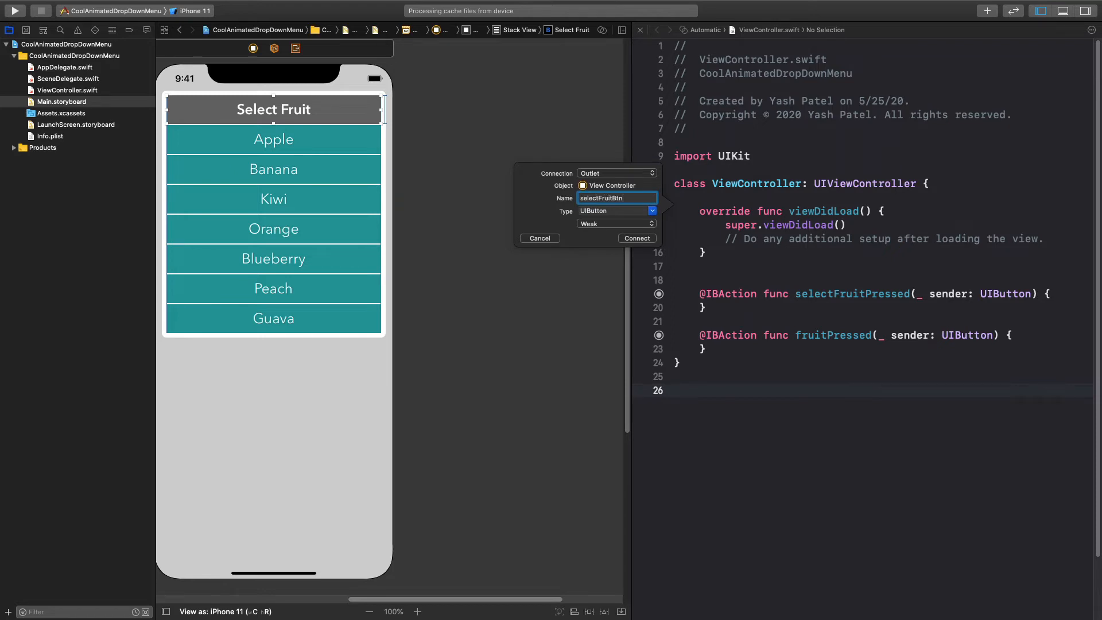
left_click(635, 239)
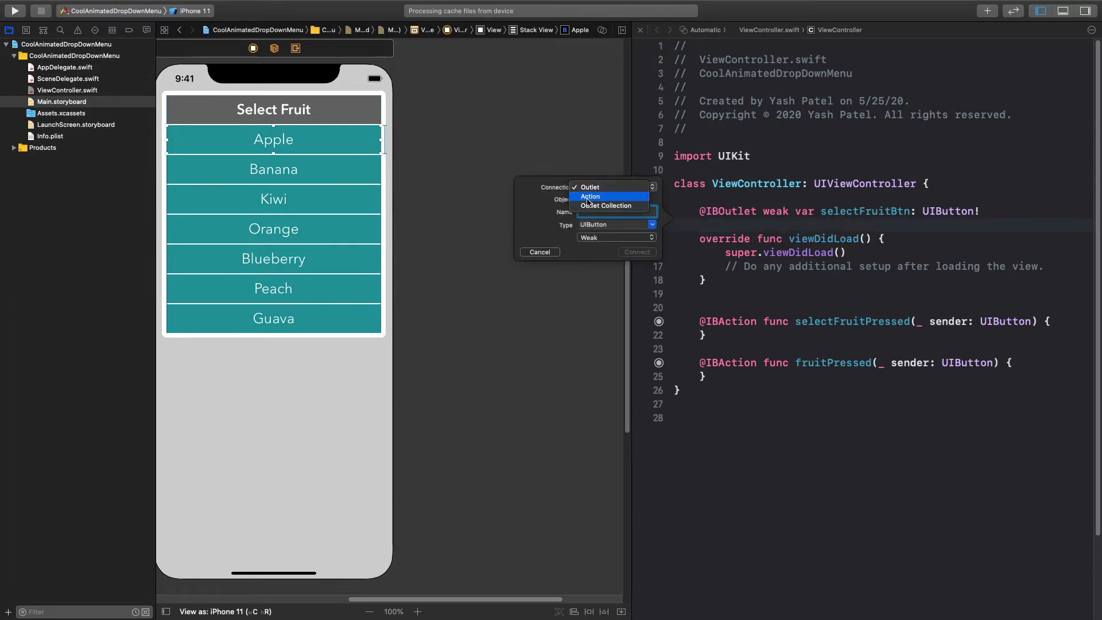
Create a fruitBtnCollection outlet collection of UIButtons starting with Apple.
left_click(605, 205)
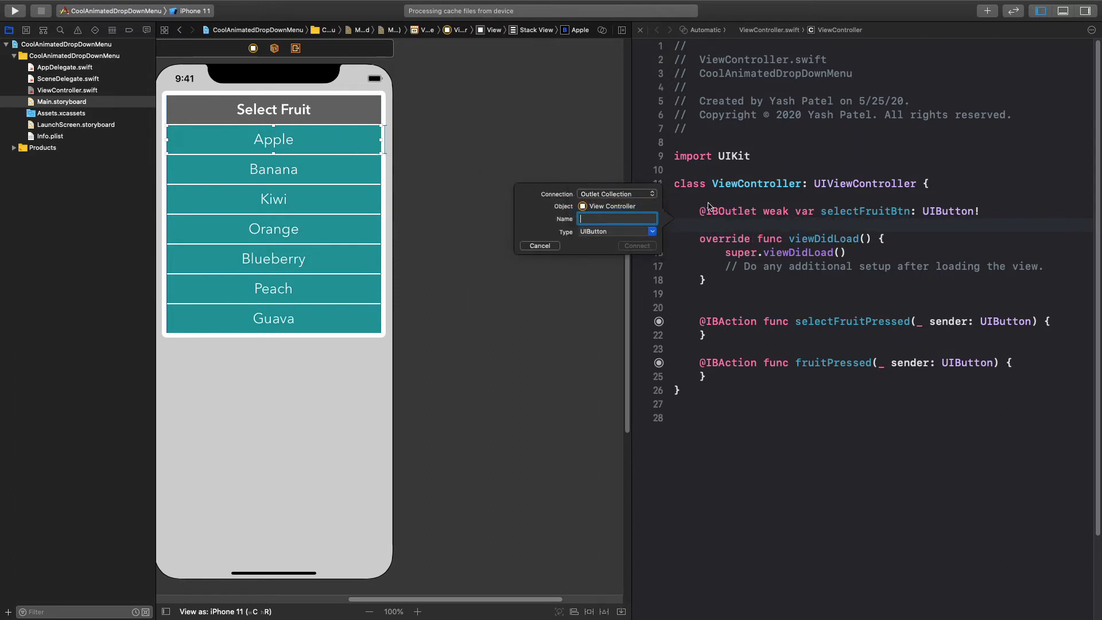
type("fruitBtnCollect")
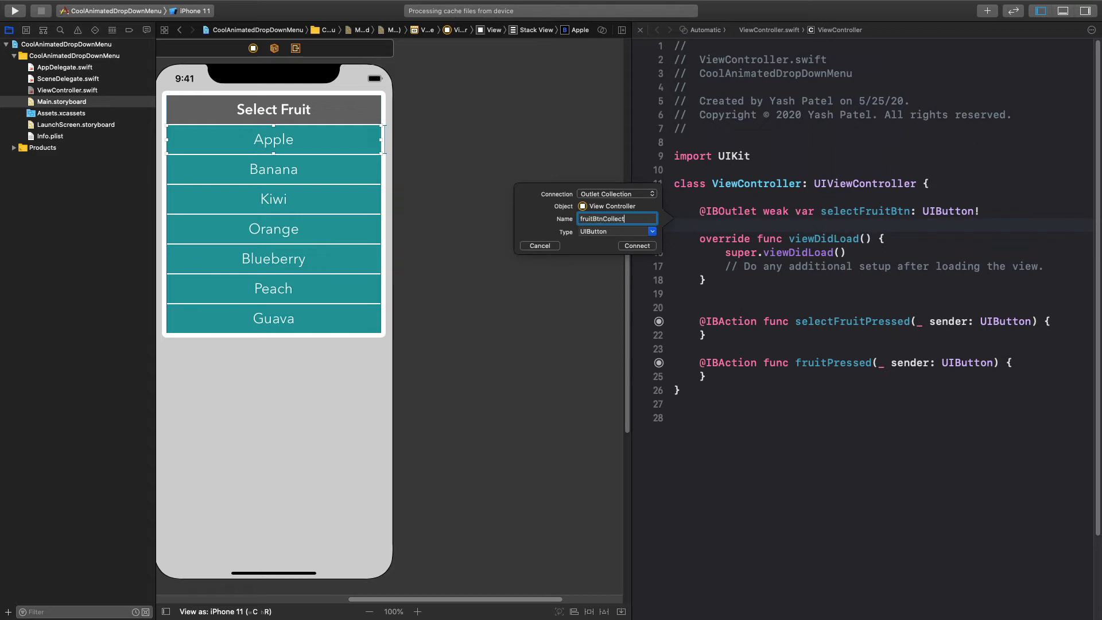
left_click(636, 246)
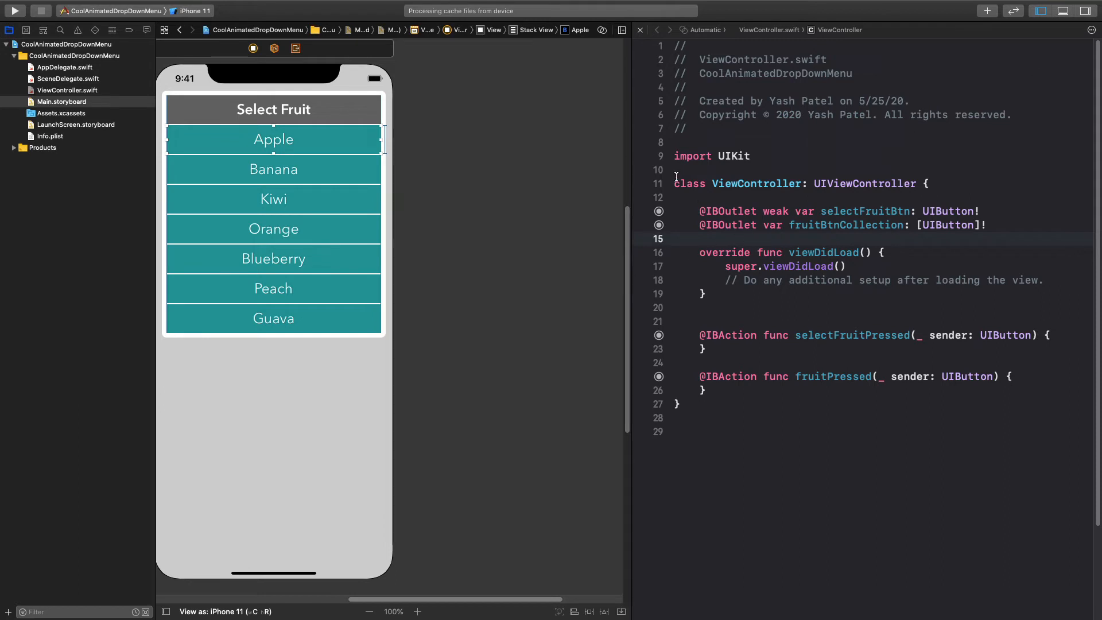
mouse_move(660, 222)
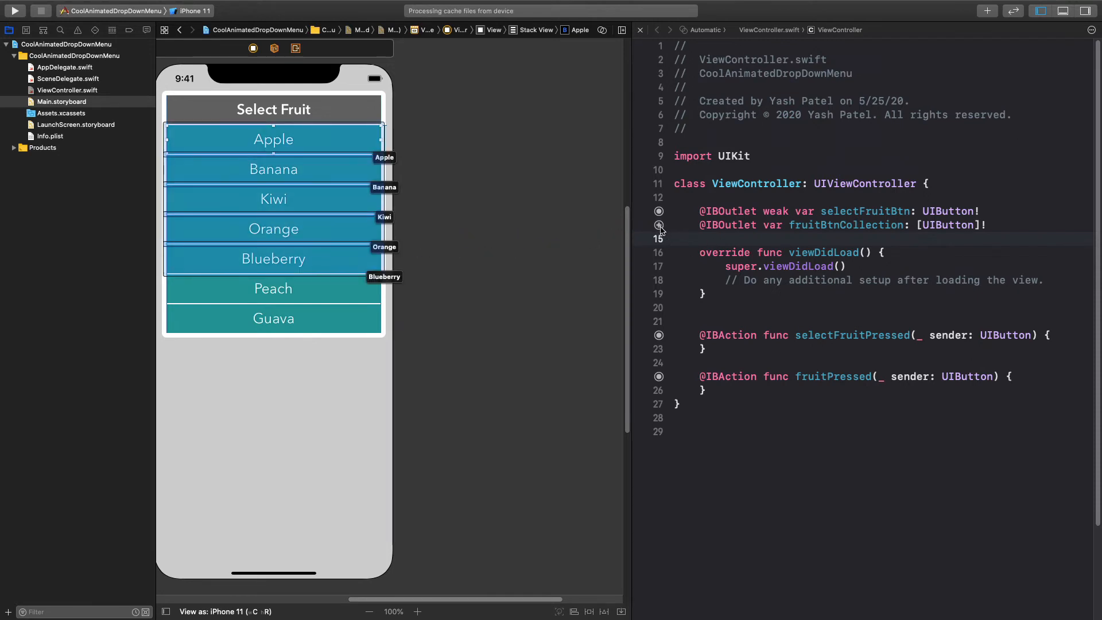
Link the remaining fruit buttons, Banana through Guava, to fruitBtnCollection and close the Assistant Editor.
left_click_drag(658, 224, 347, 334)
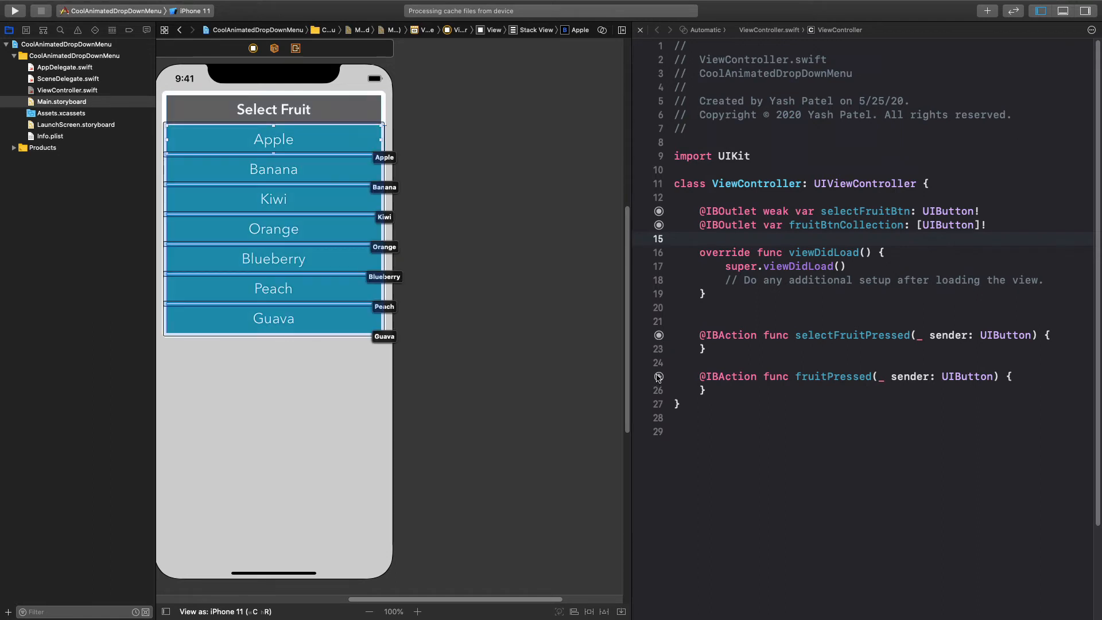
left_click(62, 101)
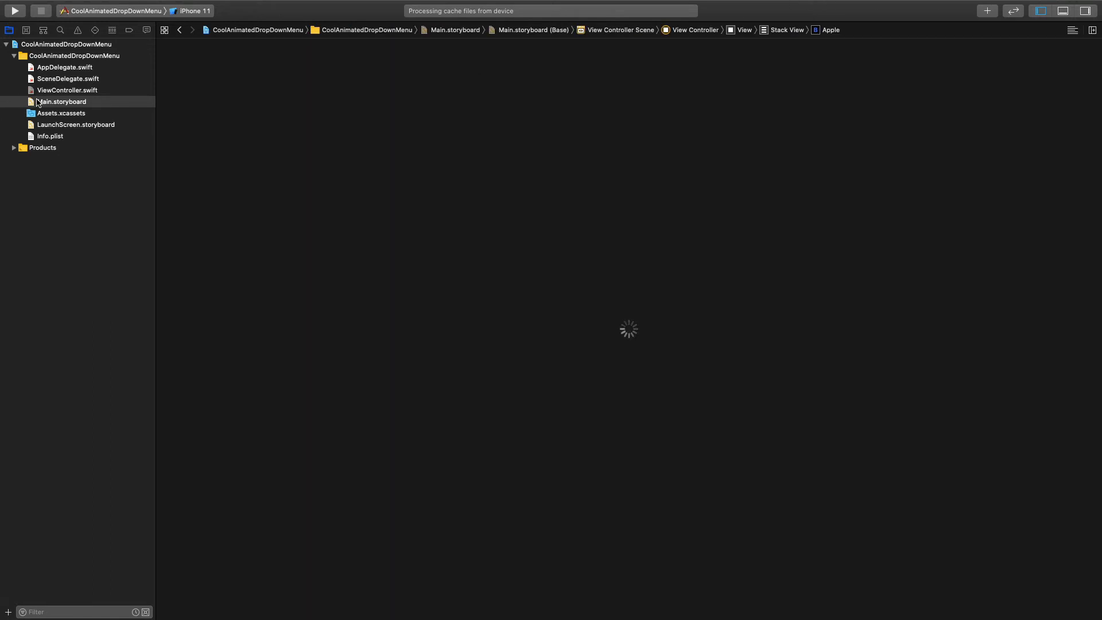
Switch to ViewController.swift via Open Quickly and remove the placeholder setup comment.
left_click(62, 101)
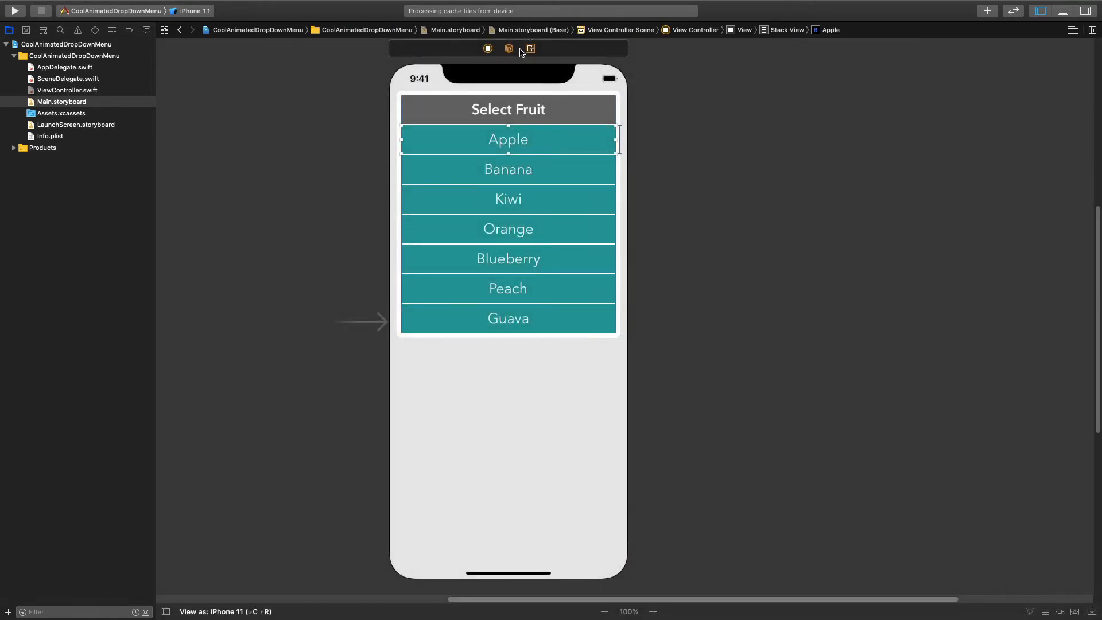
type("view")
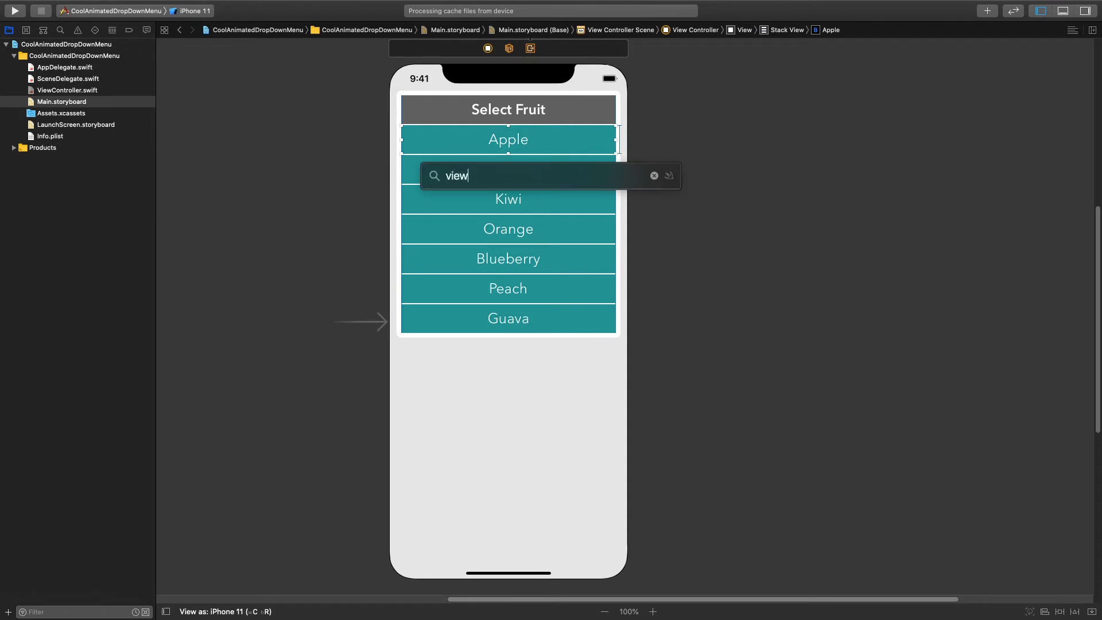
left_click(67, 89)
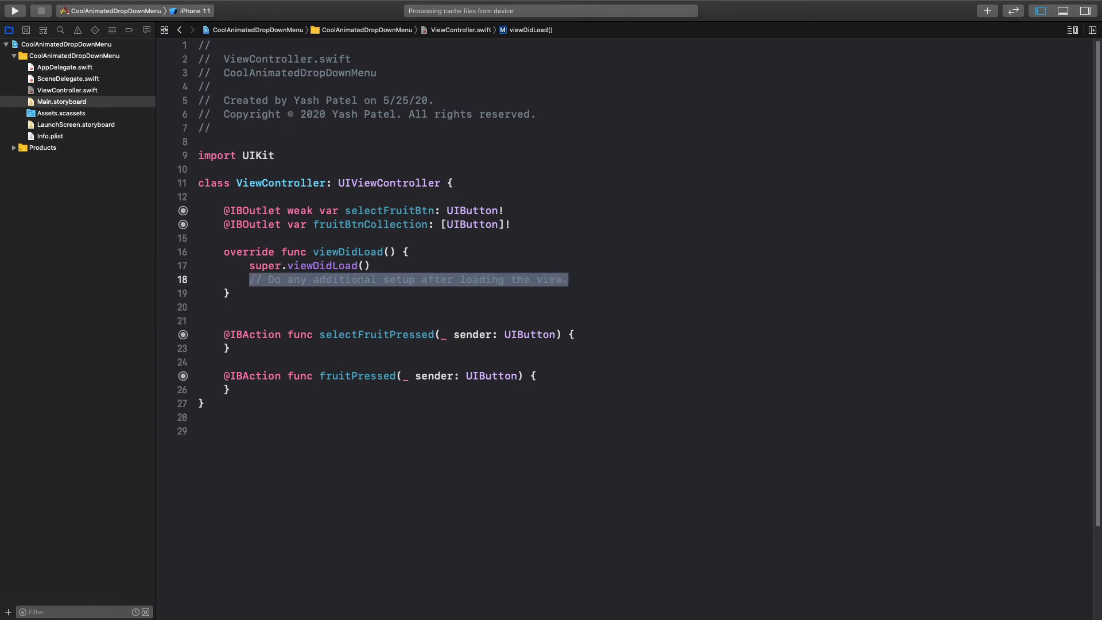
key("Delete")
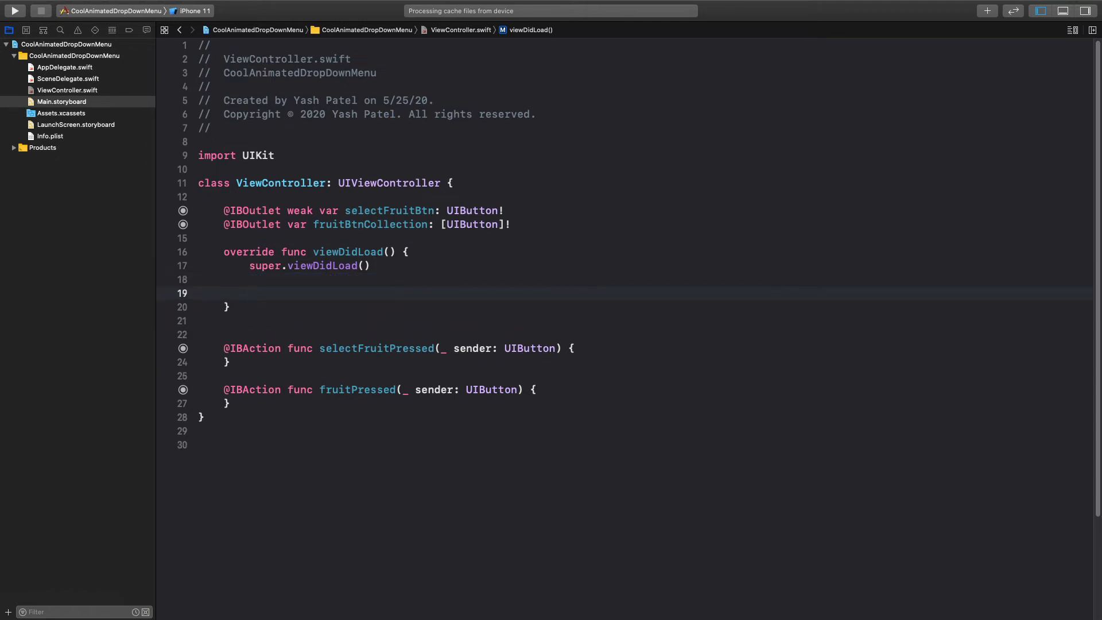
Set selectFruitBtn.layer.cornerRadius to selectFruitBtn.frame.height / 2 in viewDidLoad.
type("selectFruitBtn")
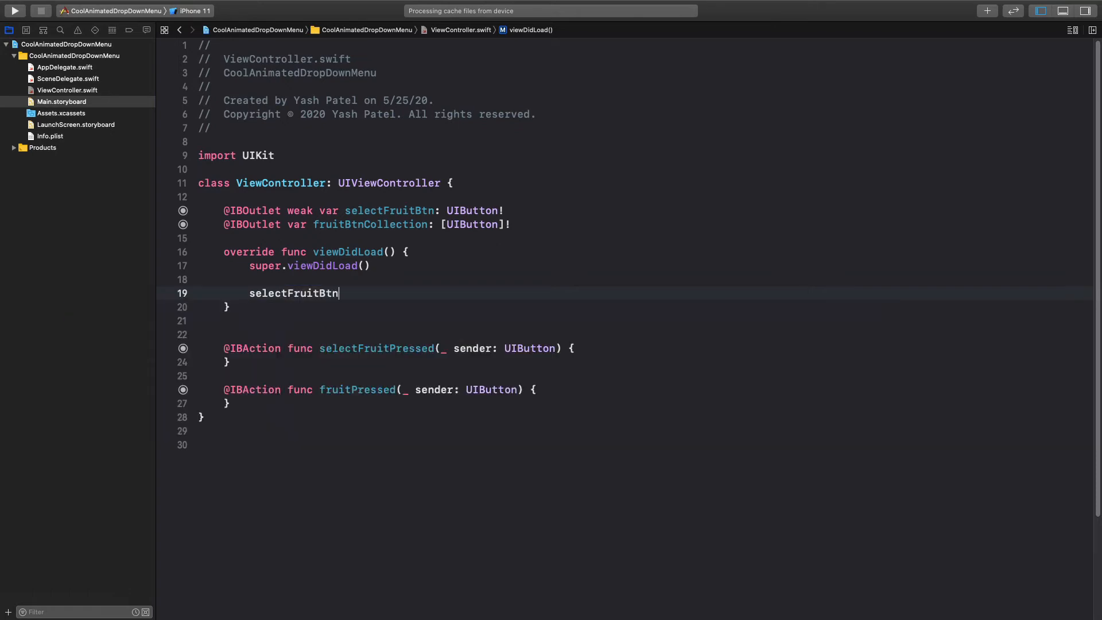
type(".layer.cornerRadius = sel")
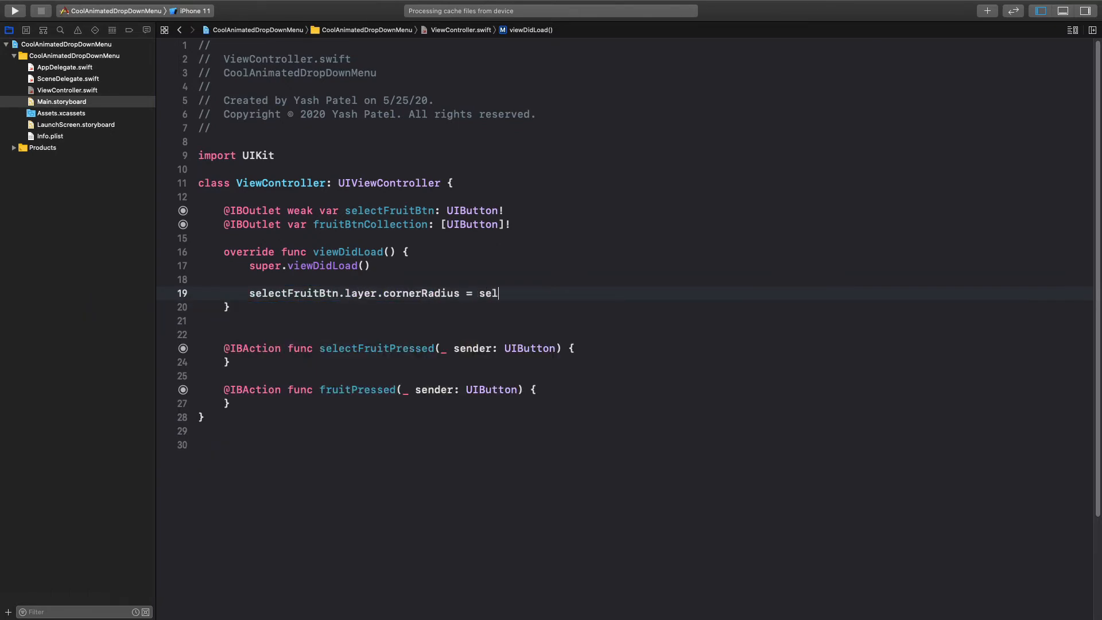
type("ectFruitBtn.frame.")
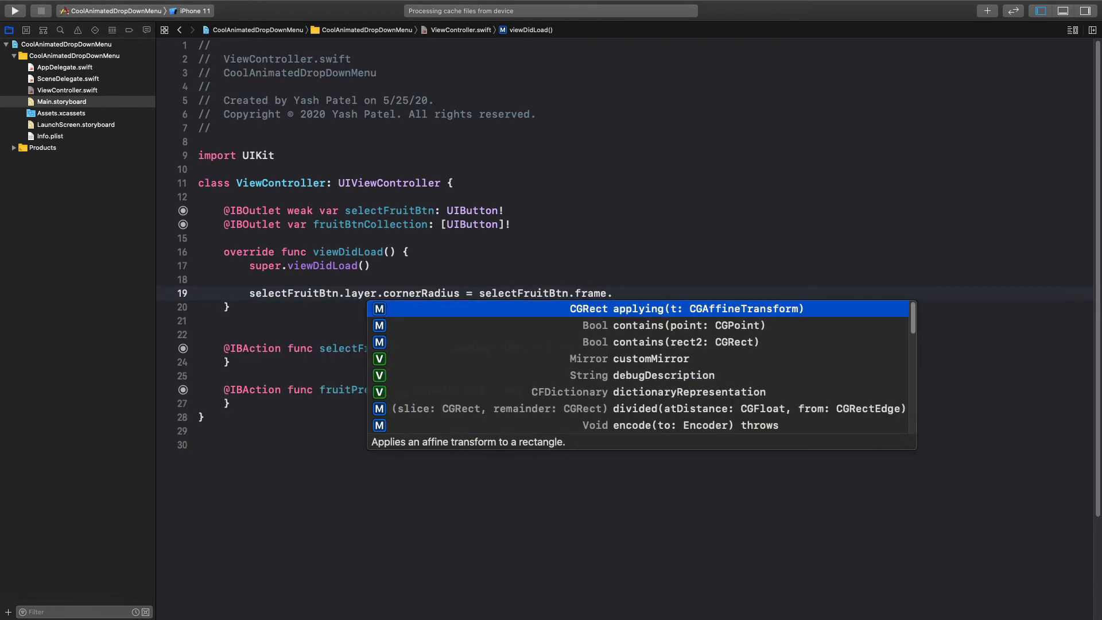
type("height / 2")
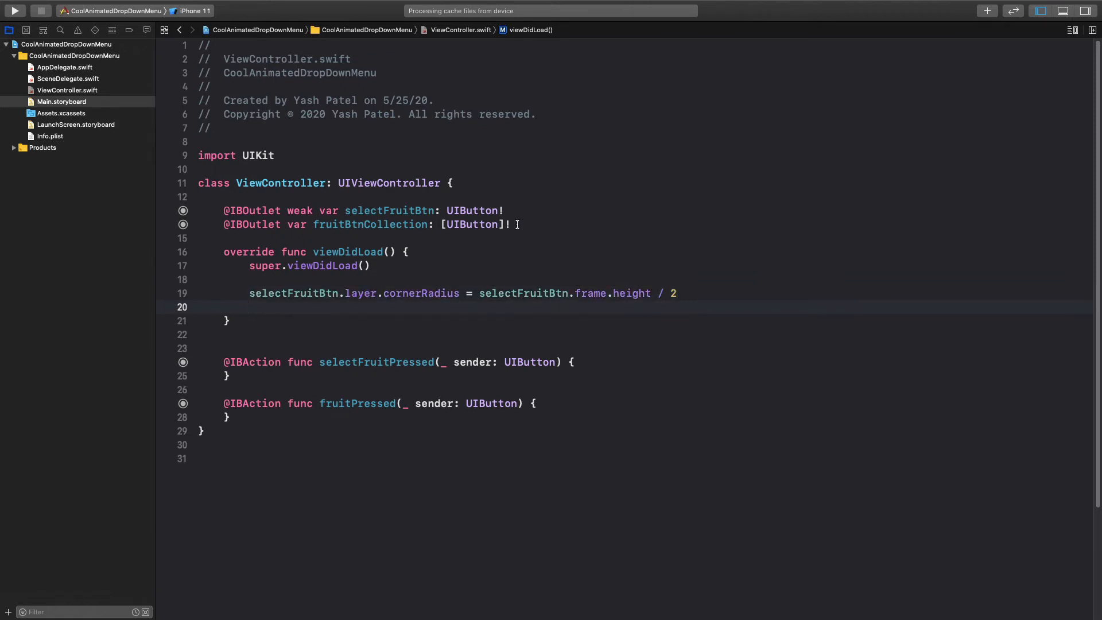
Loop fruitBtnCollection with forEach setting each btn.layer.cornerRadius to btn.frame.height / 2.
type("f")
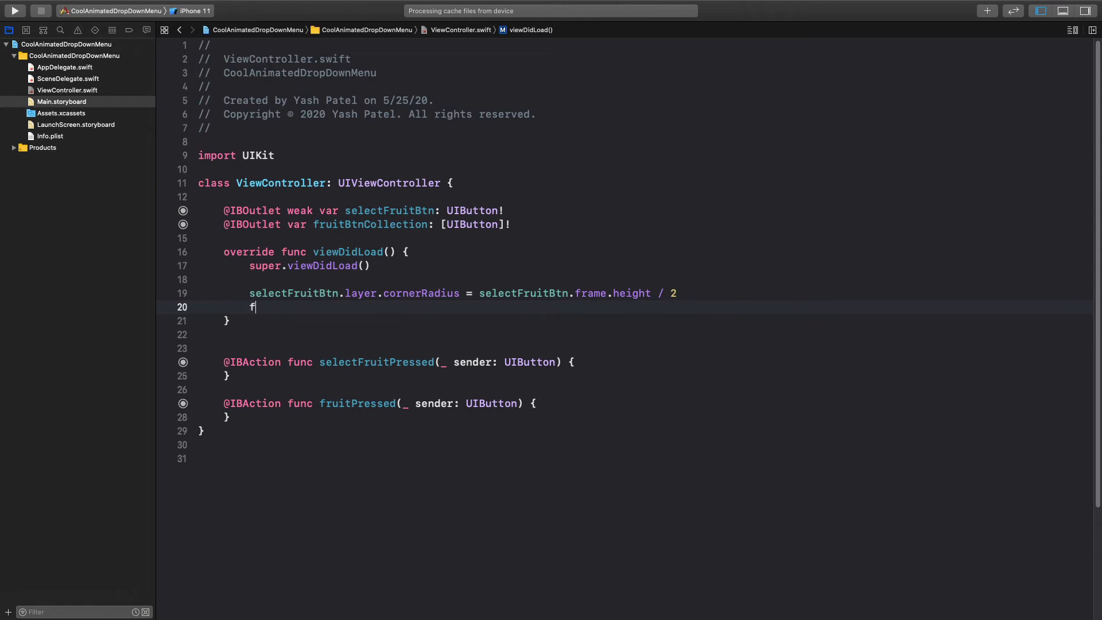
type("ruitBtnCollection.forEach { (UIButton) in")
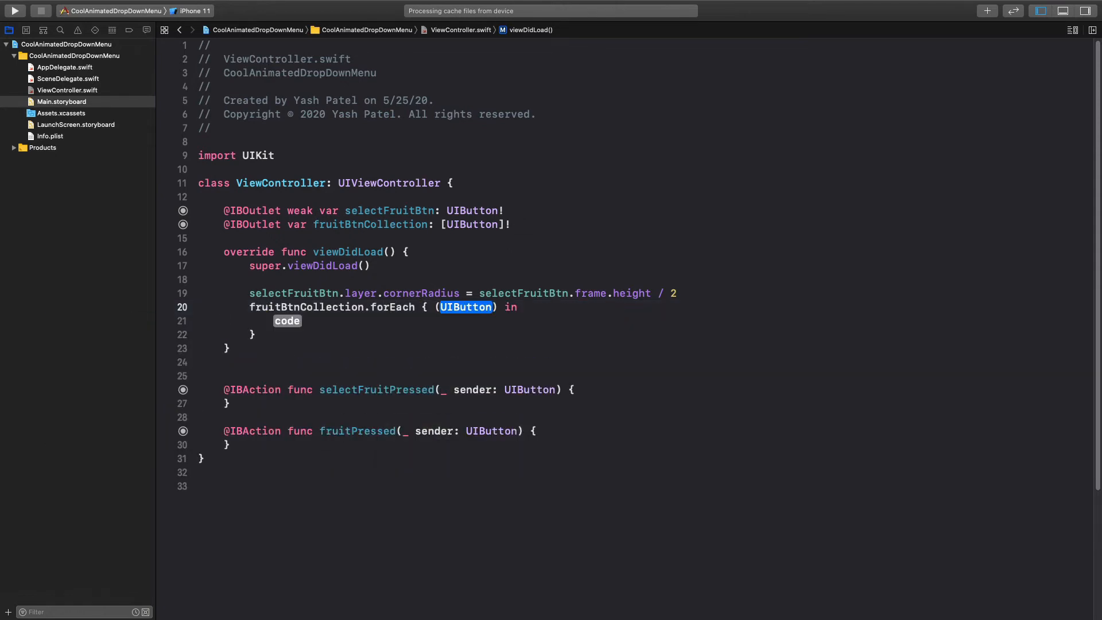
type("btn")
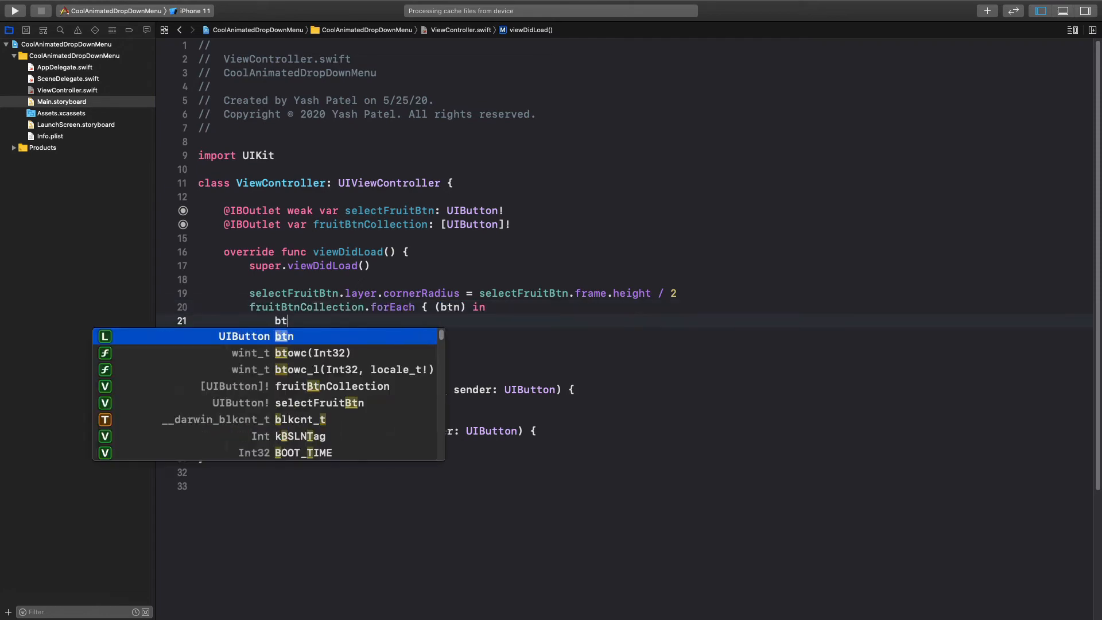
type(".")
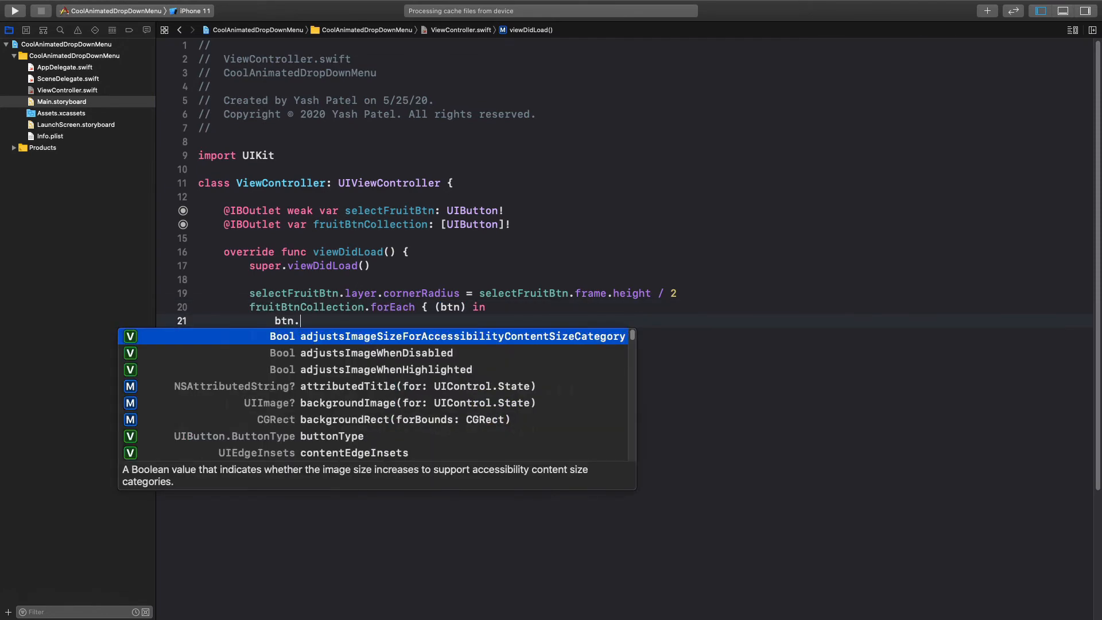
type("layer.cornerRadius")
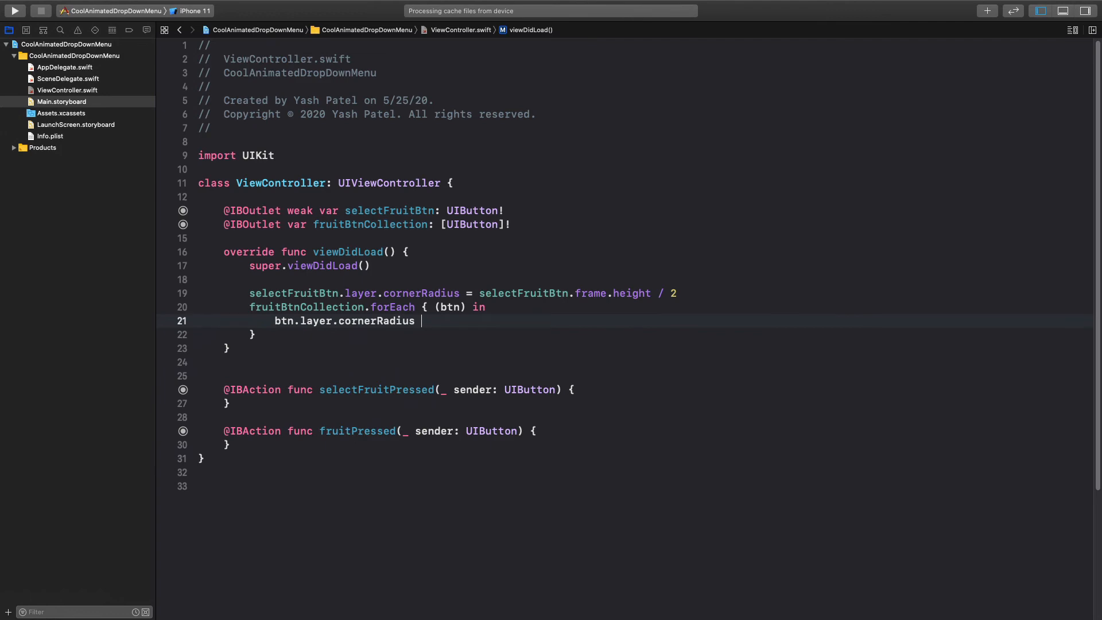
type("= btn.")
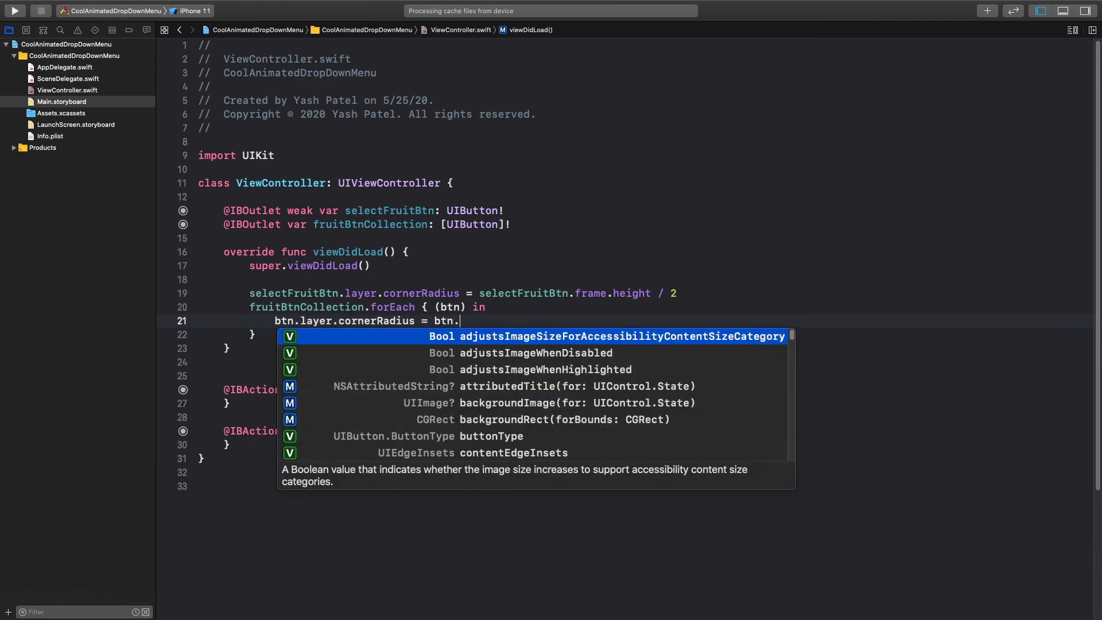
type("frame.height / 2")
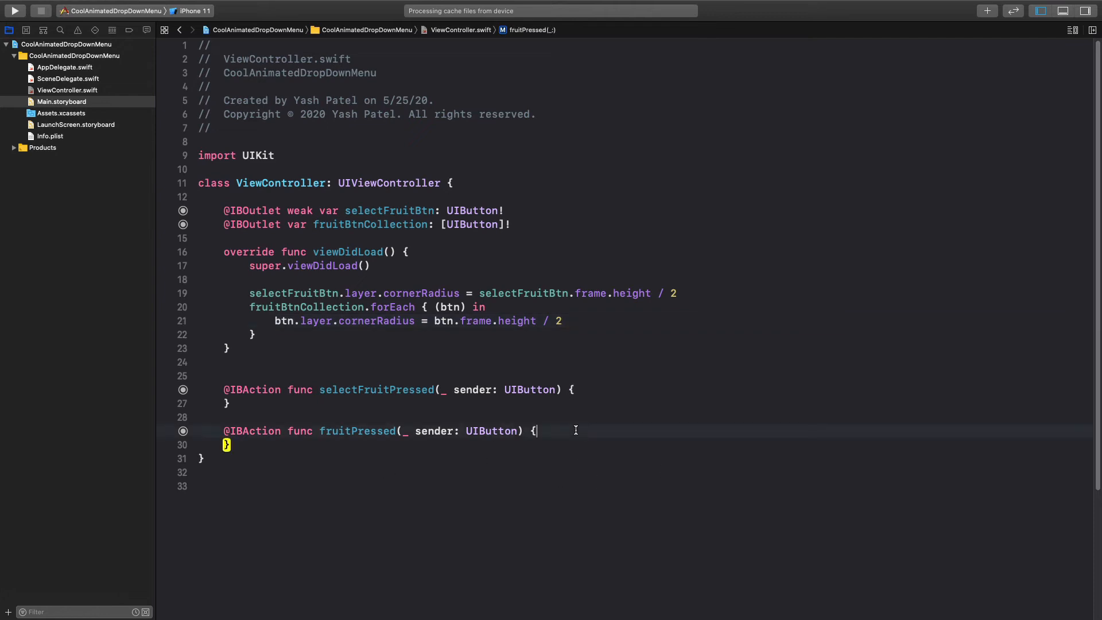
In fruitPressed, unwrap sender.titleLabel?.text as btnLbl and print it.
key("Return")
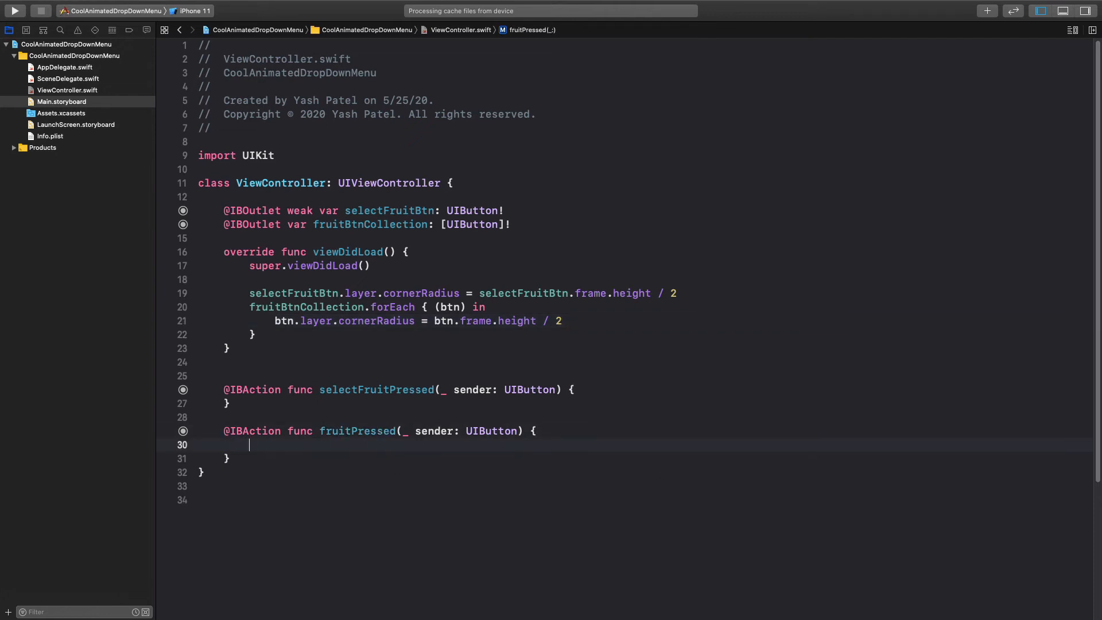
type("print(items: Any...")
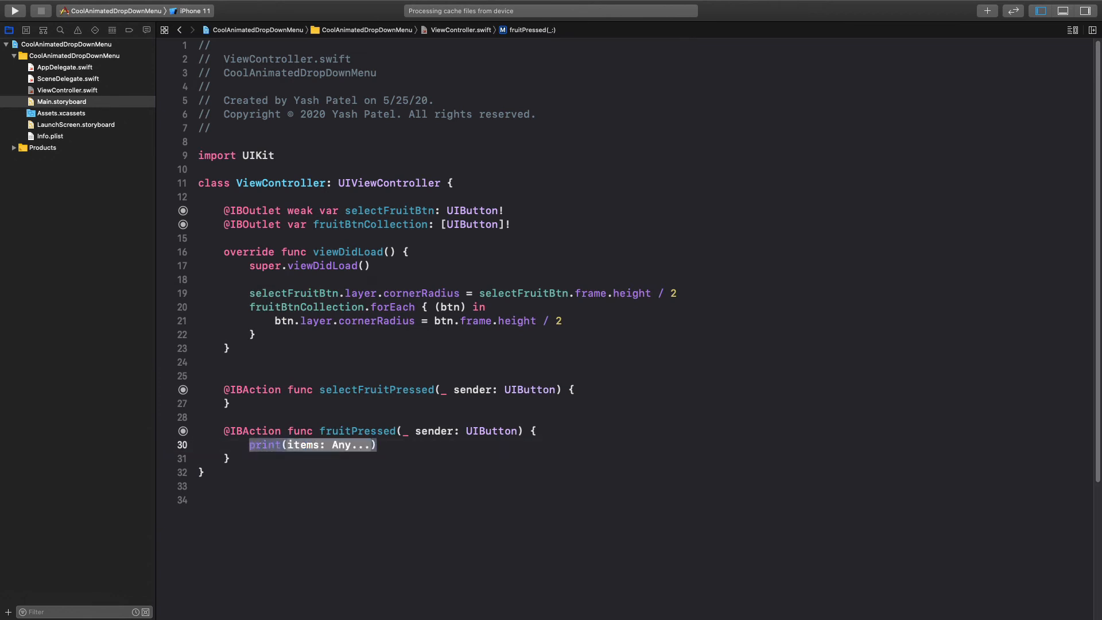
type("if let")
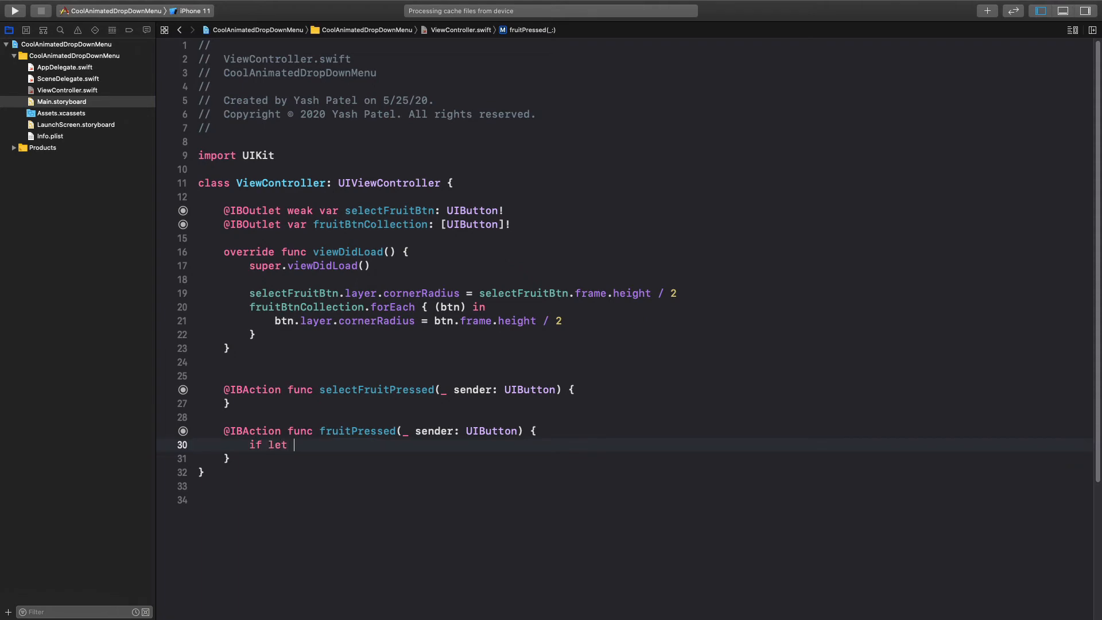
type("btnLbl = sender.")
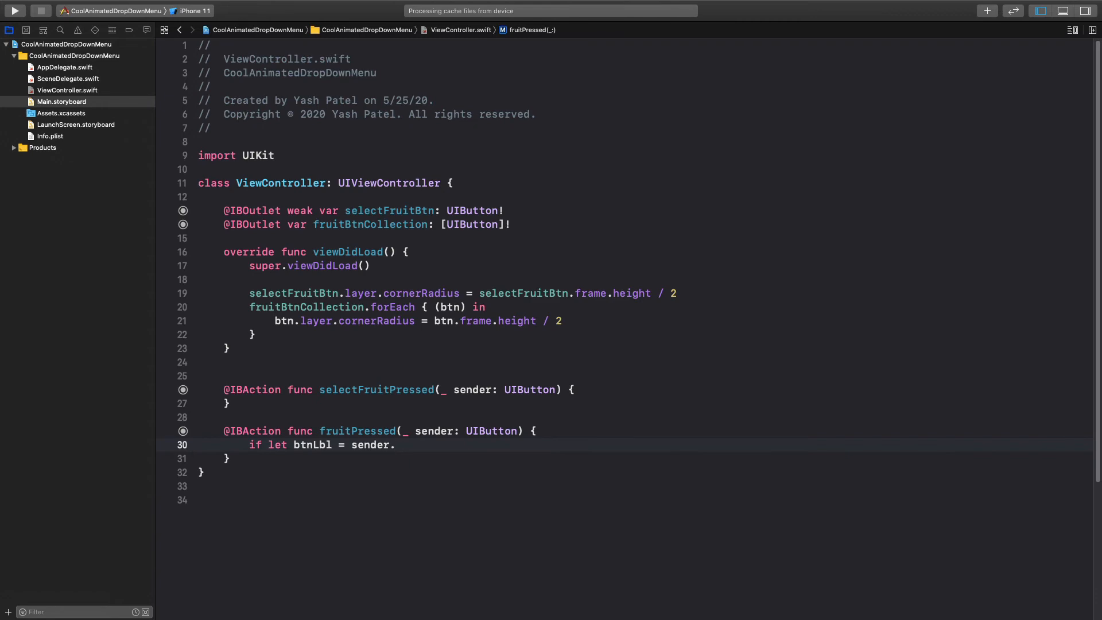
type("te")
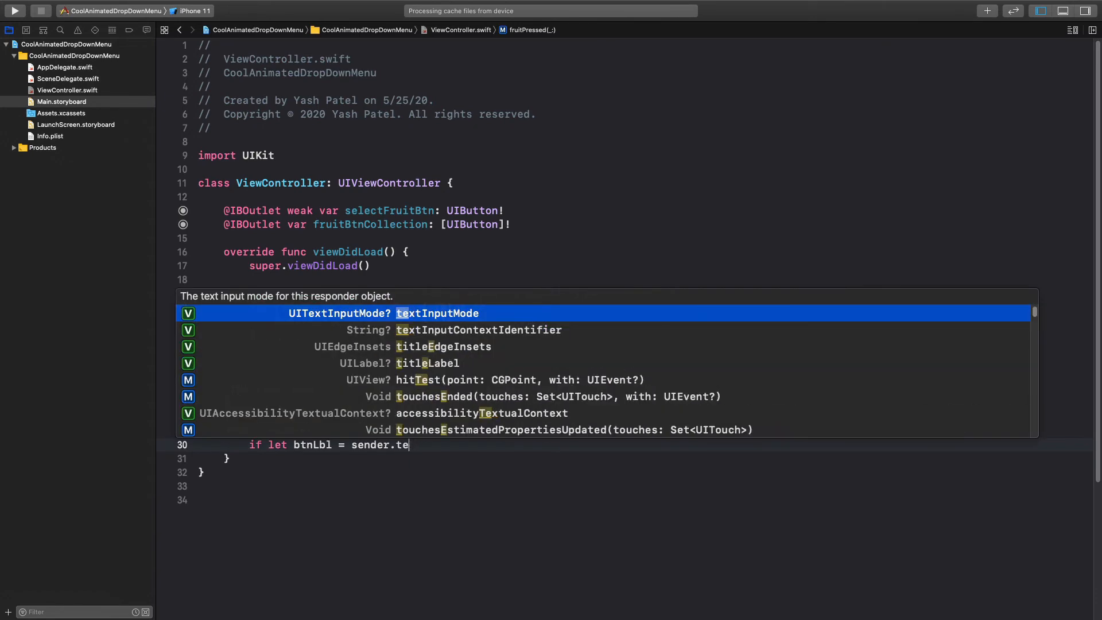
type("la")
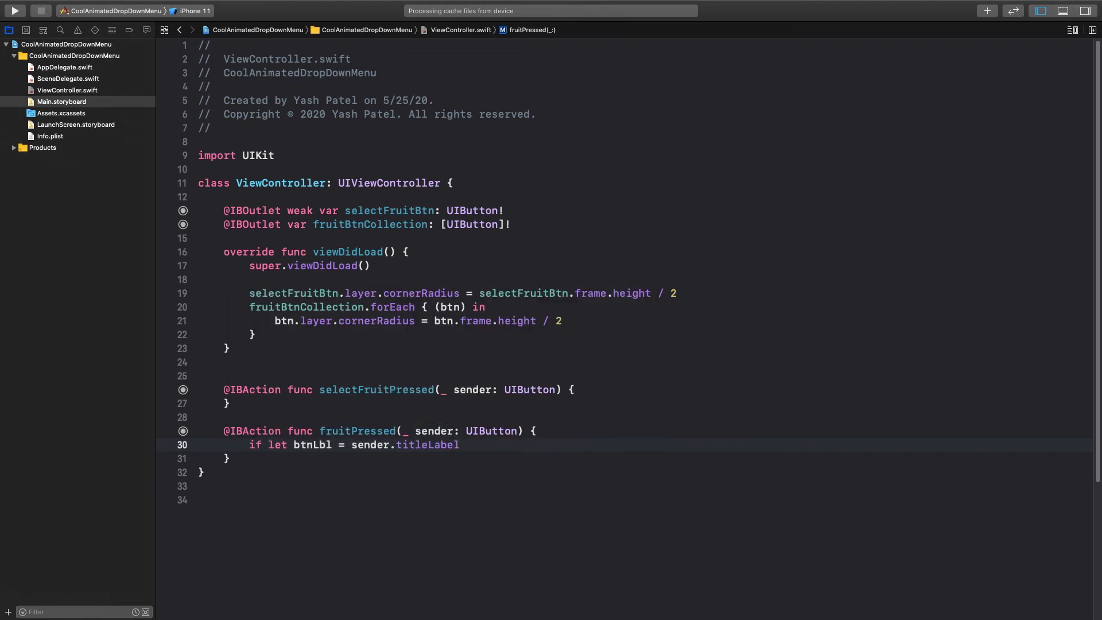
type("?.text {")
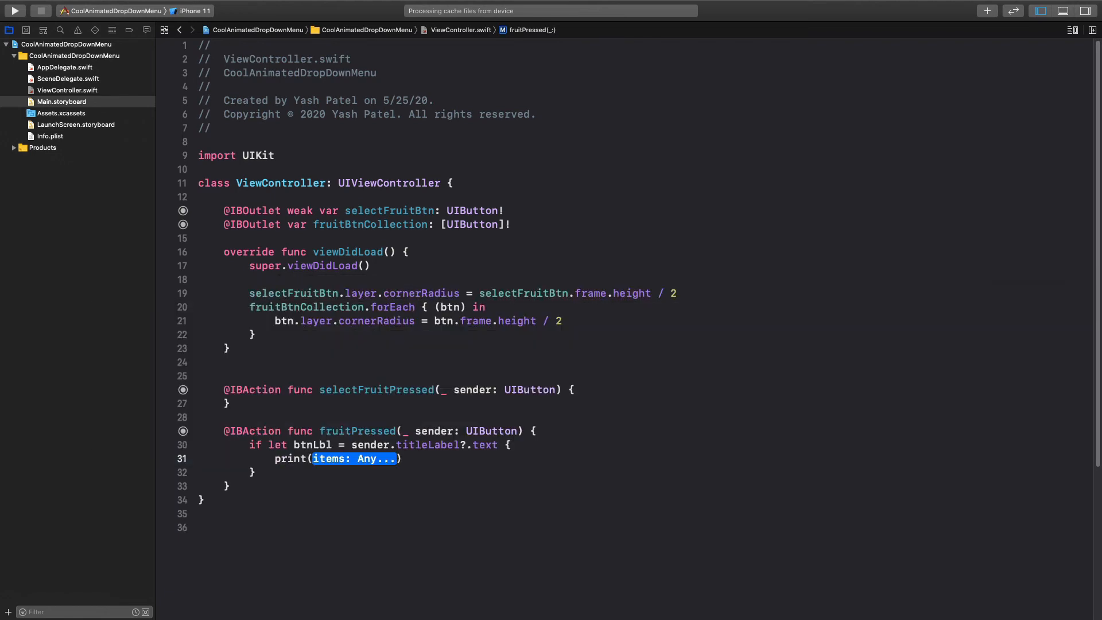
type("btnLbl")
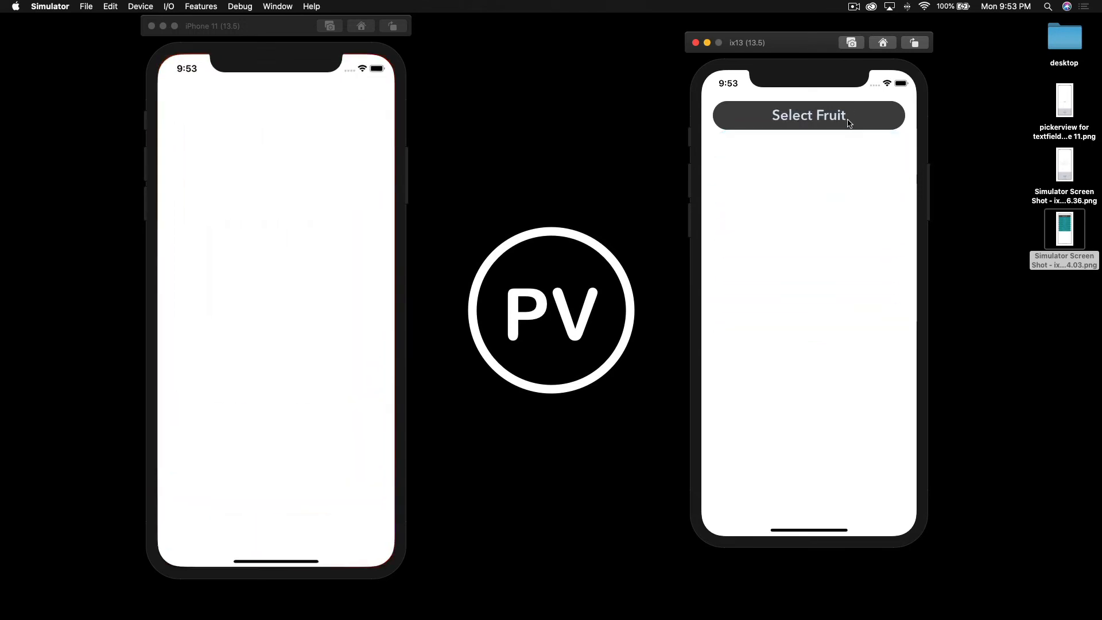
Run the app and tap the rounded Select Fruit button in the Simulator.
left_click(808, 115)
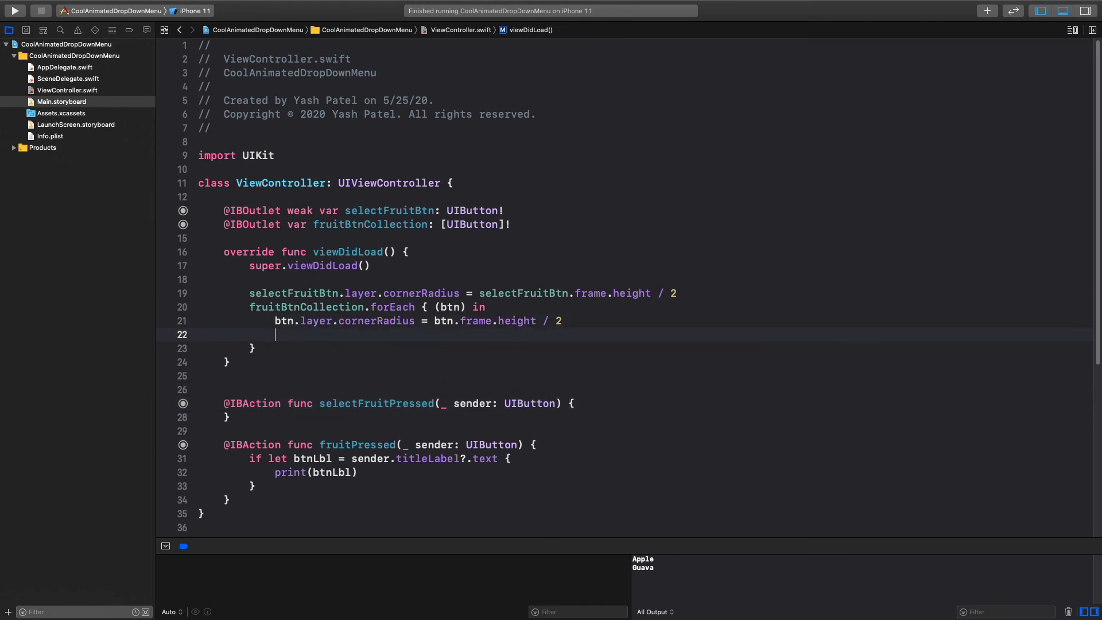
Inside the forEach, set btn.isHidden = true and btn.alpha = 0.
type("bt")
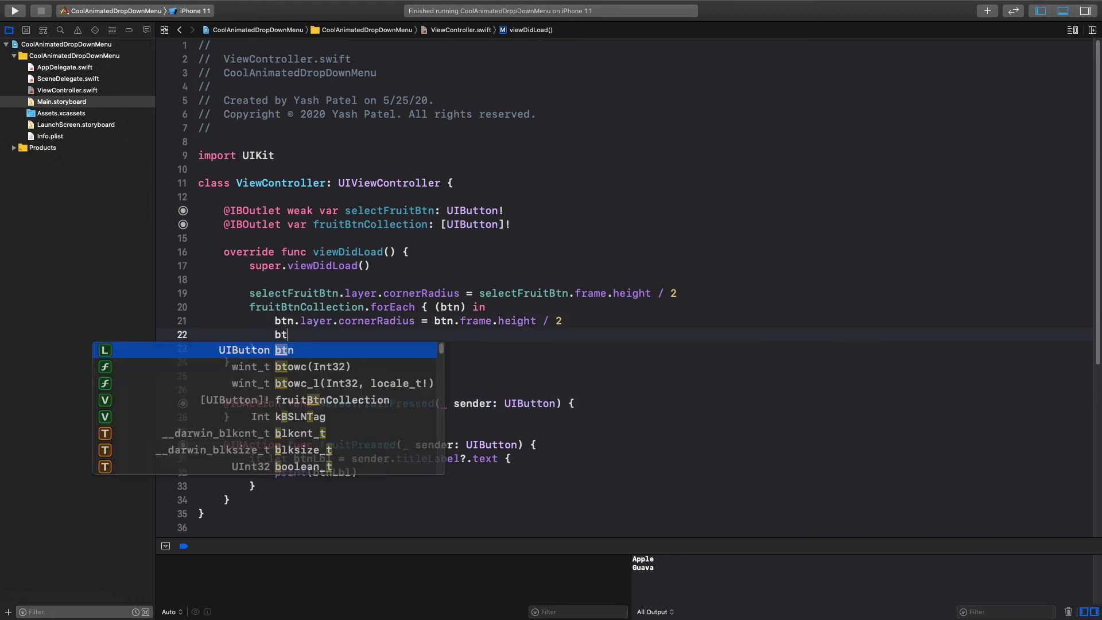
type(".isHidden")
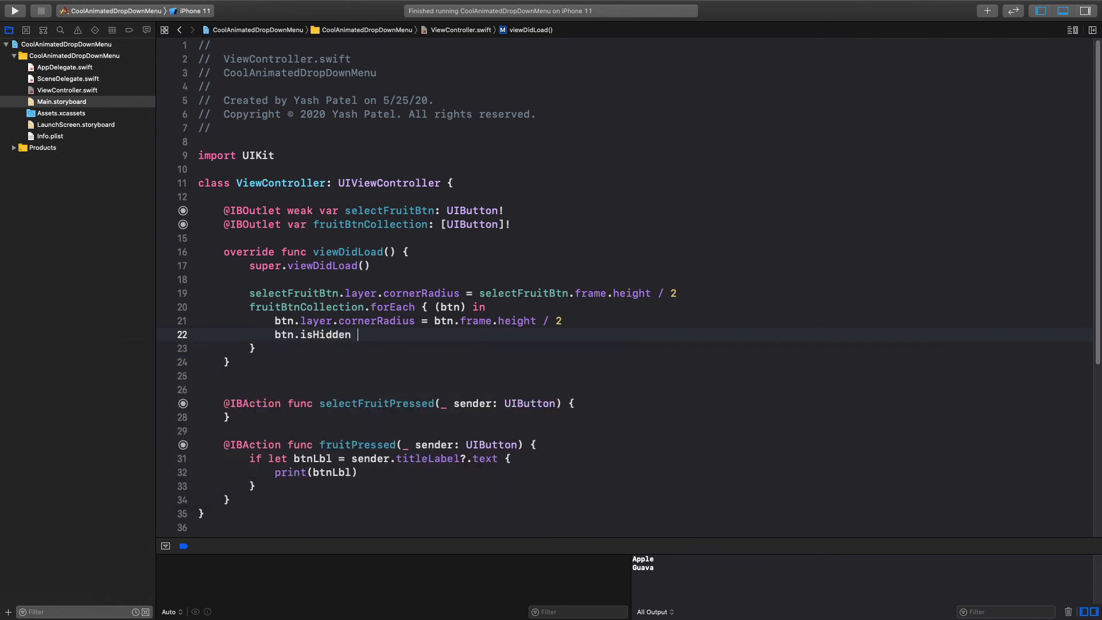
type("= true")
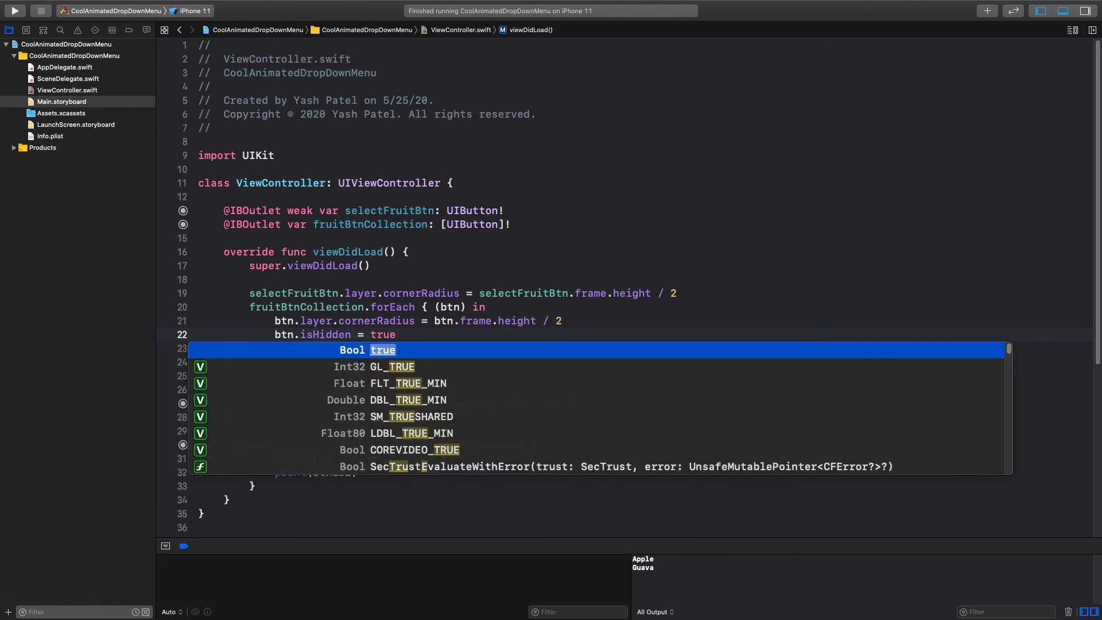
key("escape")
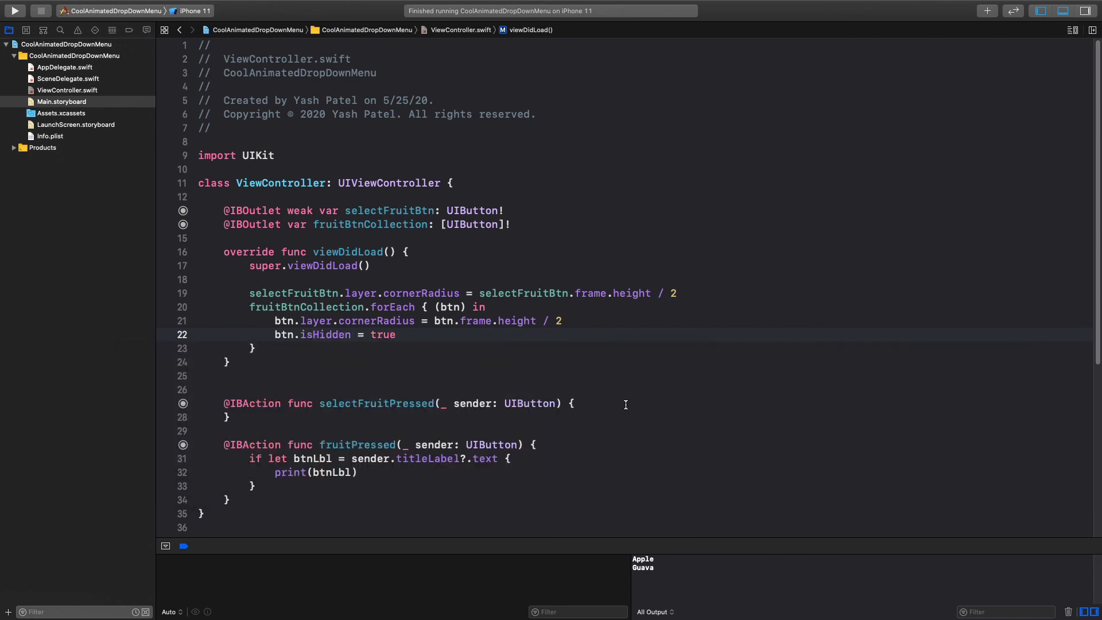
type("btn.alpha =")
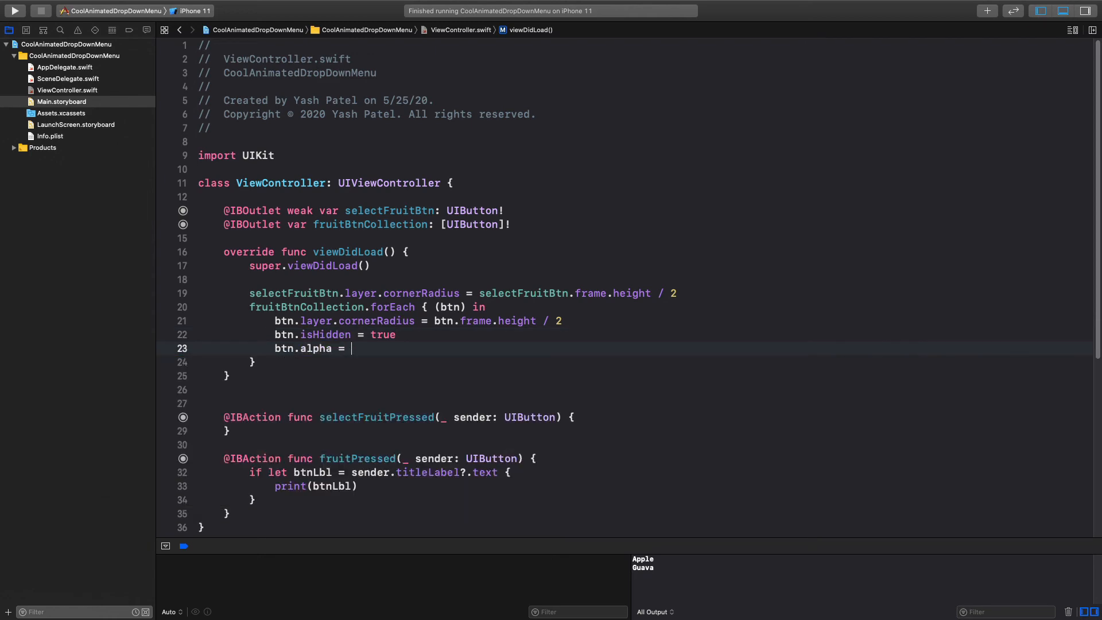
type("0")
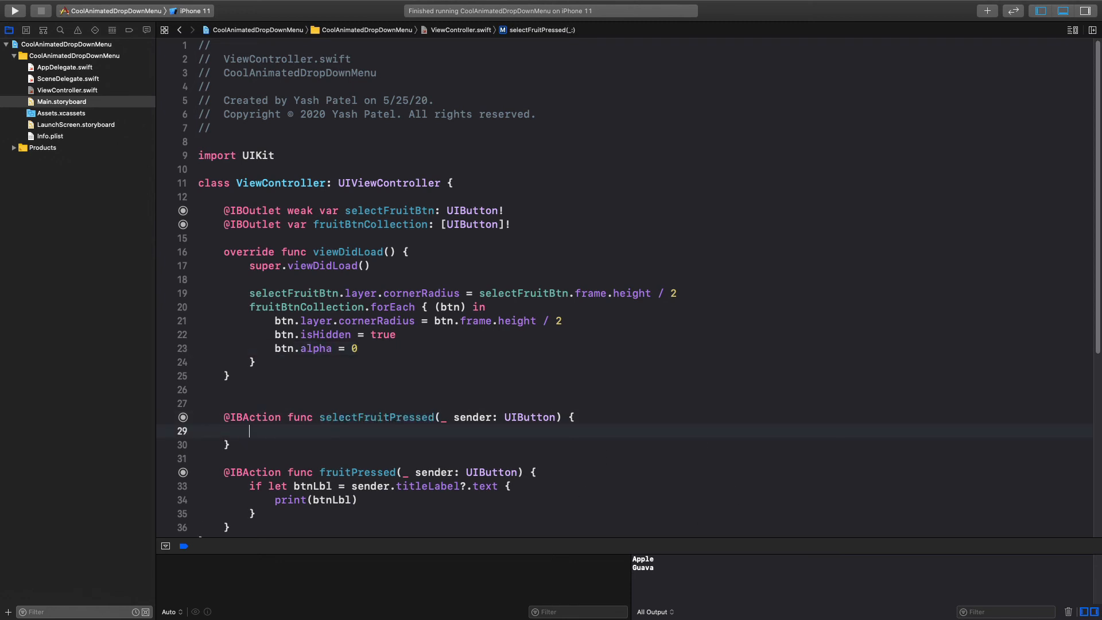
In selectFruitPressed, loop fruitBtnCollection with UIView.animate(withDuration: 0.7).
type("fruitBtnCollection.forEach { (b) in")
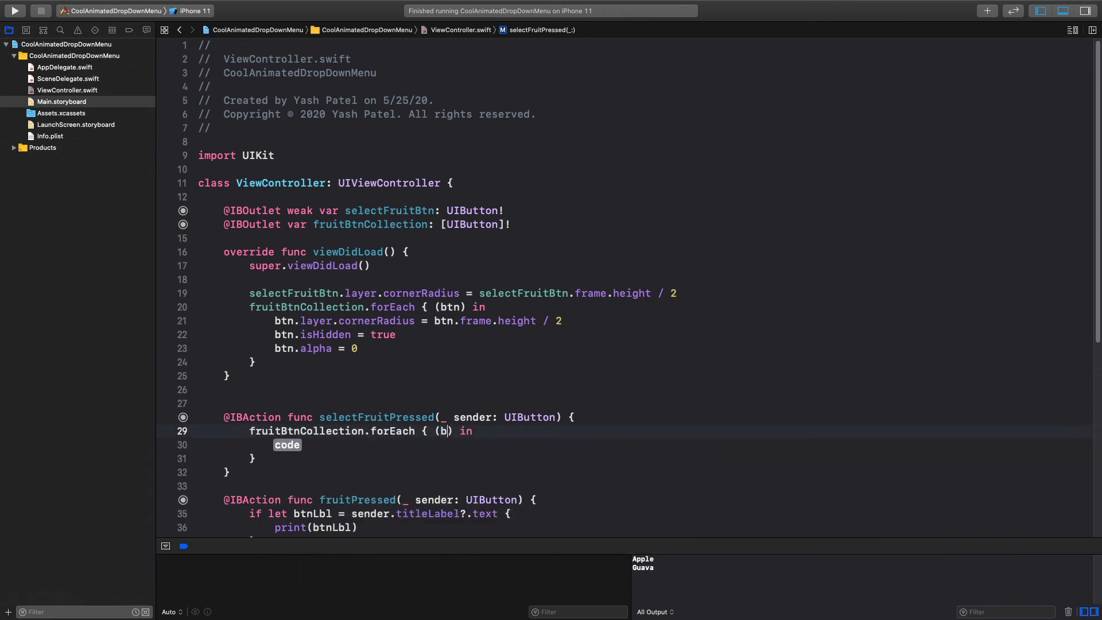
type("UI")
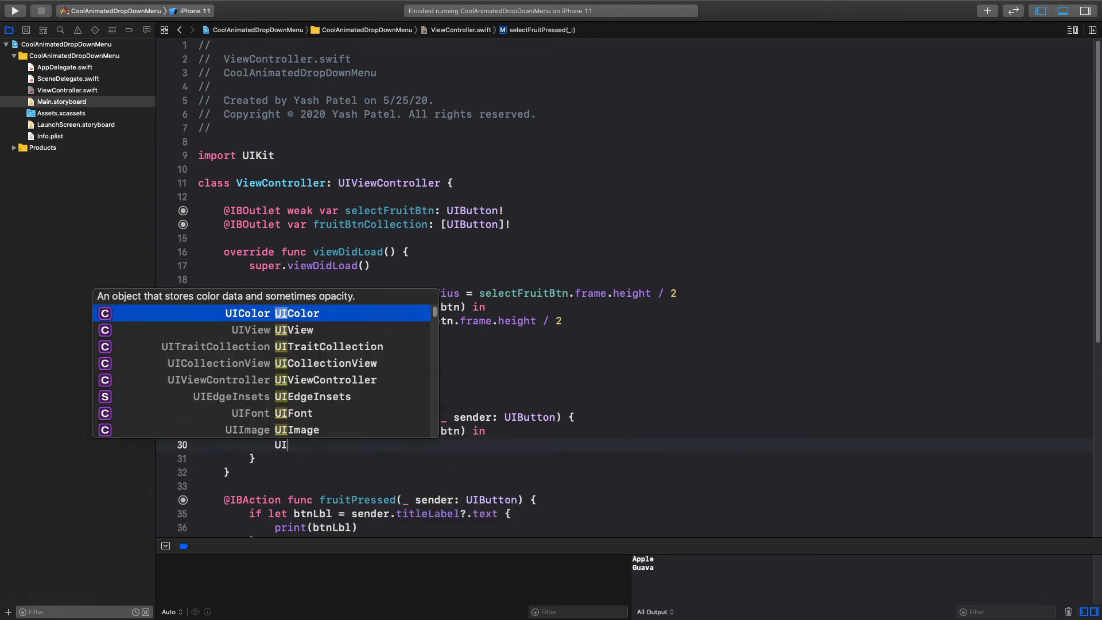
type("View.animate(withDuration: TimeInterval, animations: () -> Void")
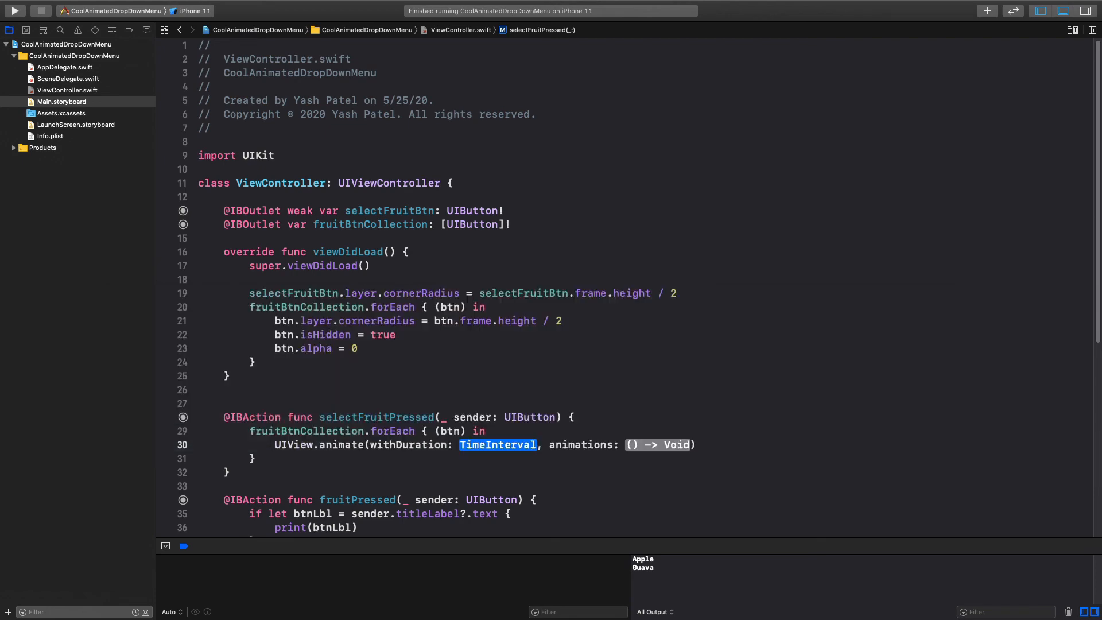
type("0.")
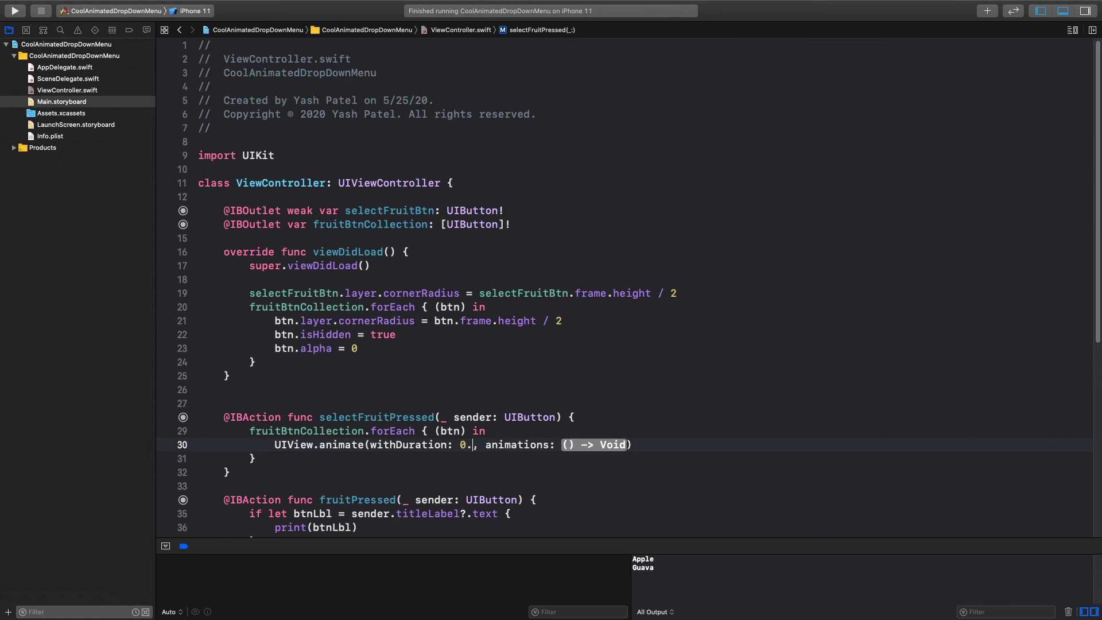
type("8")
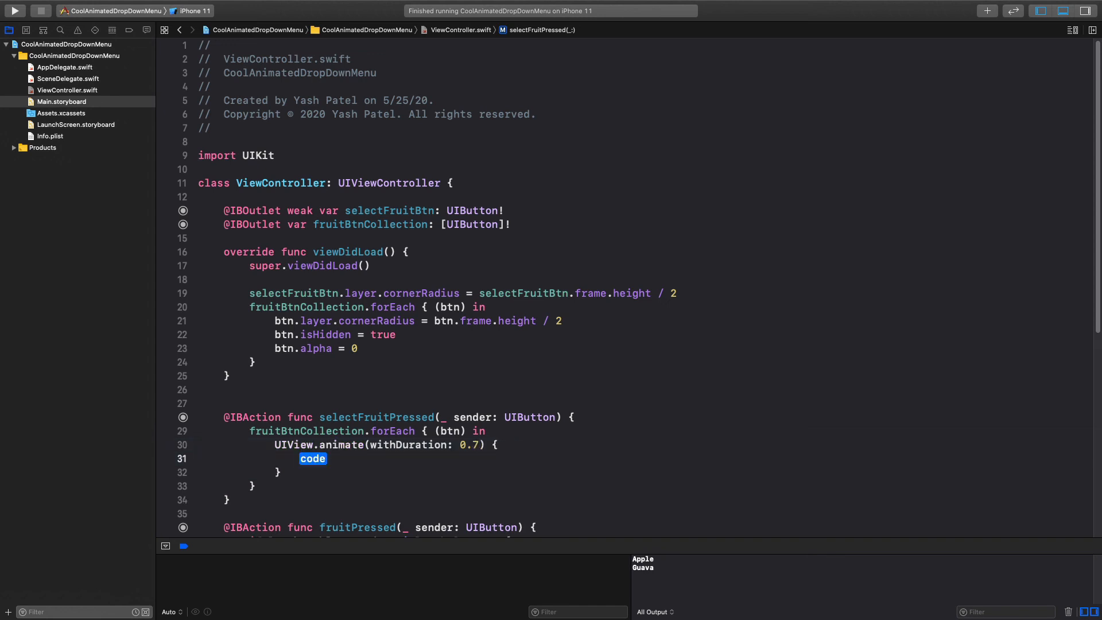
Inside the animation, toggle btn.isHidden and flip btn.alpha with == 0 ? 1 : 0, then lay out the layer.
type("bt")
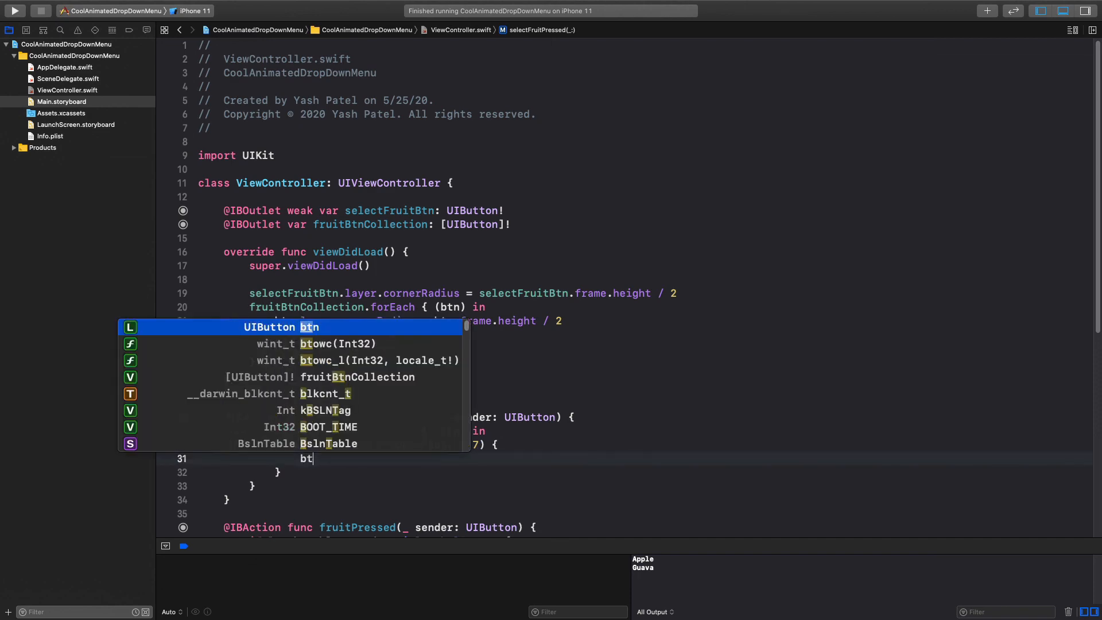
type(".isHidden =")
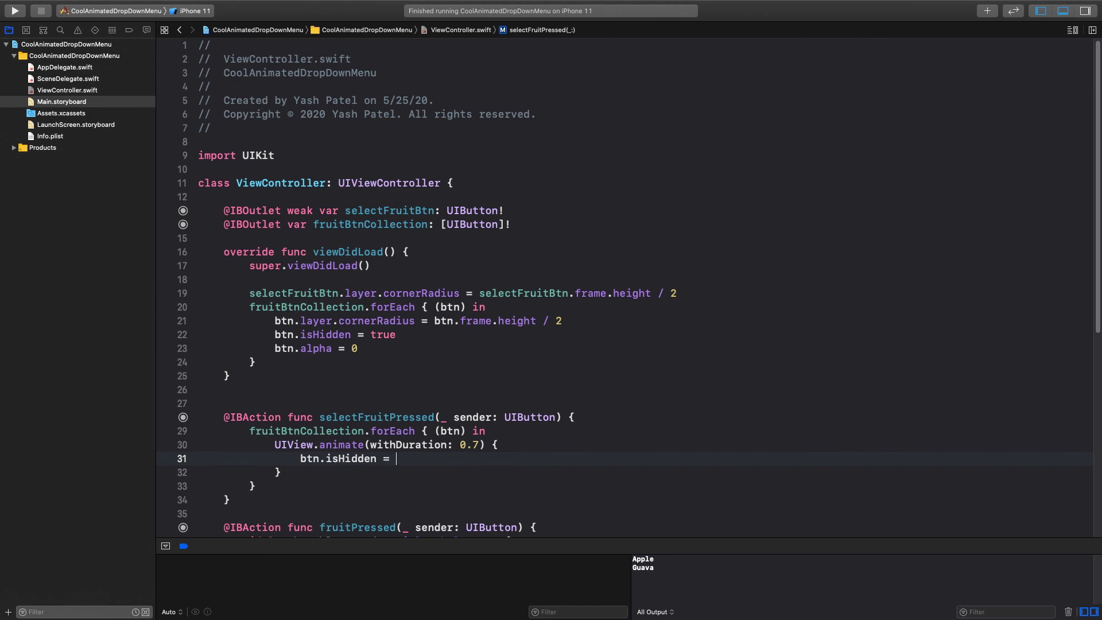
type("!btn")
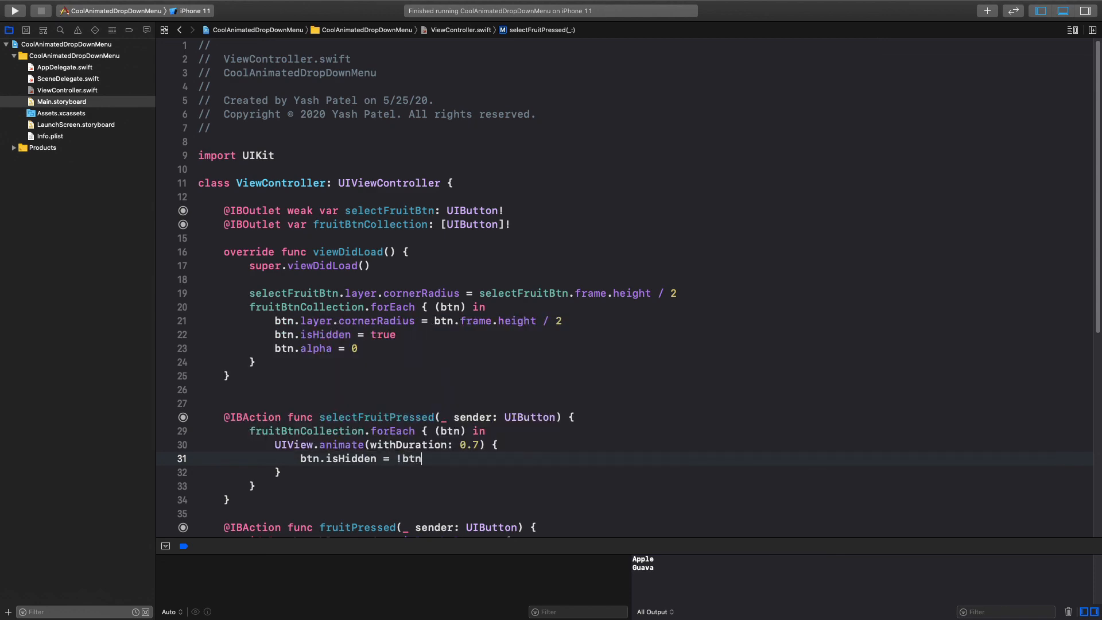
type(".isHidden")
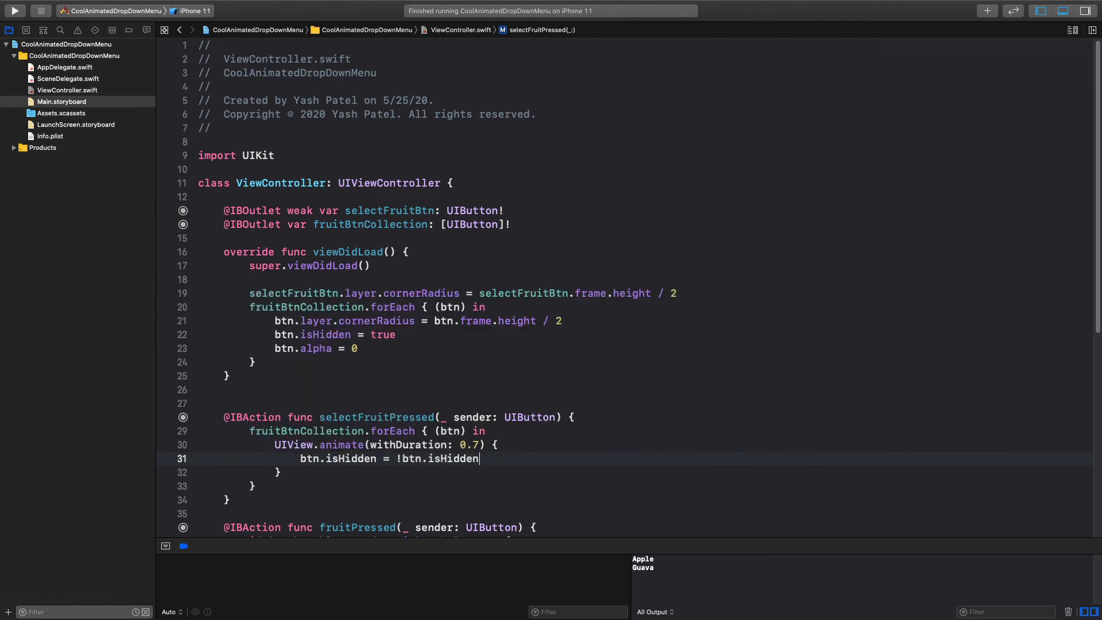
type("bt")
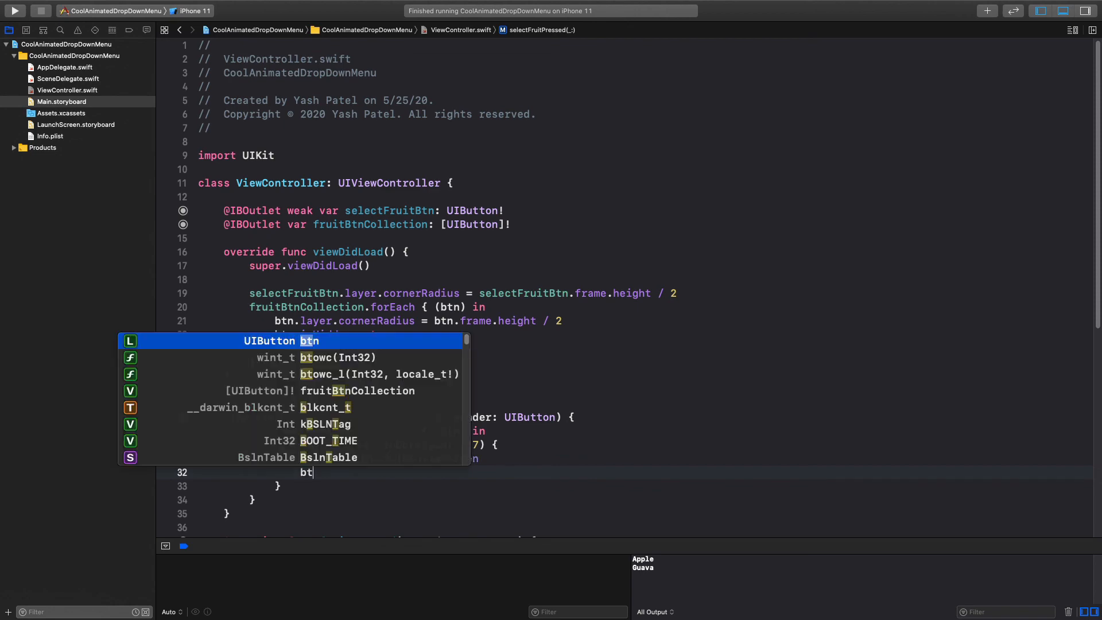
type("n.alpha = btn.alpha")
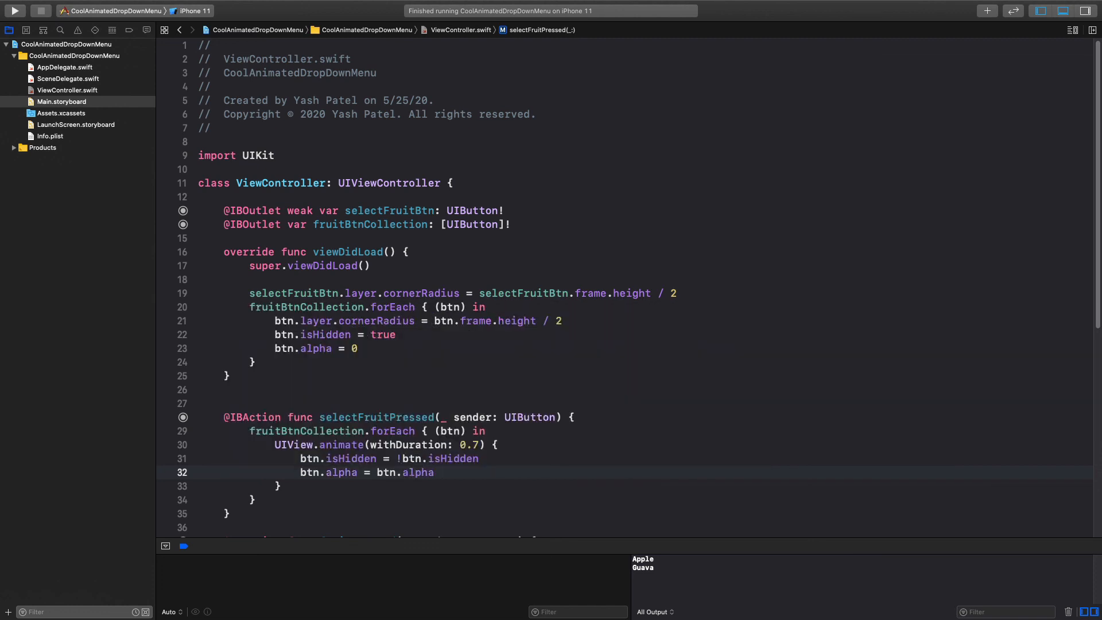
type("== 0 ? 1 :")
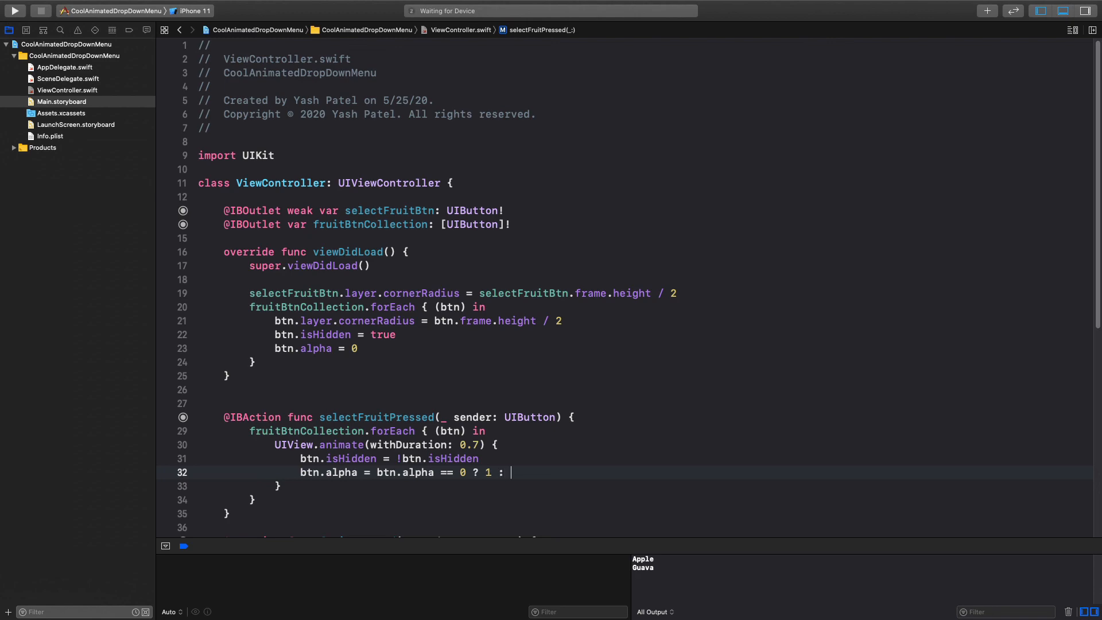
type("0")
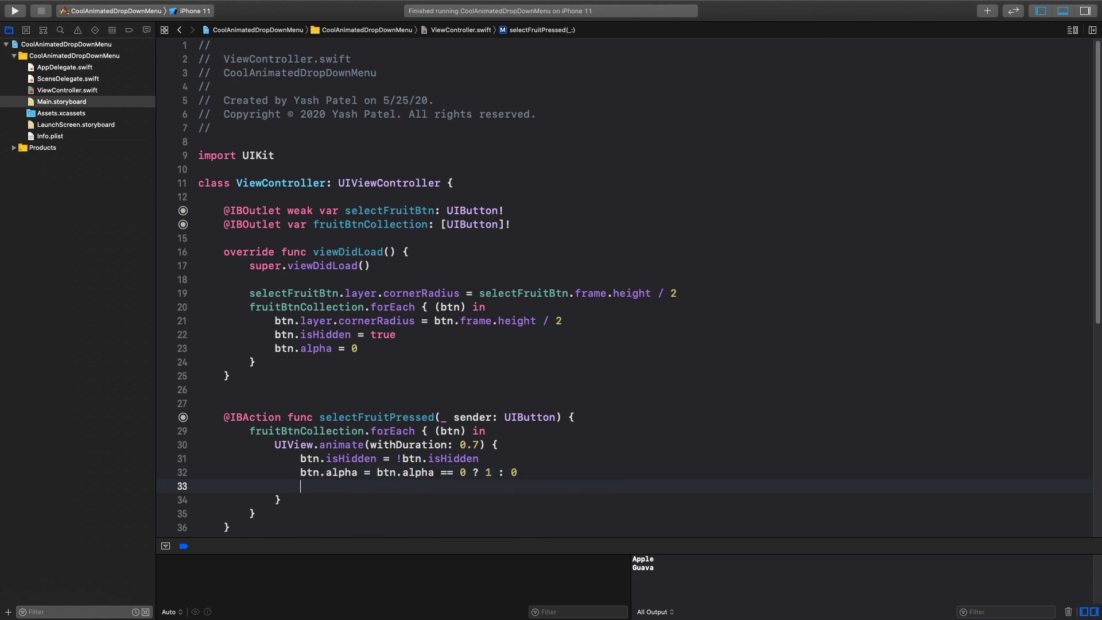
type("btn.lay")
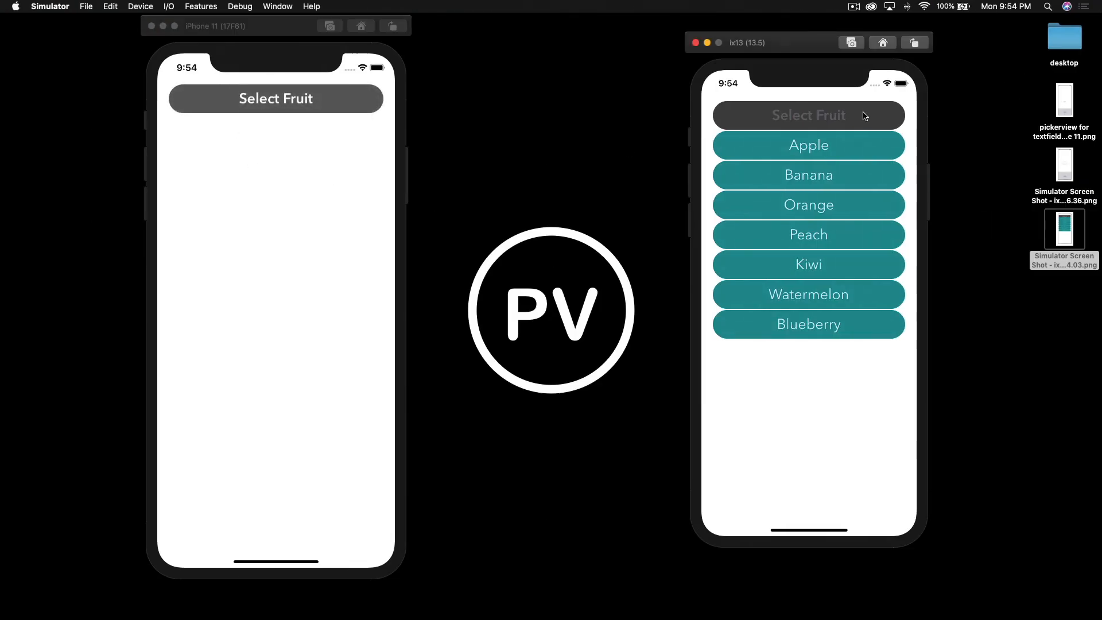
Tap Select Fruit on both simulators to collapse and drop down the animated teal fruit list.
left_click(808, 115)
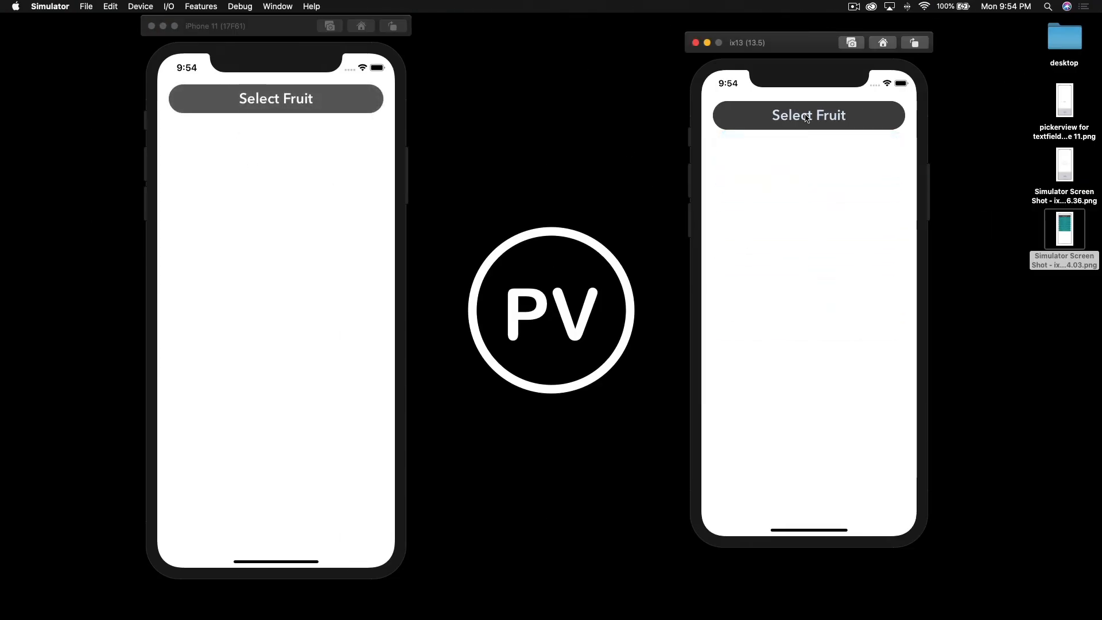
left_click(808, 114)
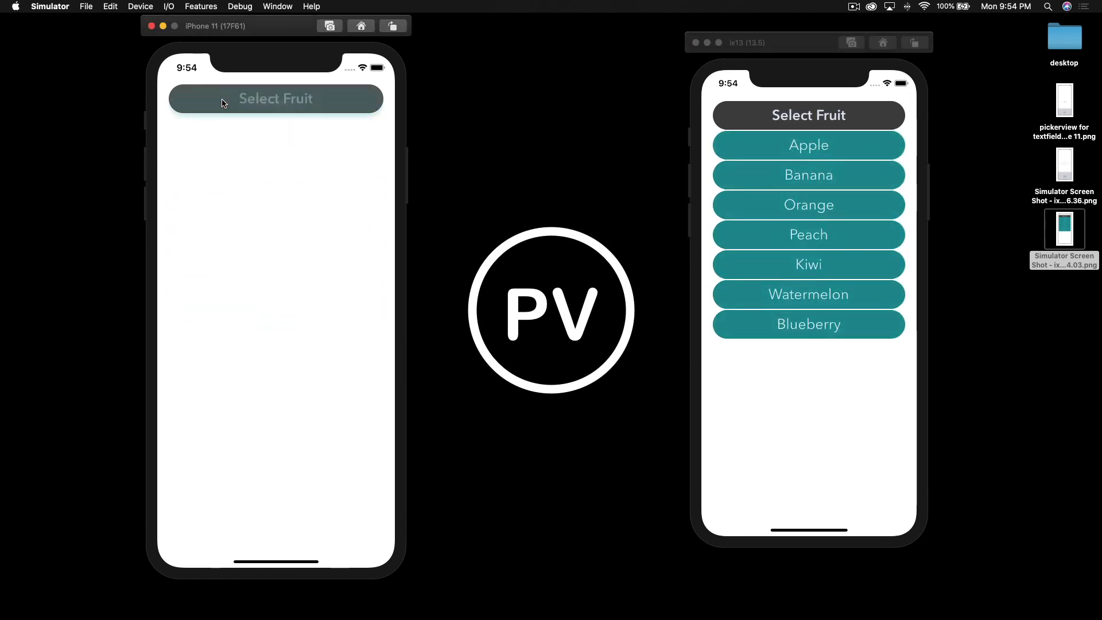
left_click(276, 98)
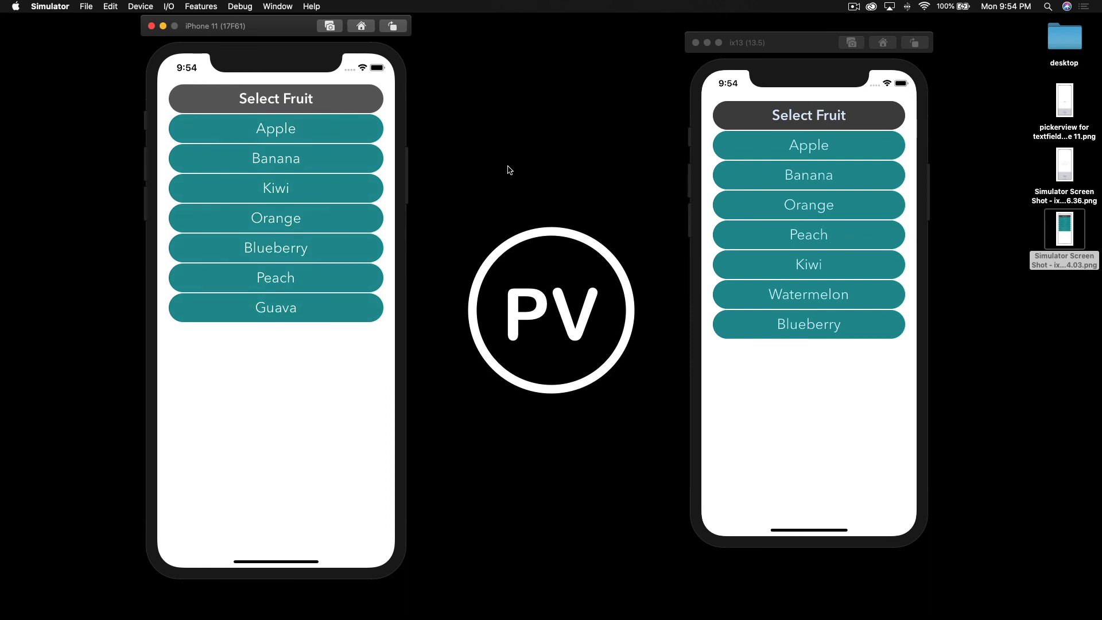